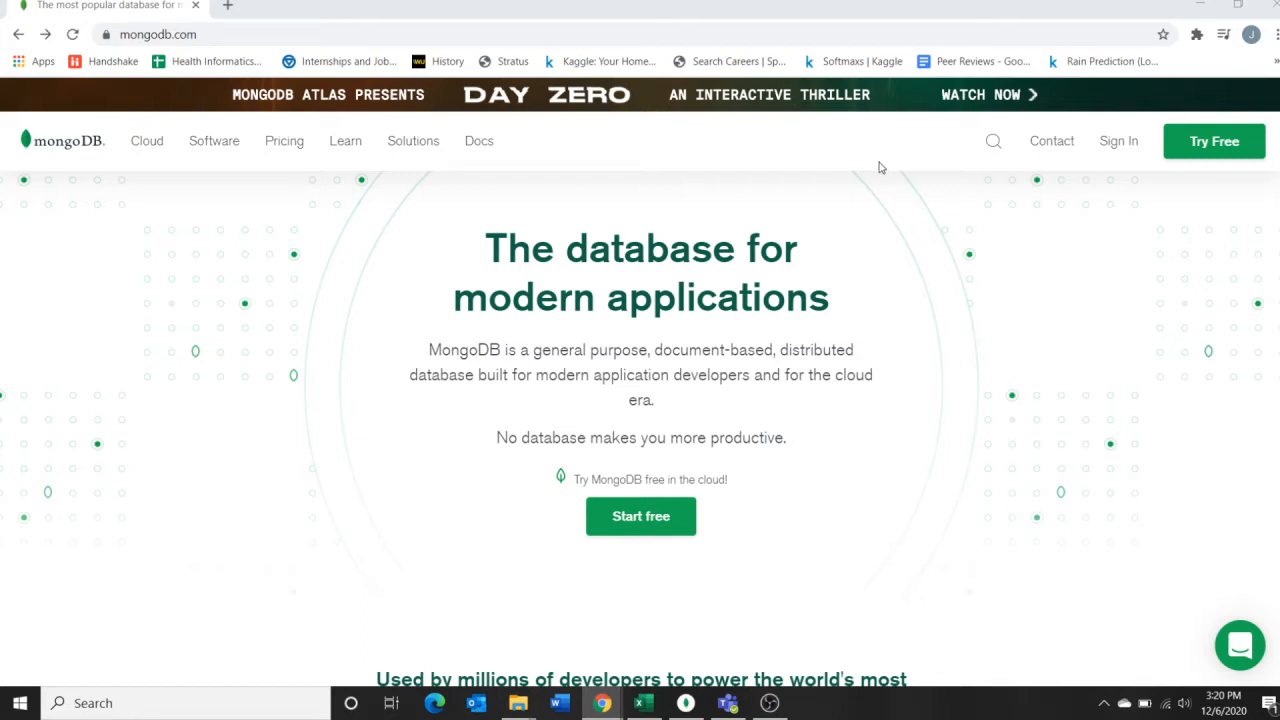
pyautogui.moveTo(892, 330)
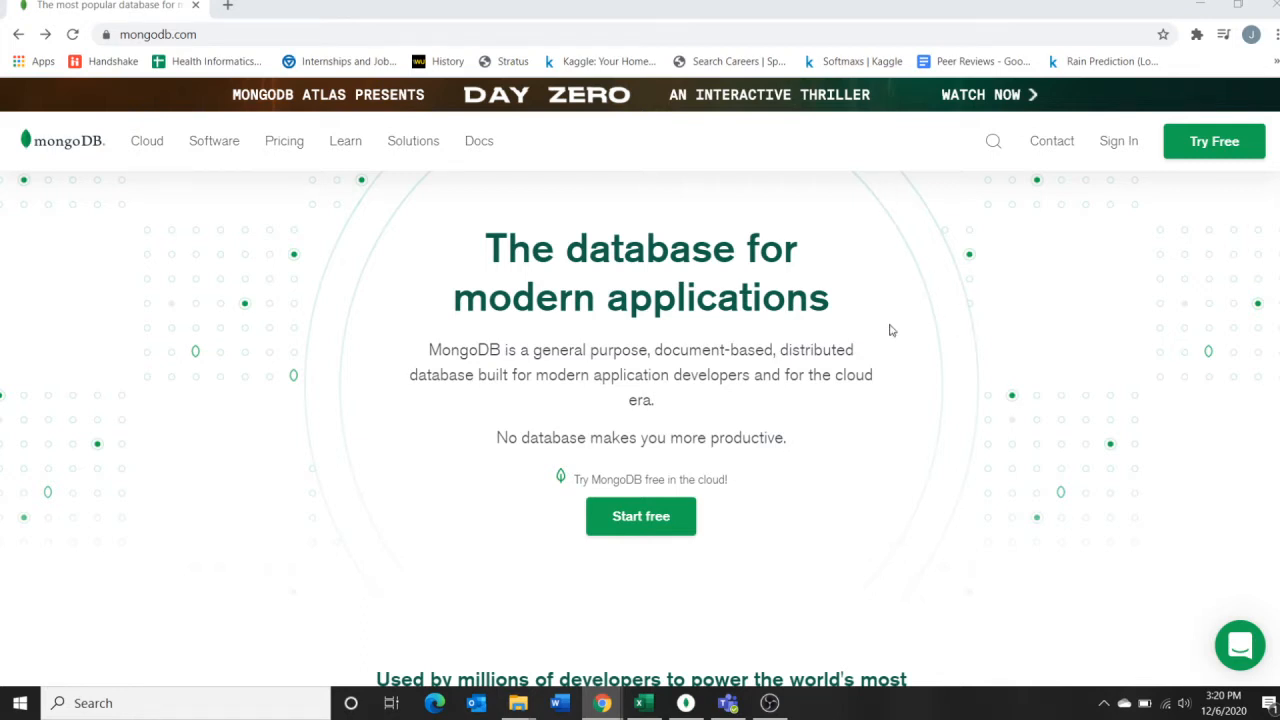
pyautogui.moveTo(873, 332)
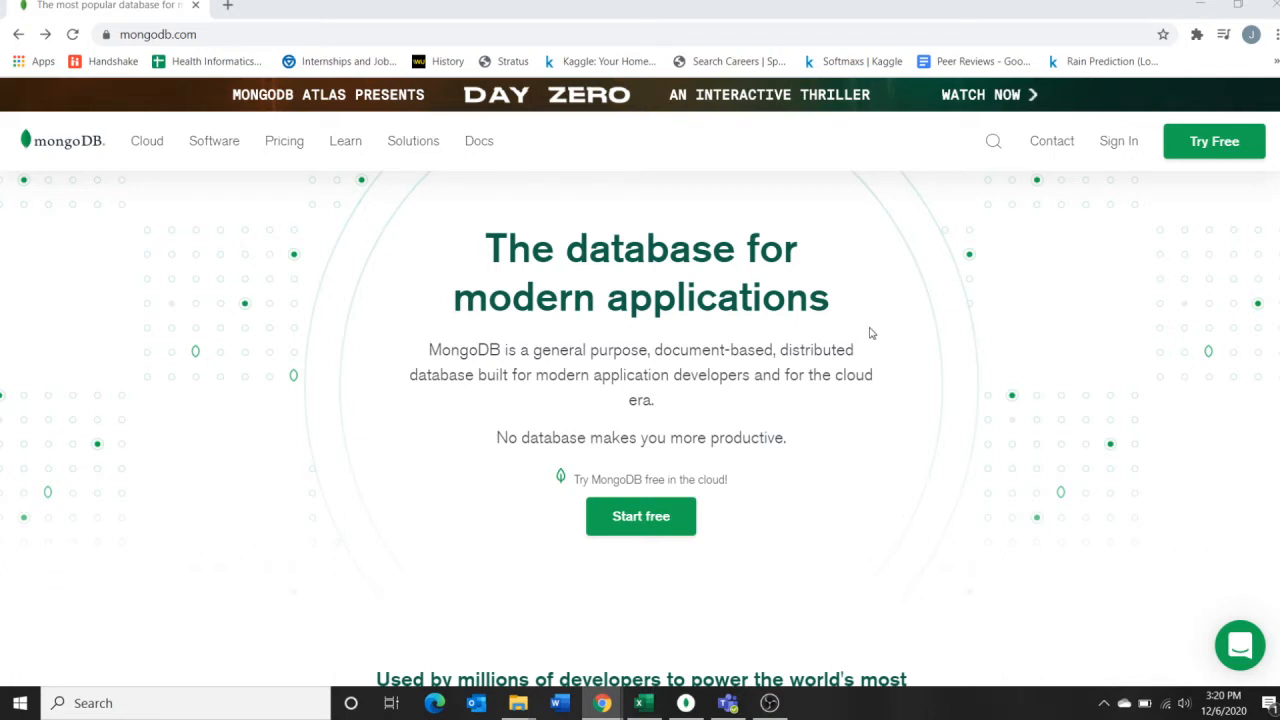
pyautogui.moveTo(880, 356)
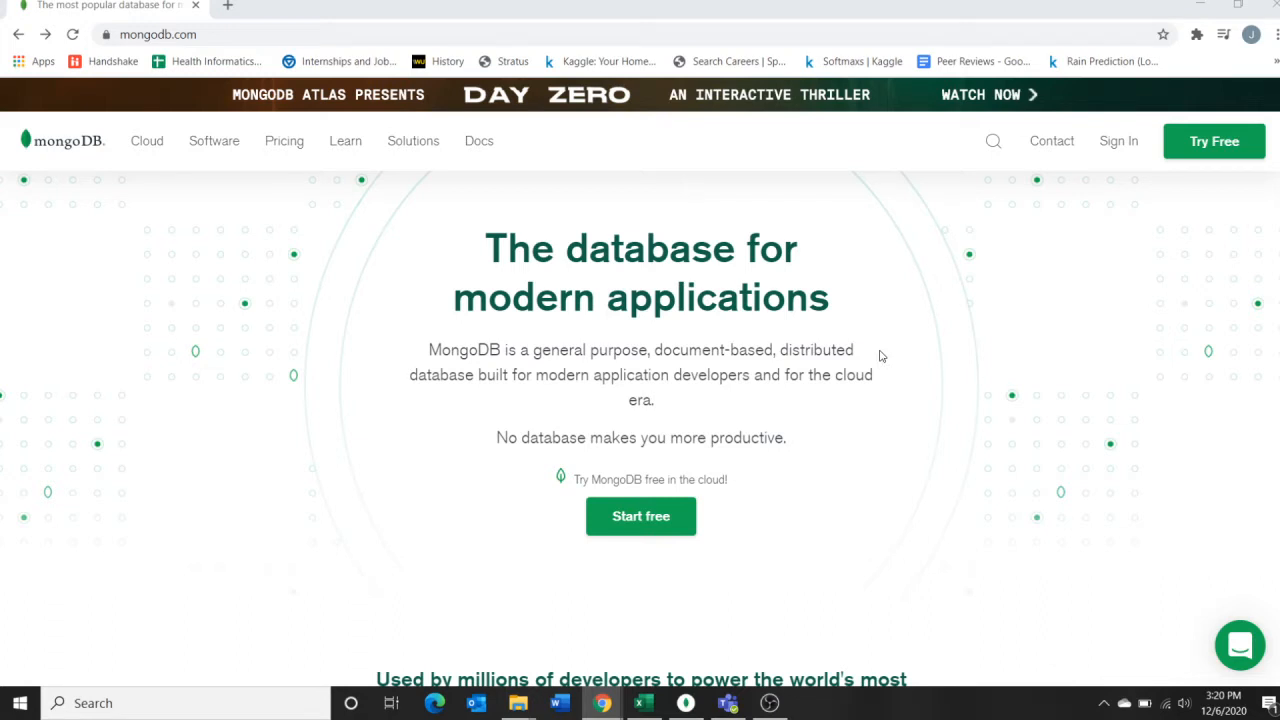
pyautogui.moveTo(83, 101)
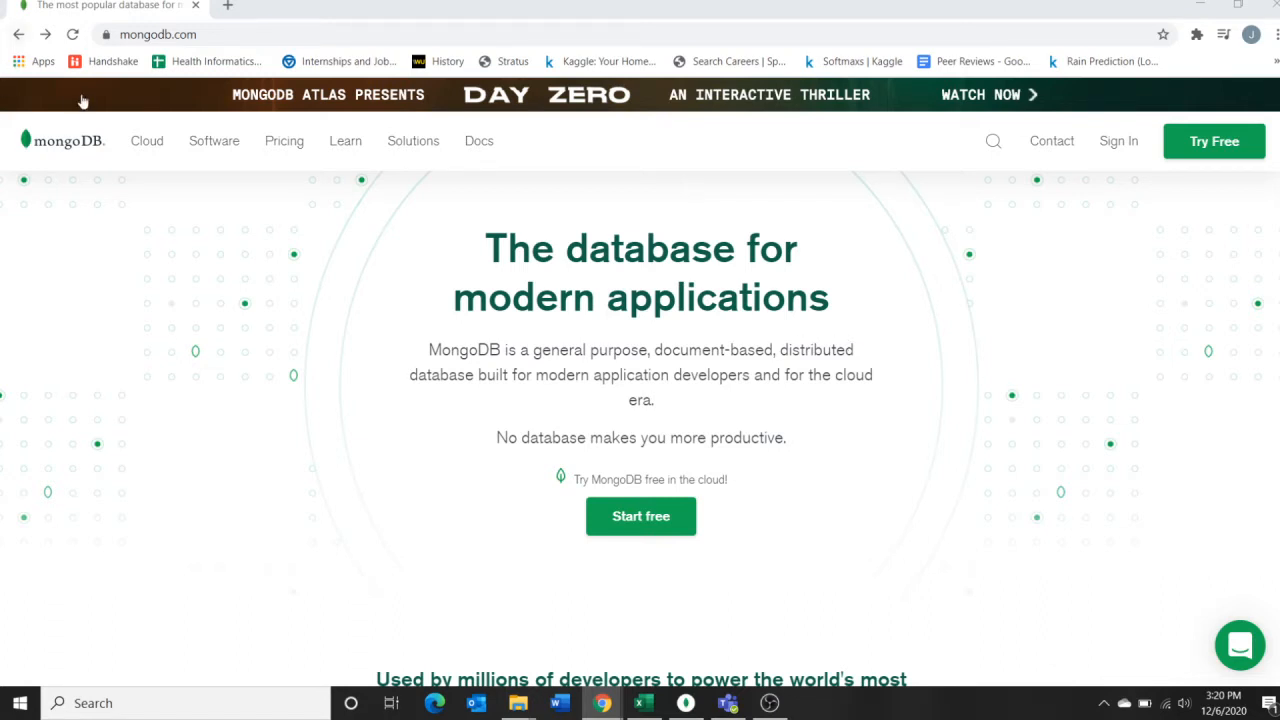
pyautogui.moveTo(213, 50)
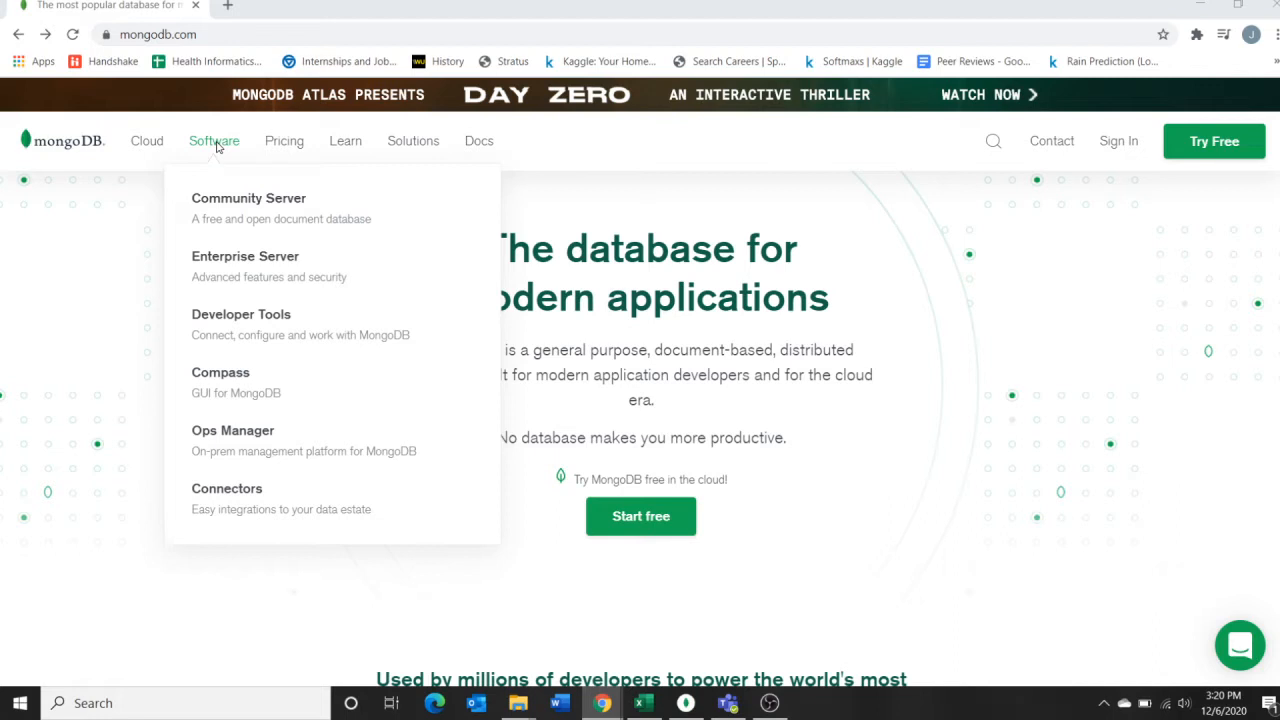
pyautogui.moveTo(240, 208)
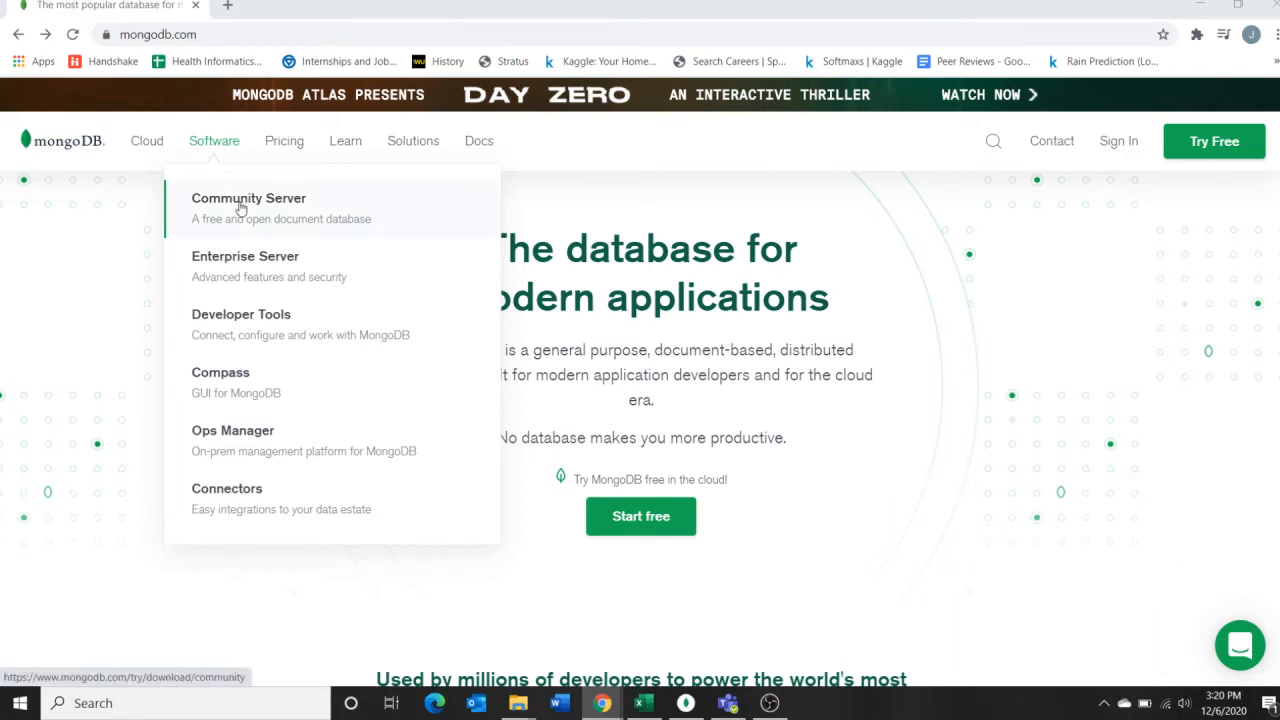
pyautogui.moveTo(249, 221)
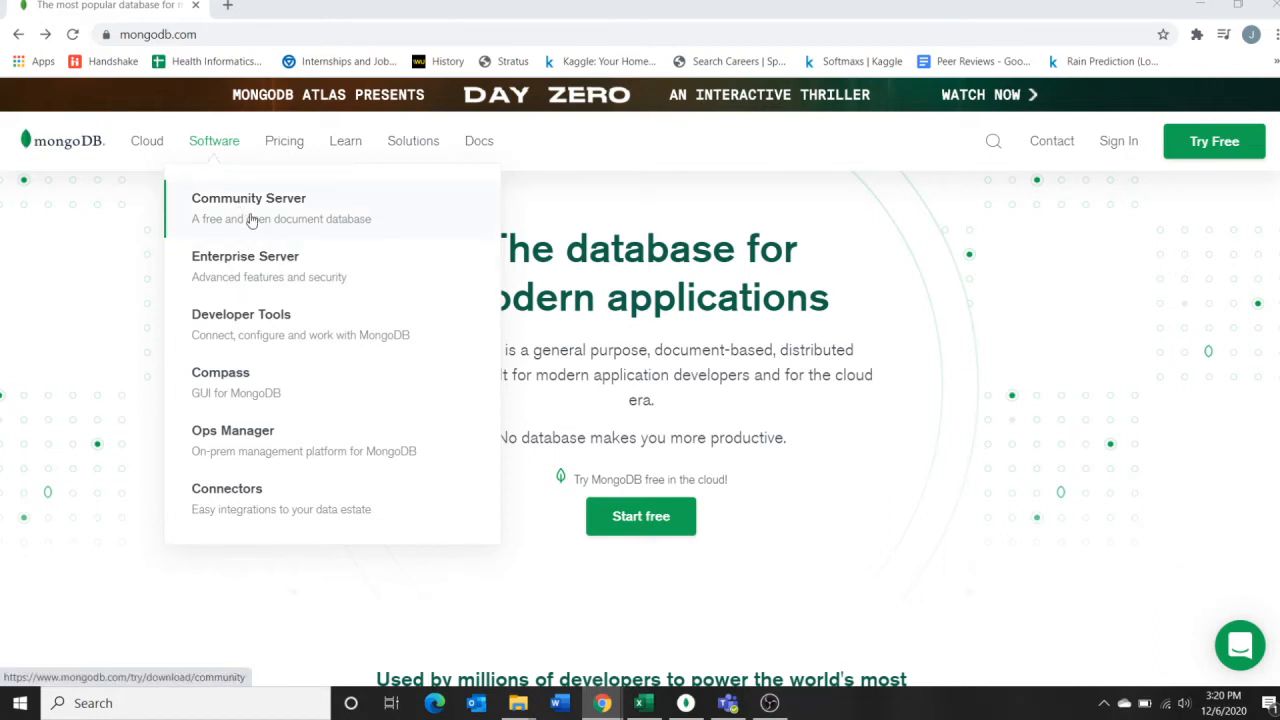
# Start downloading the Community Server 4.4.2 Windows msi installer
pyautogui.click(248, 198)
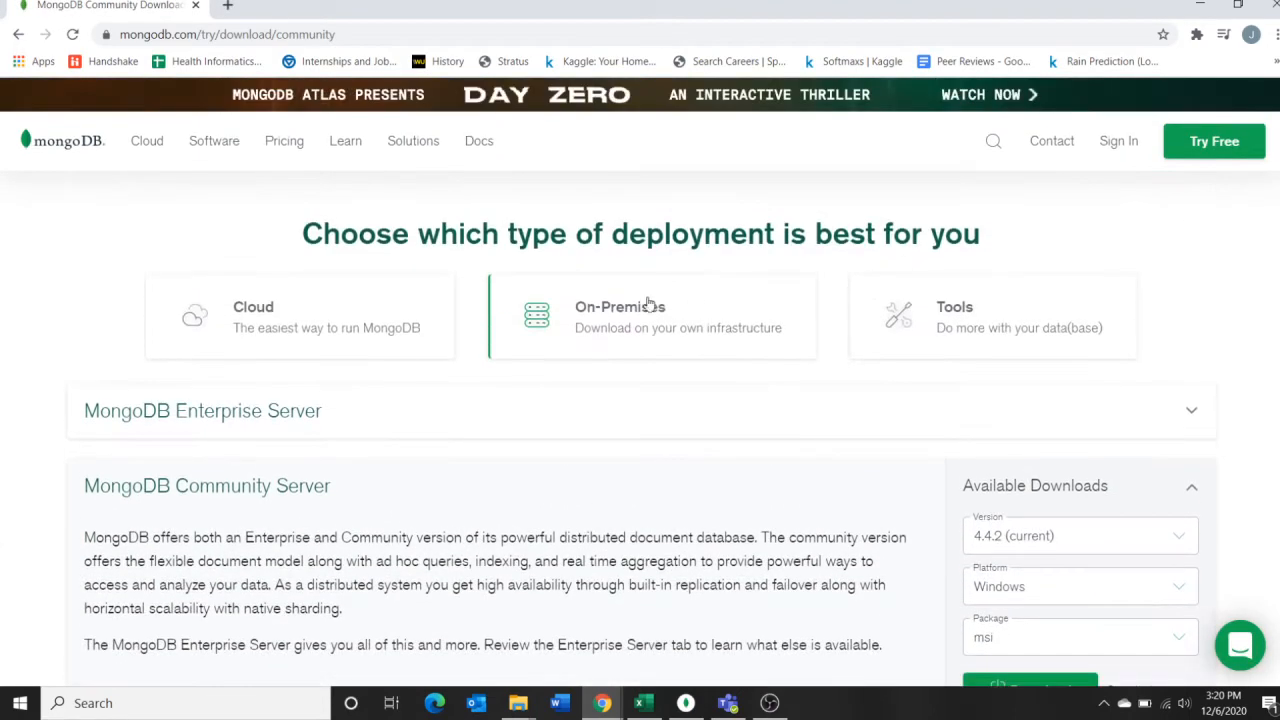
pyautogui.moveTo(315, 410)
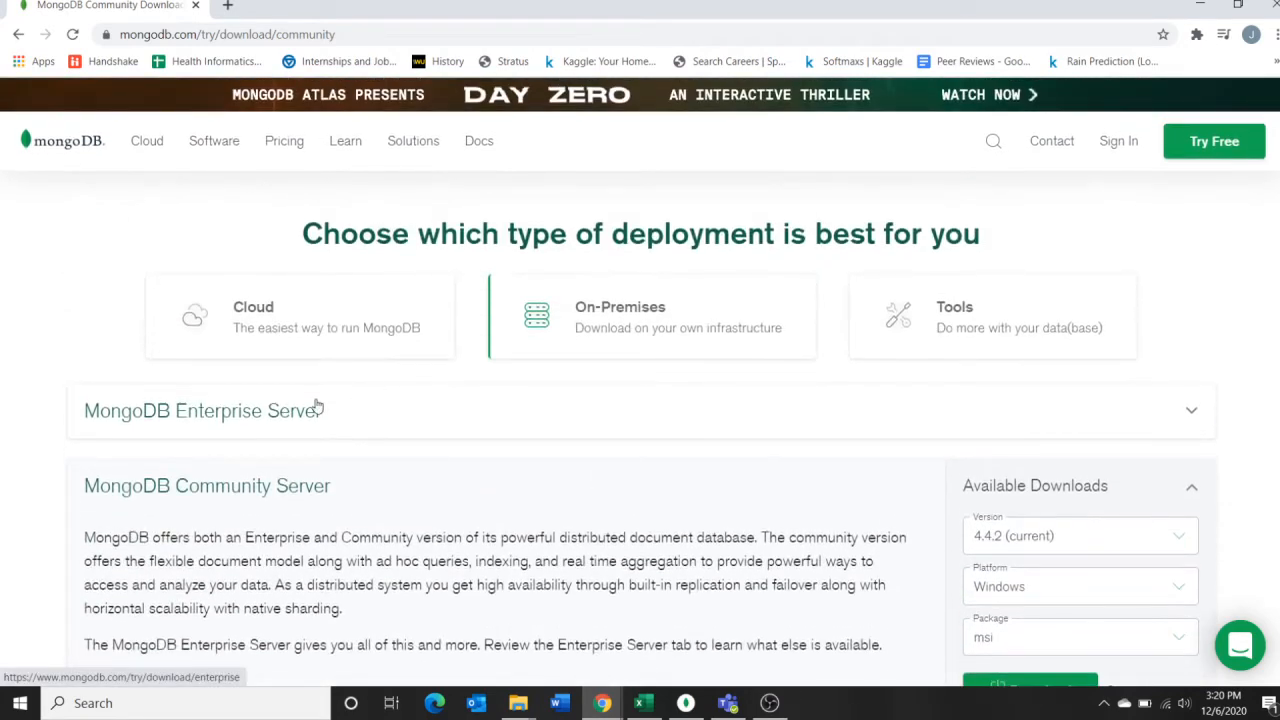
pyautogui.click(200, 410)
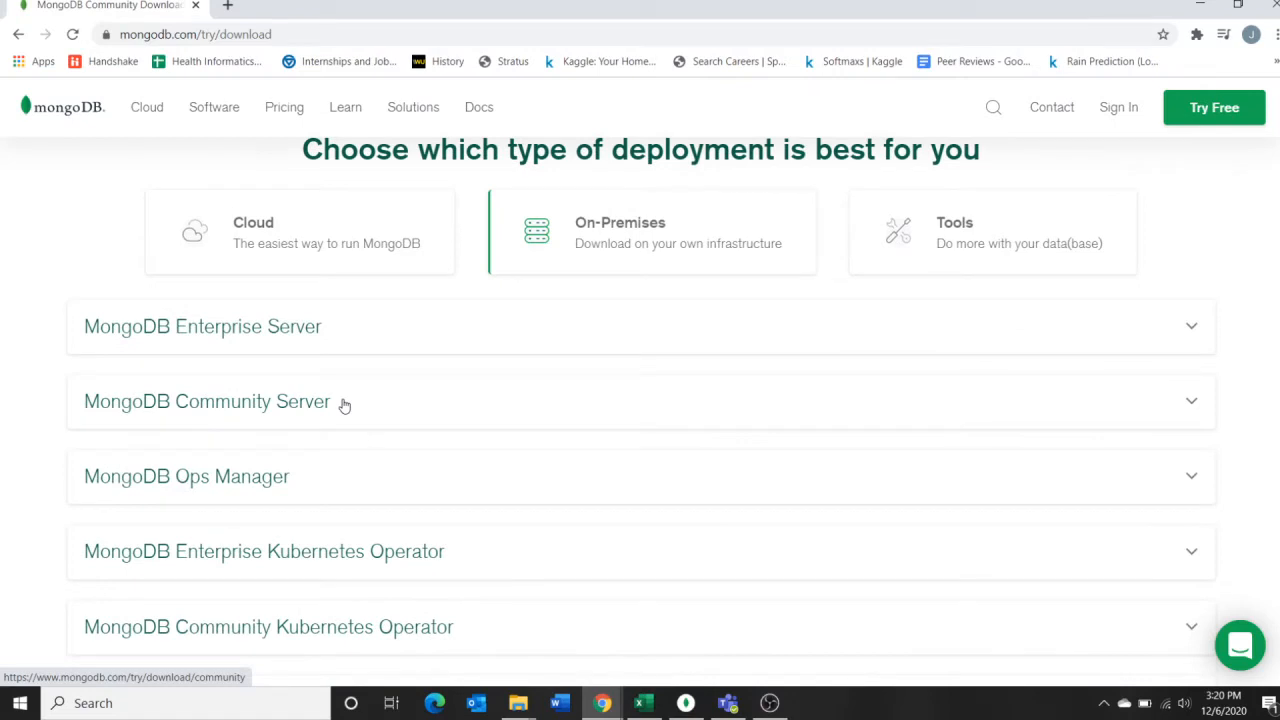
pyautogui.click(207, 401)
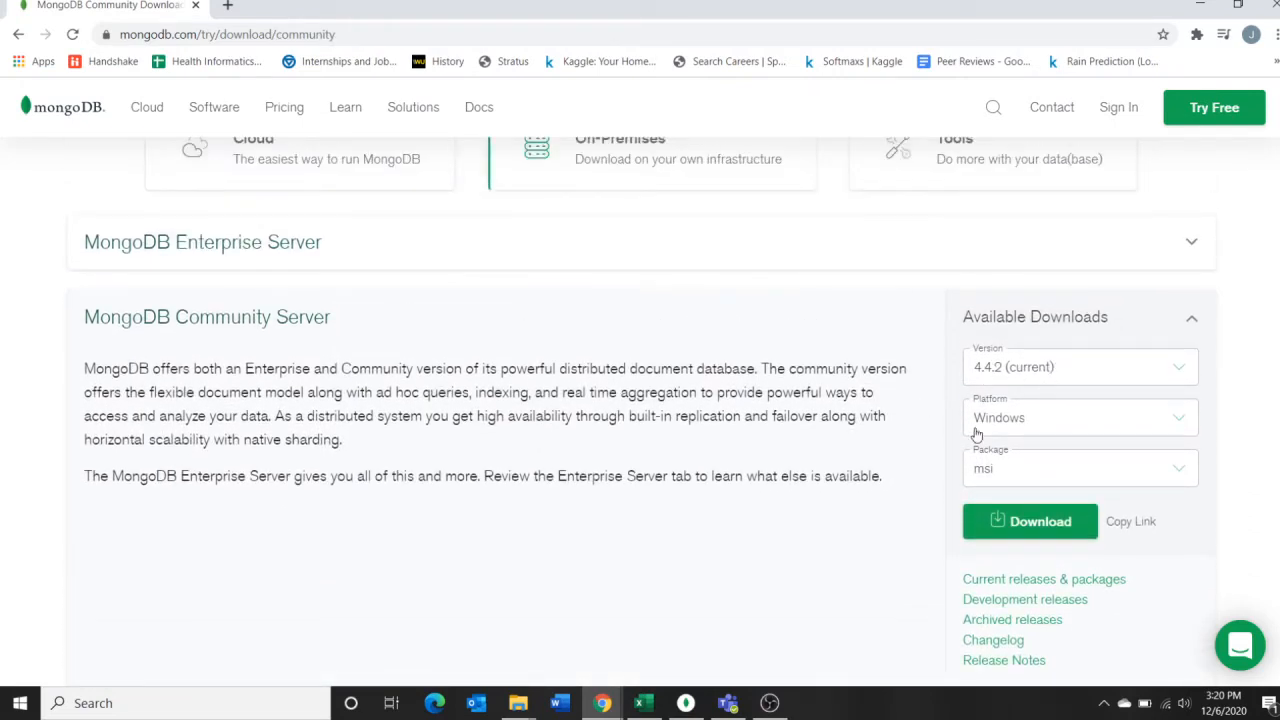
pyautogui.moveTo(1043, 427)
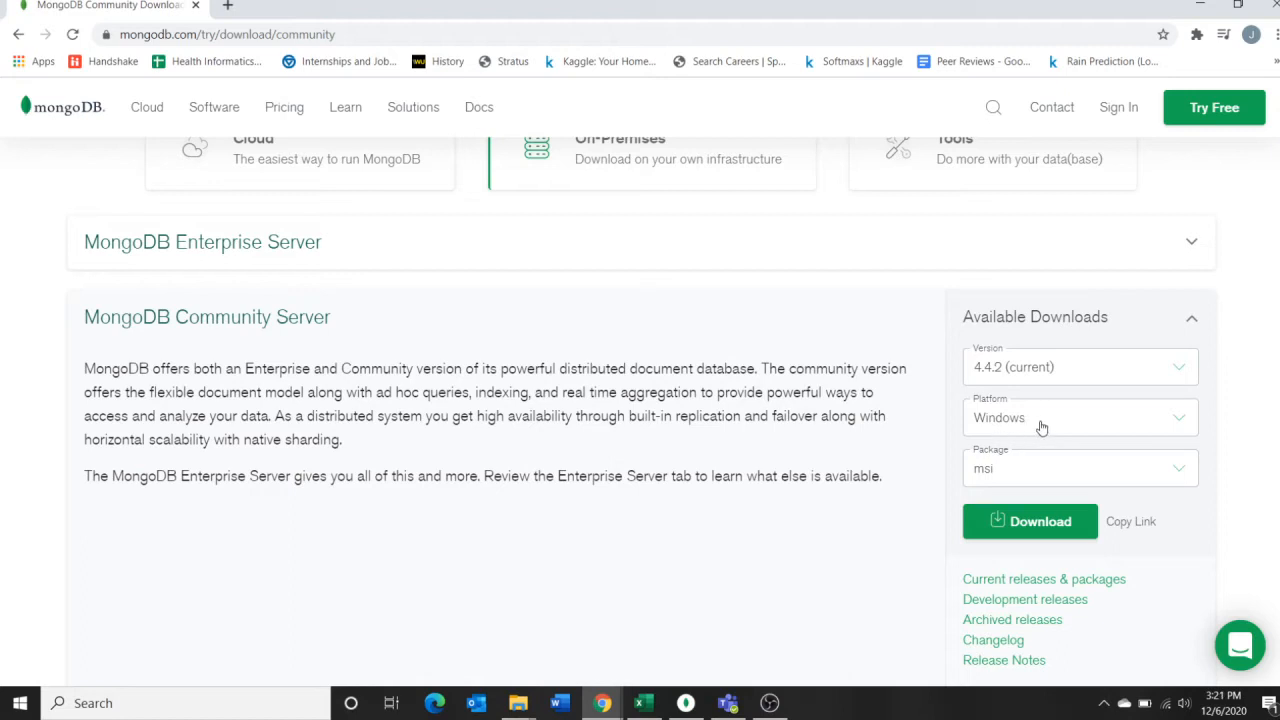
pyautogui.moveTo(1040, 418)
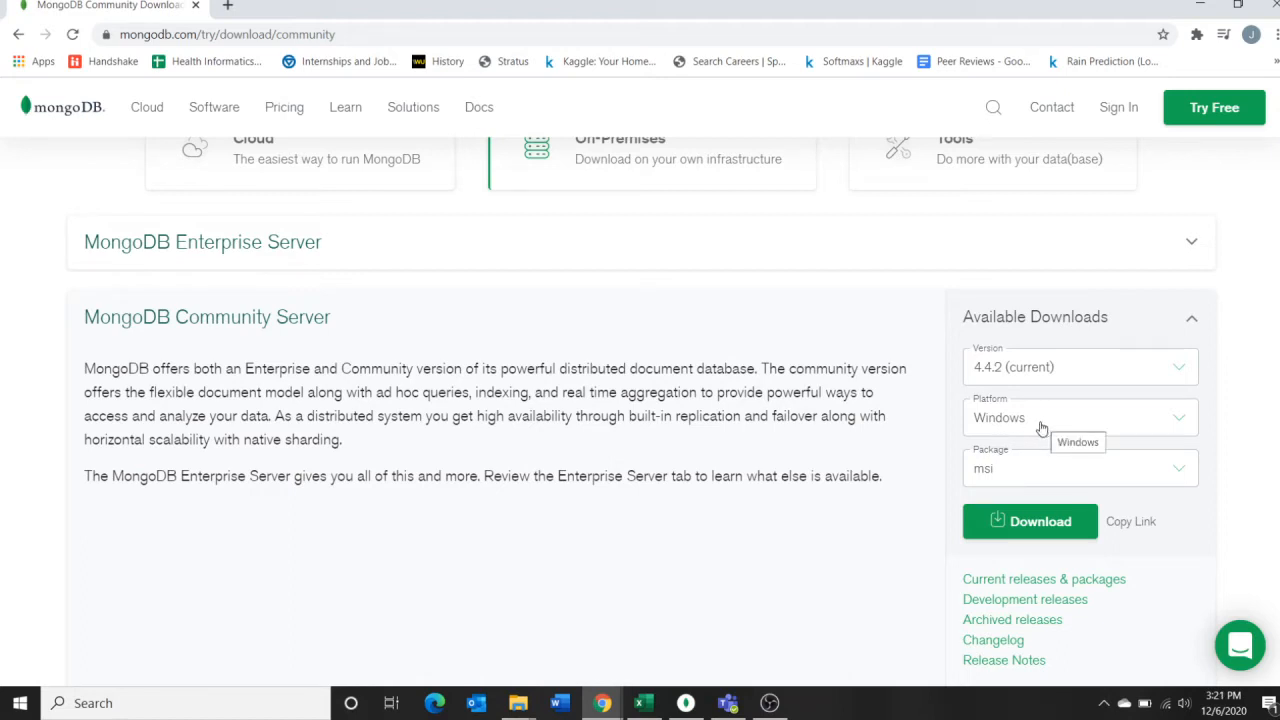
pyautogui.scroll(-3)
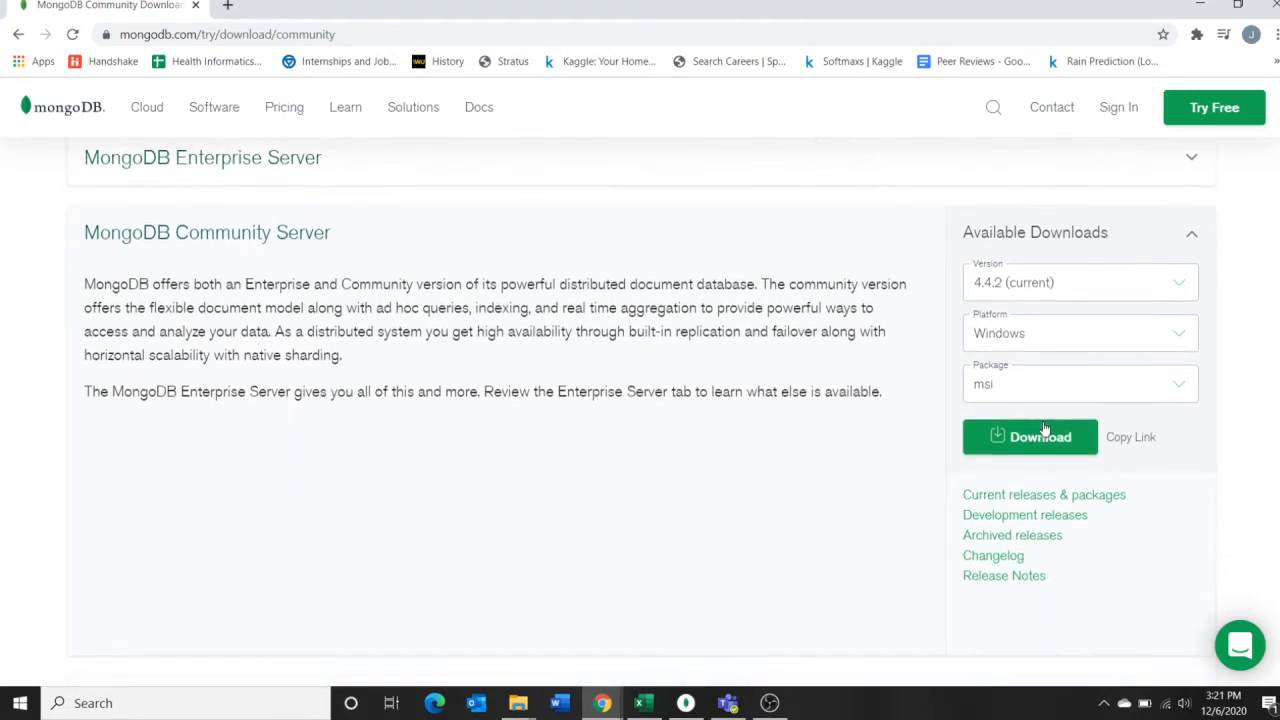
pyautogui.scroll(-3)
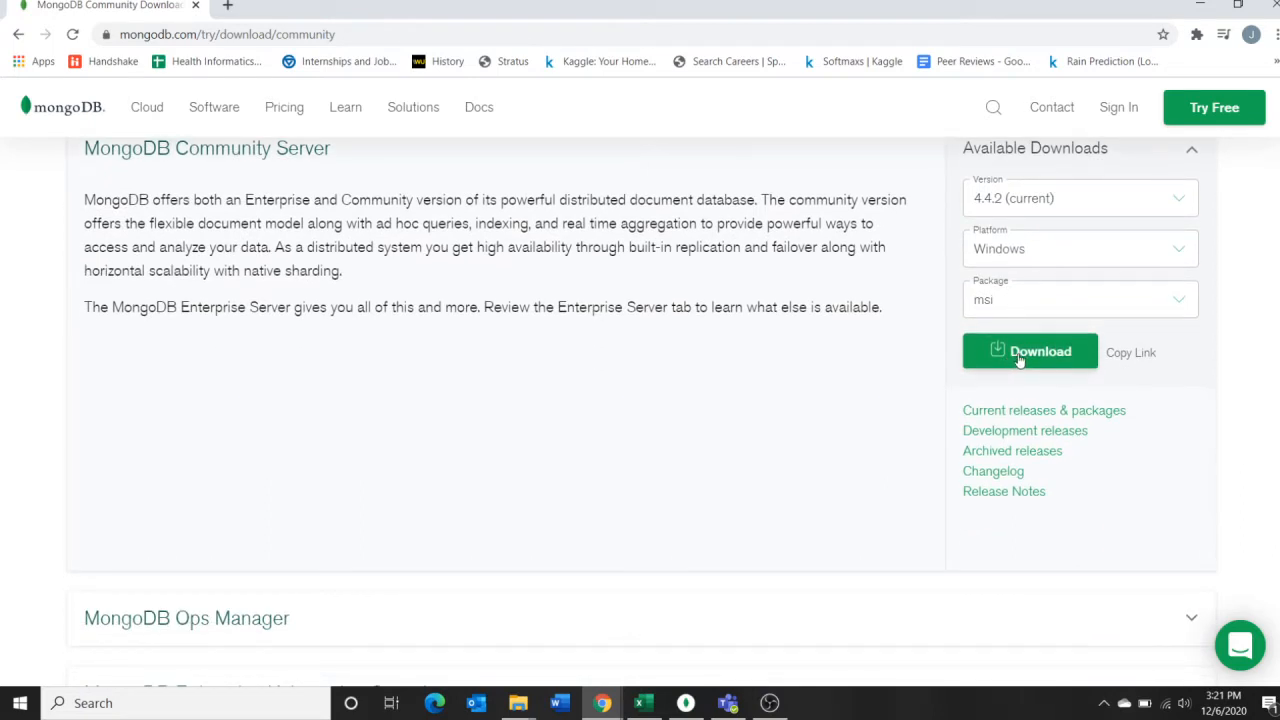
pyautogui.click(1029, 352)
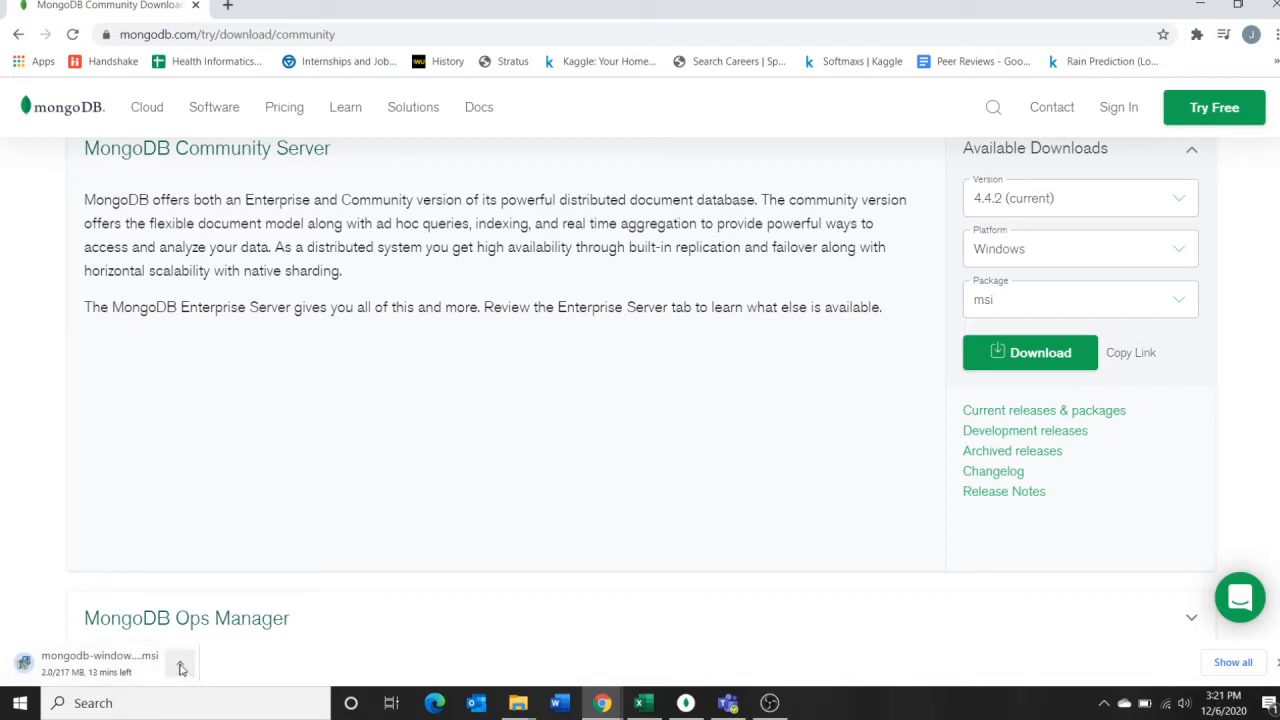
# Pause the installer download at 4.1 of 217 MB
pyautogui.click(180, 663)
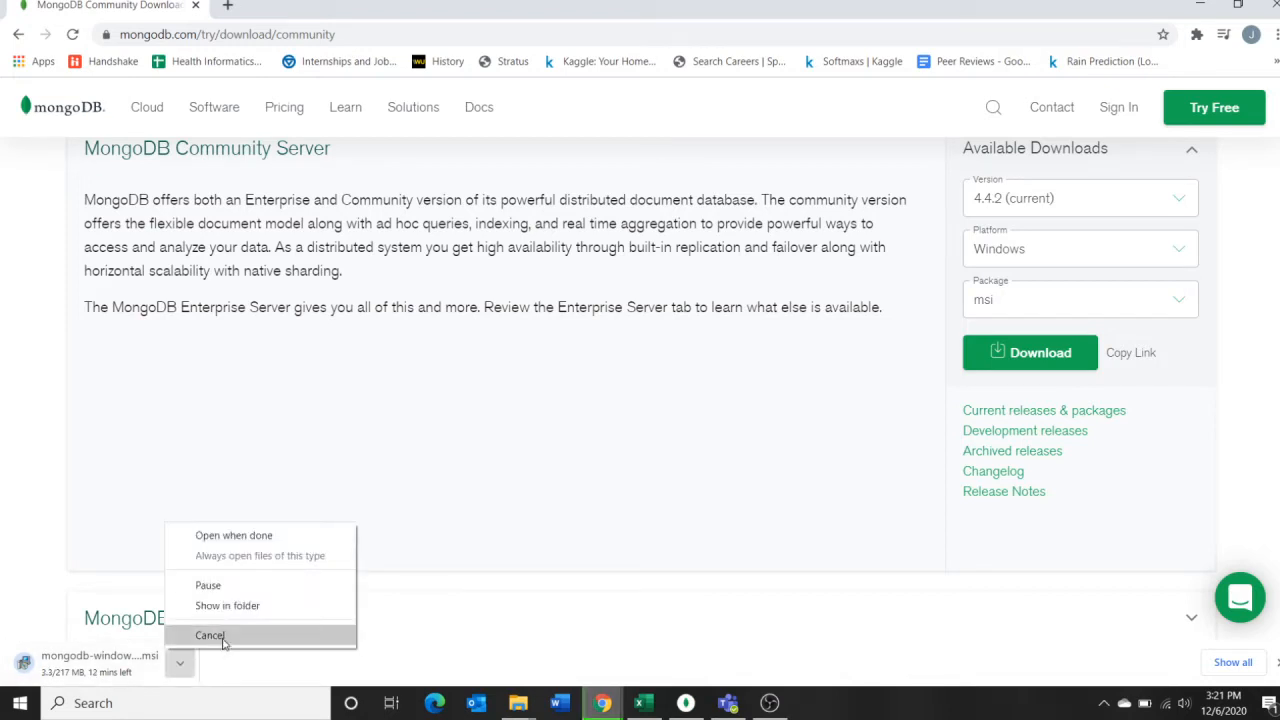
pyautogui.moveTo(225, 595)
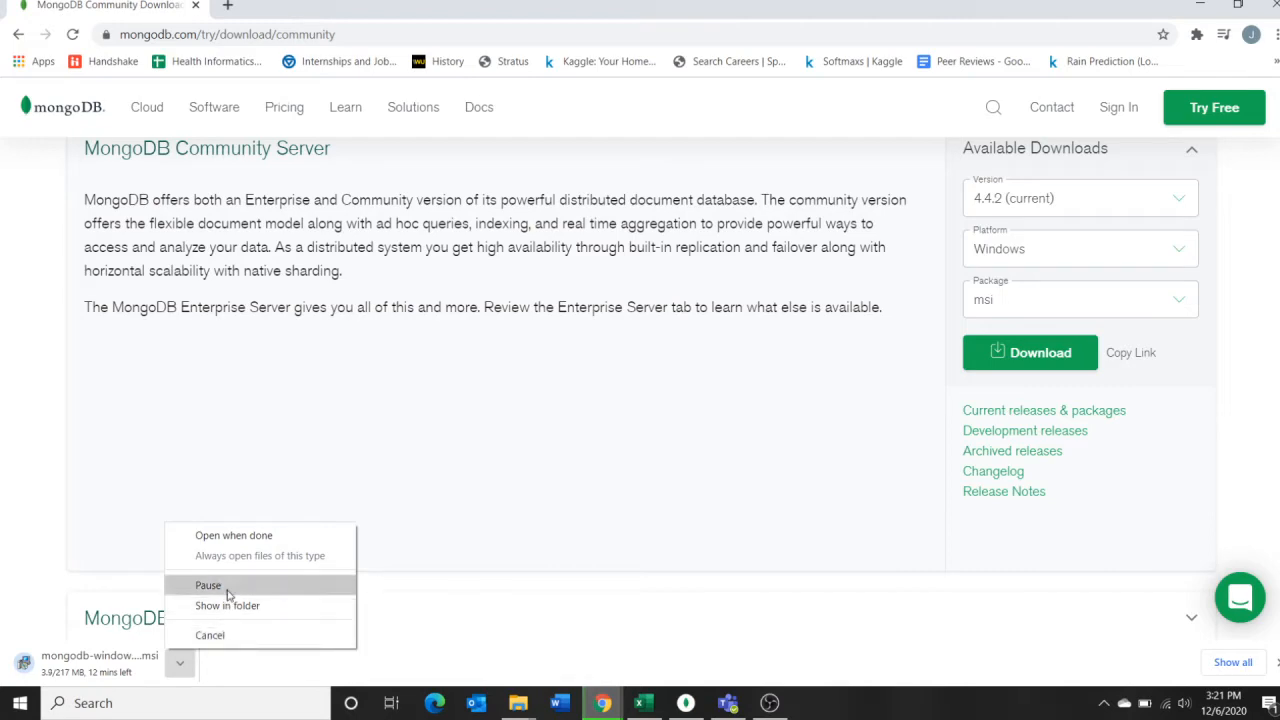
pyautogui.click(208, 585)
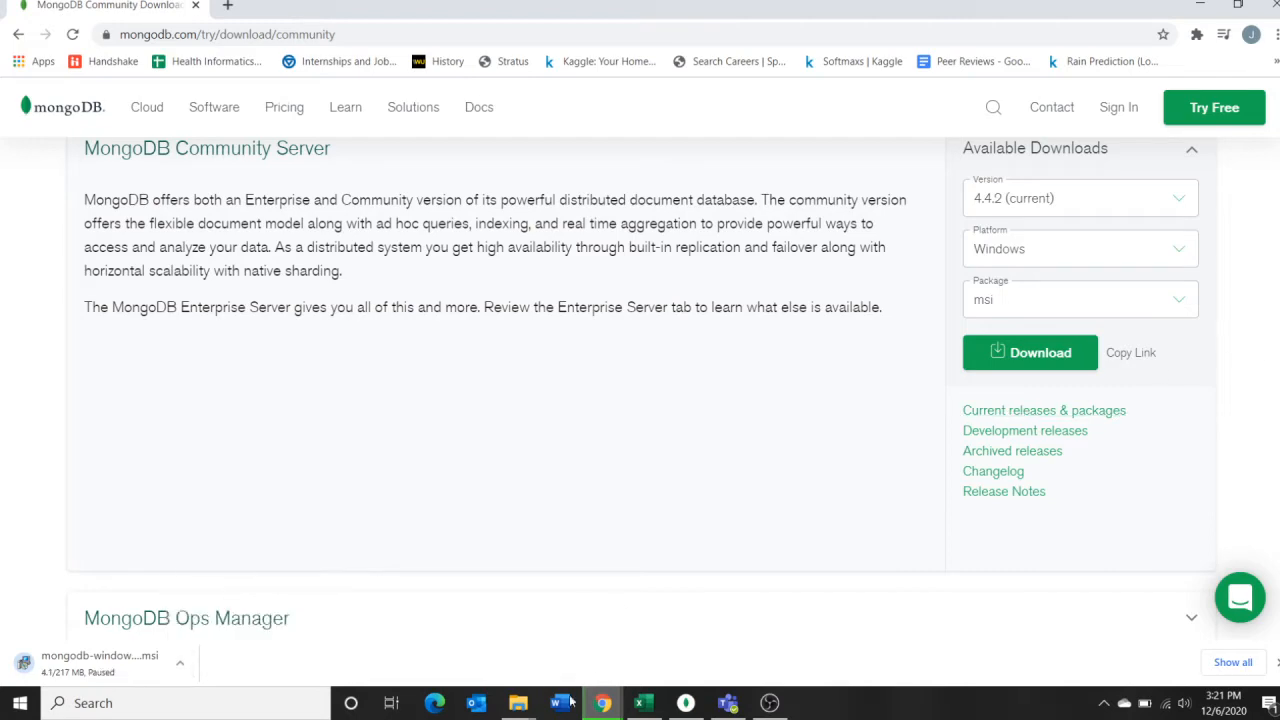
pyautogui.scroll(3)
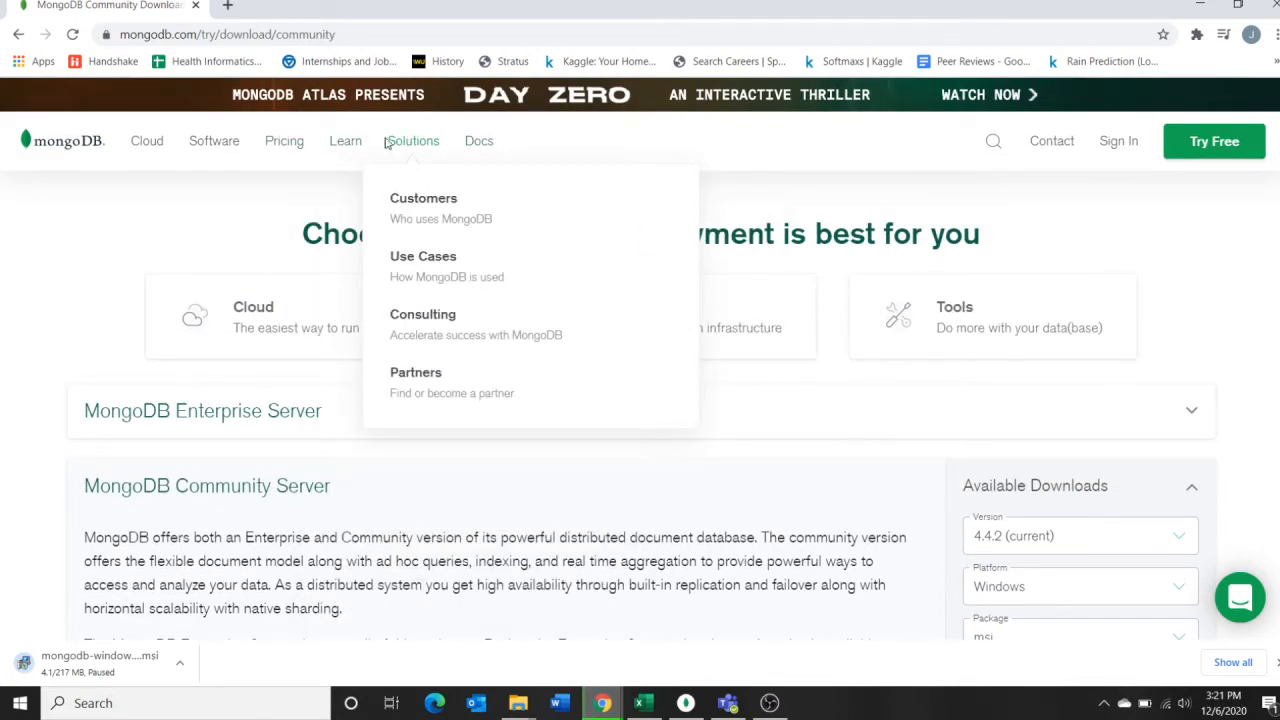
pyautogui.moveTo(345, 140)
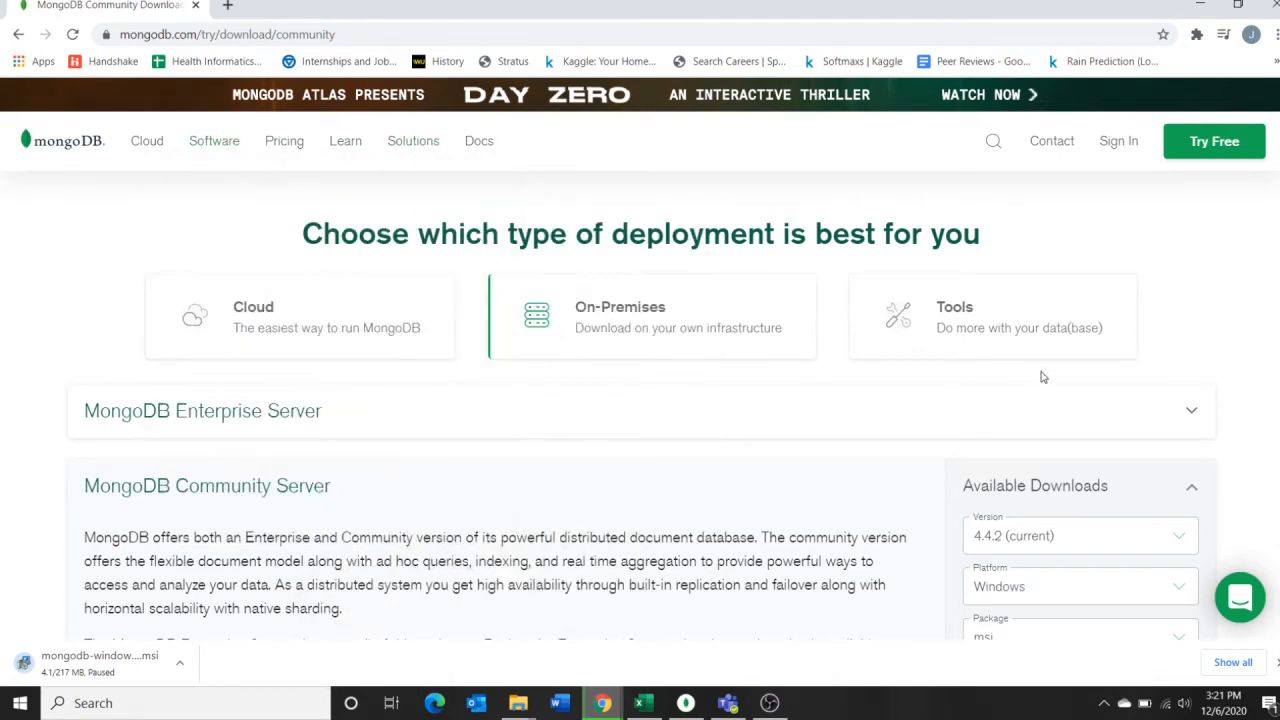
pyautogui.moveTo(943, 322)
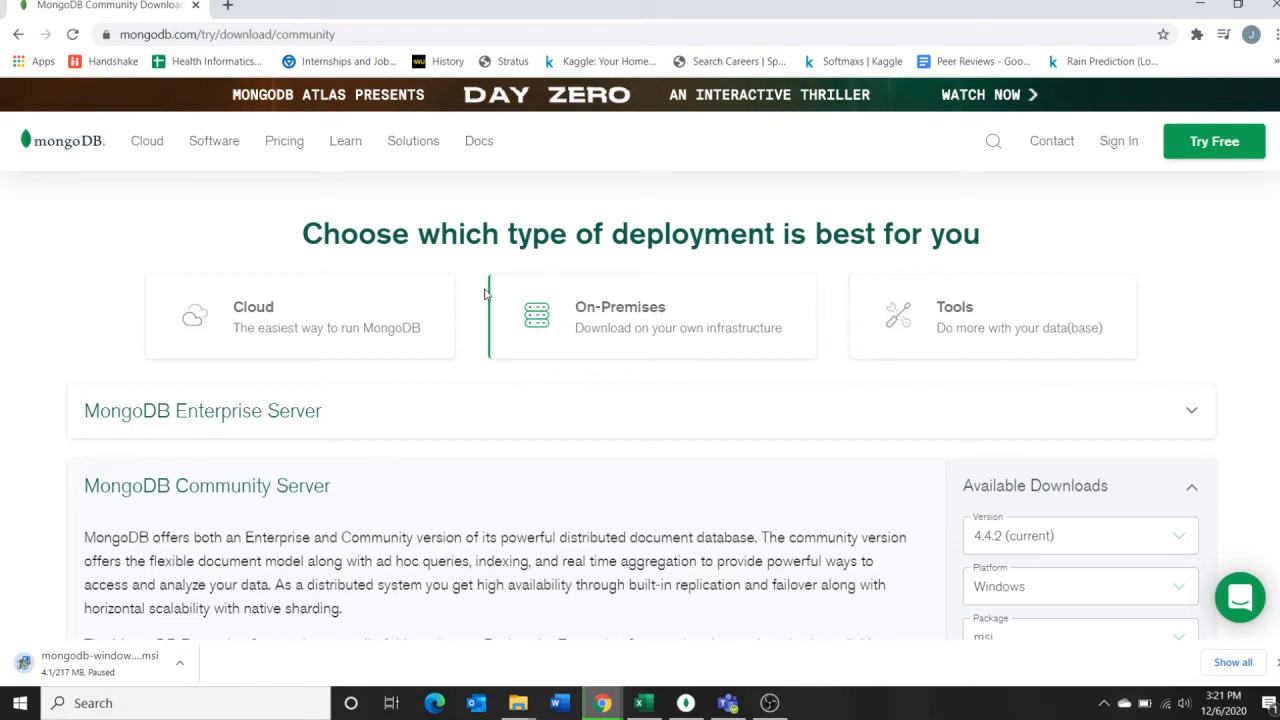
# Scroll the Tools page to the Shell, Compass, CLI, Database Tools and BI Connector panels
pyautogui.click(991, 316)
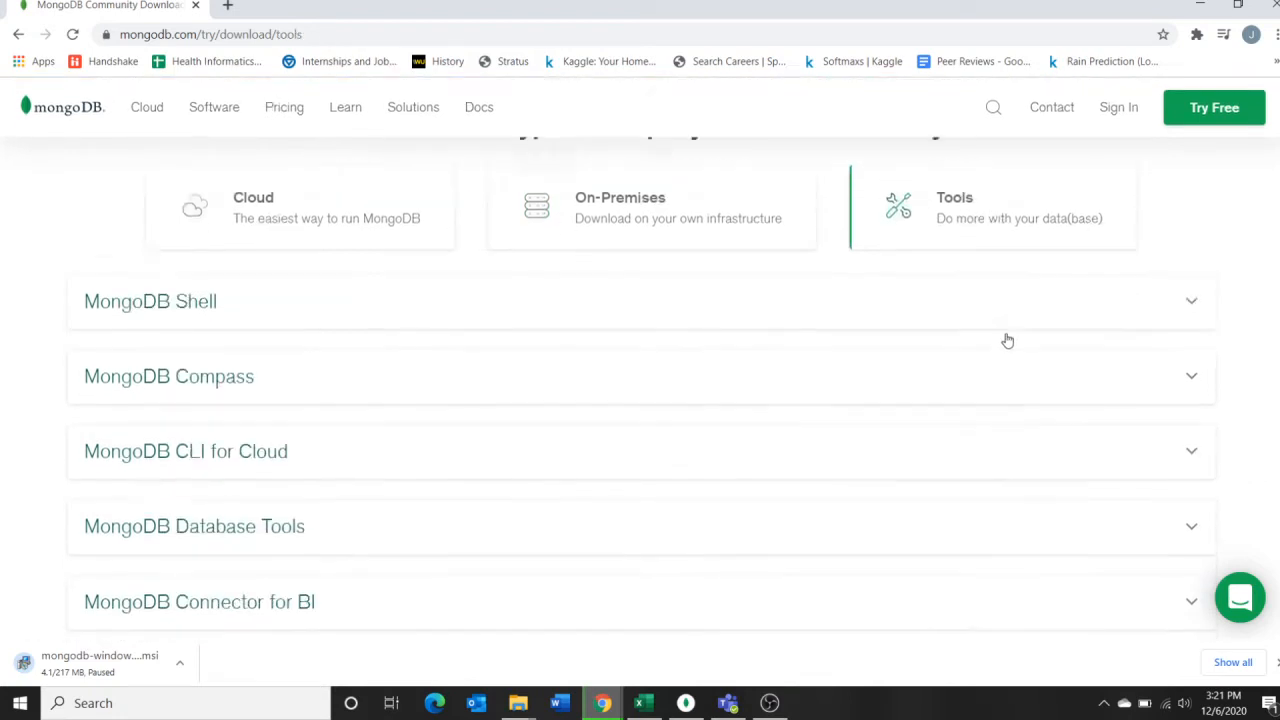
pyautogui.scroll(-3)
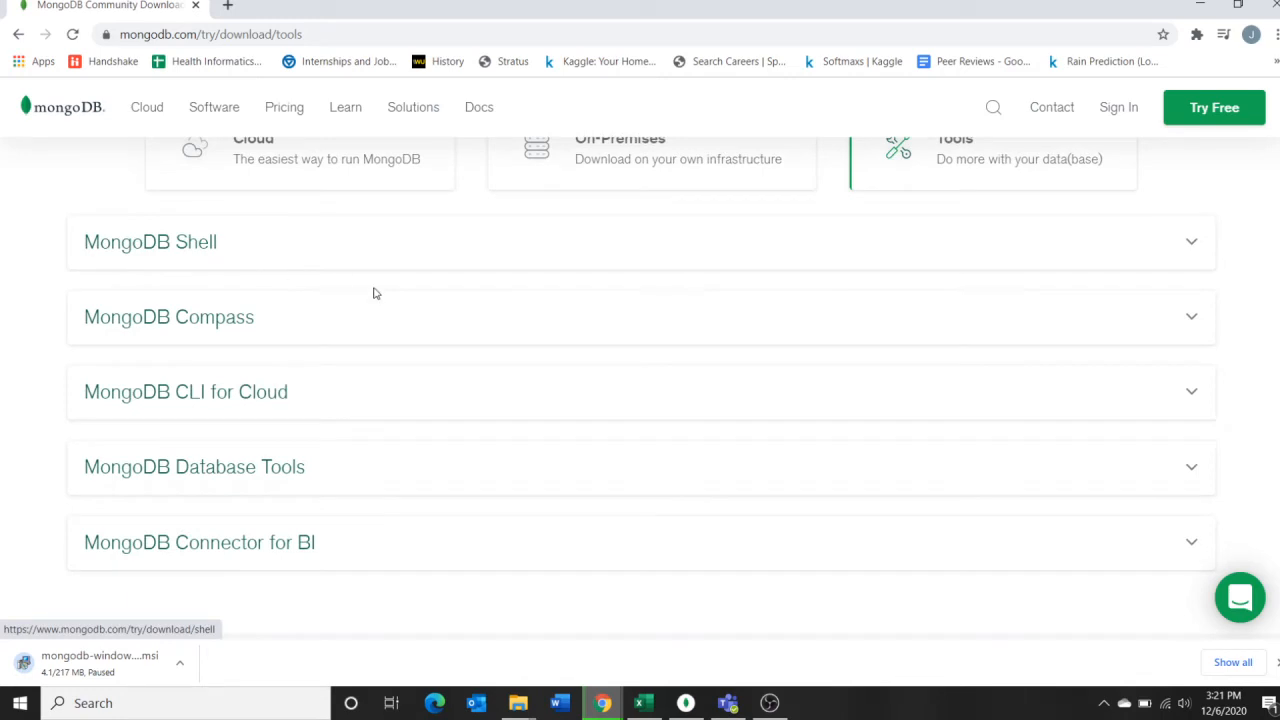
pyautogui.moveTo(230, 320)
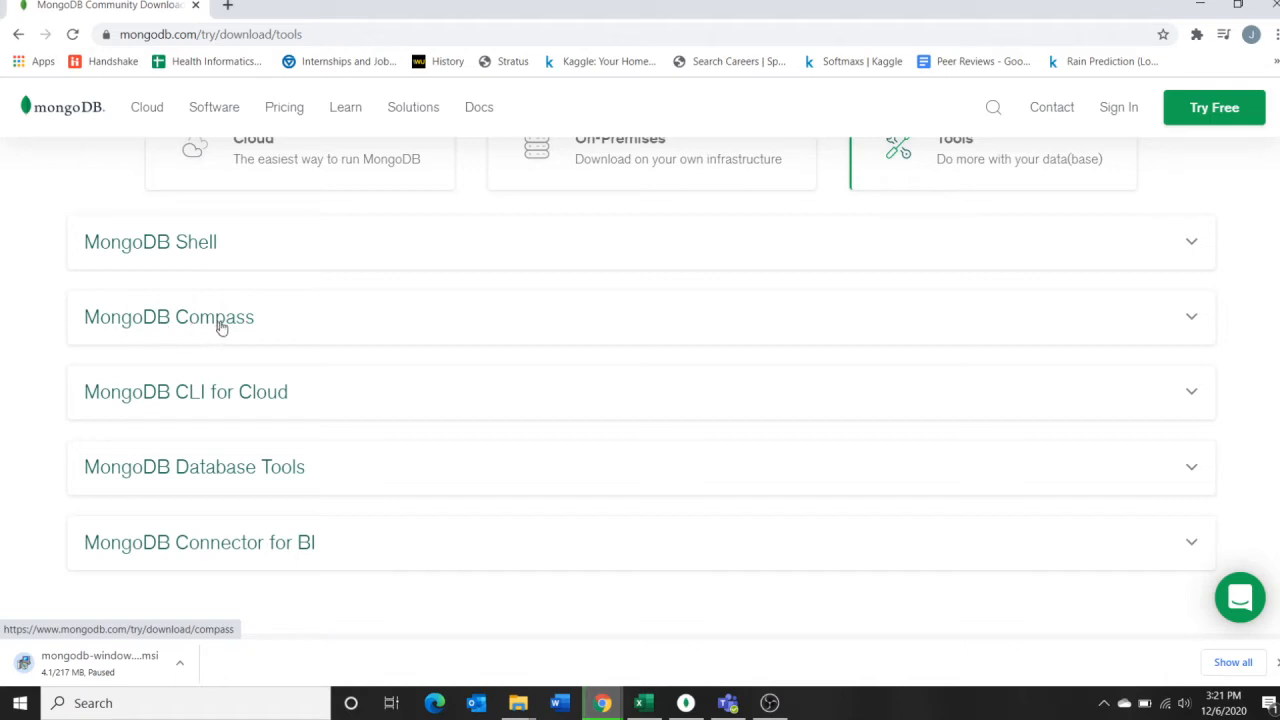
pyautogui.moveTo(743, 364)
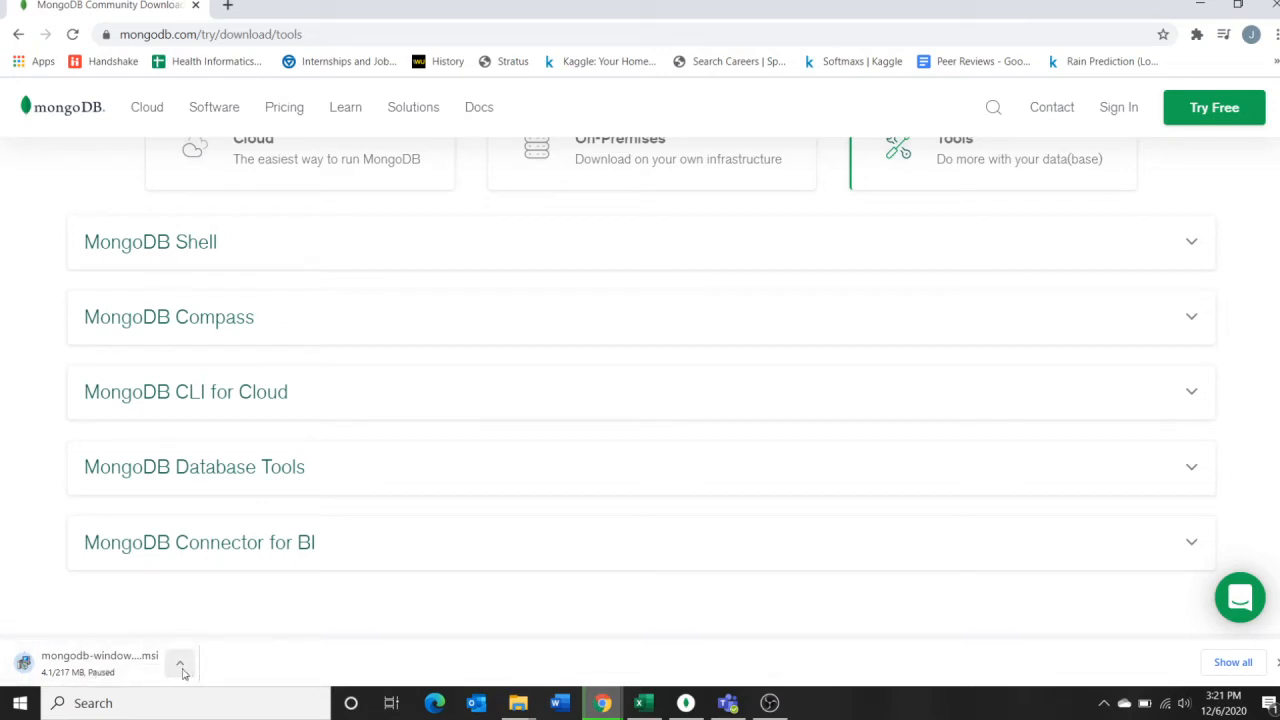
pyautogui.moveTo(100, 660)
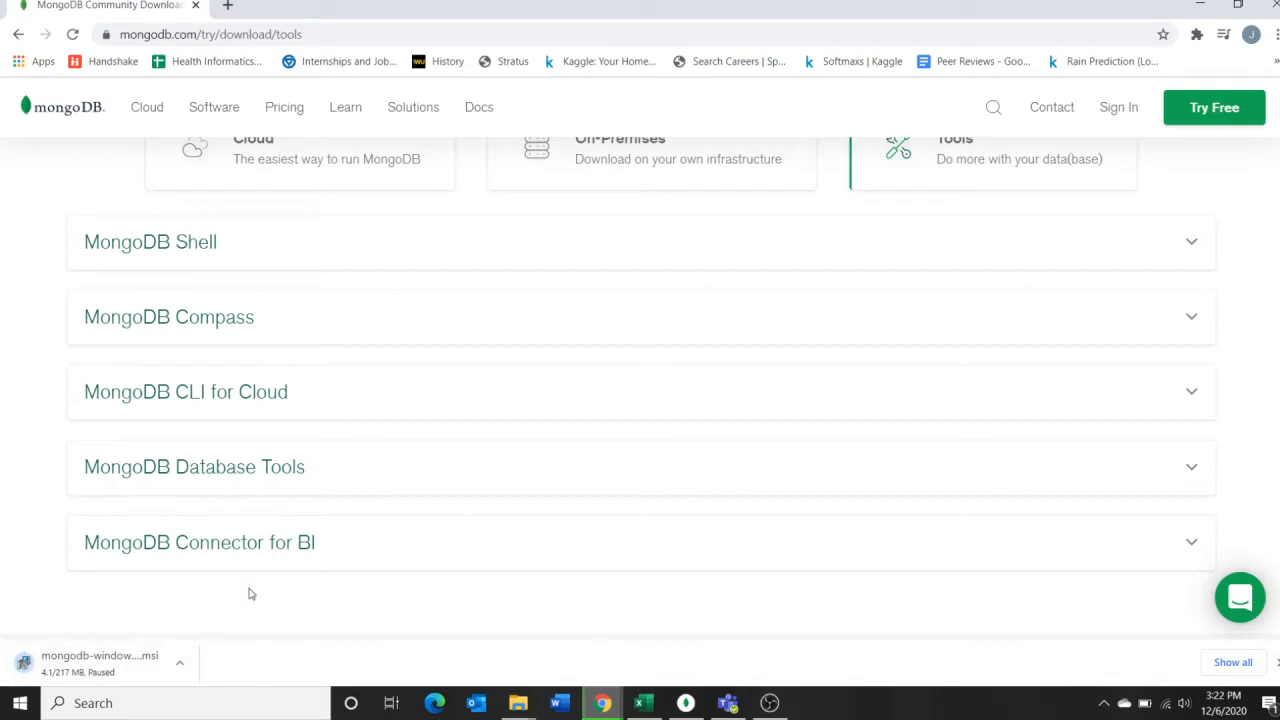
pyautogui.moveTo(203, 330)
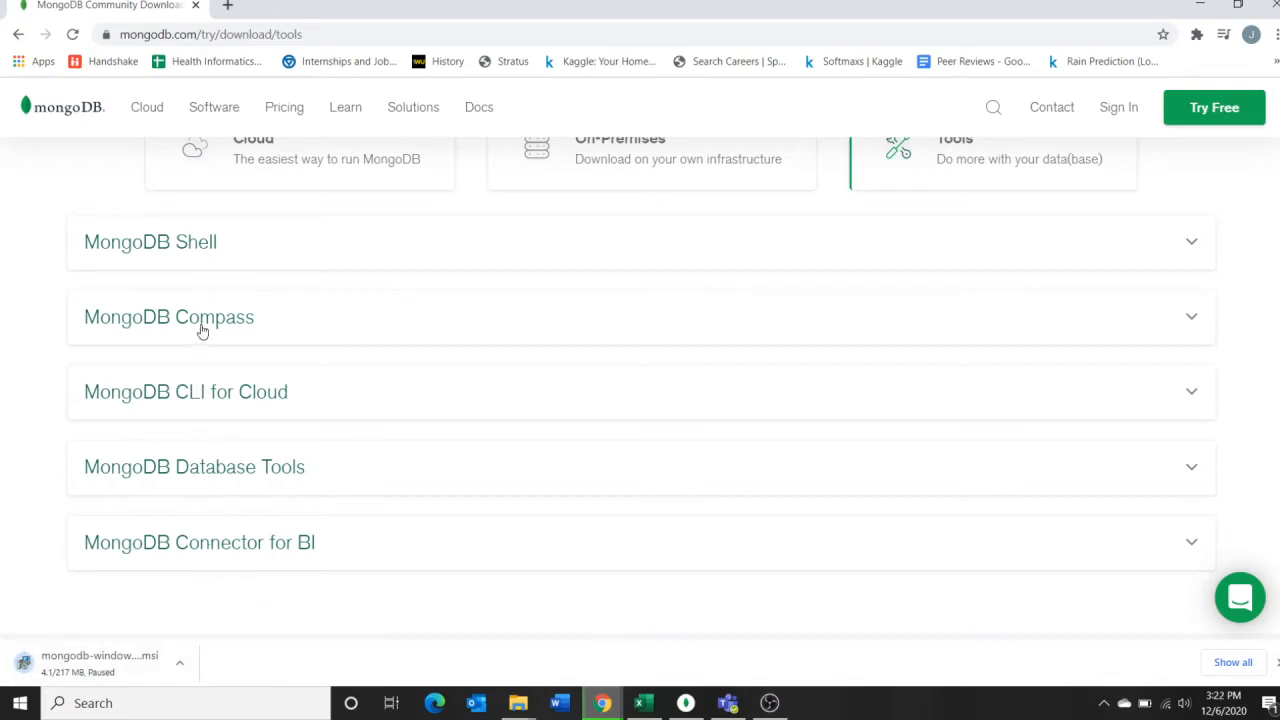
pyautogui.moveTo(162, 333)
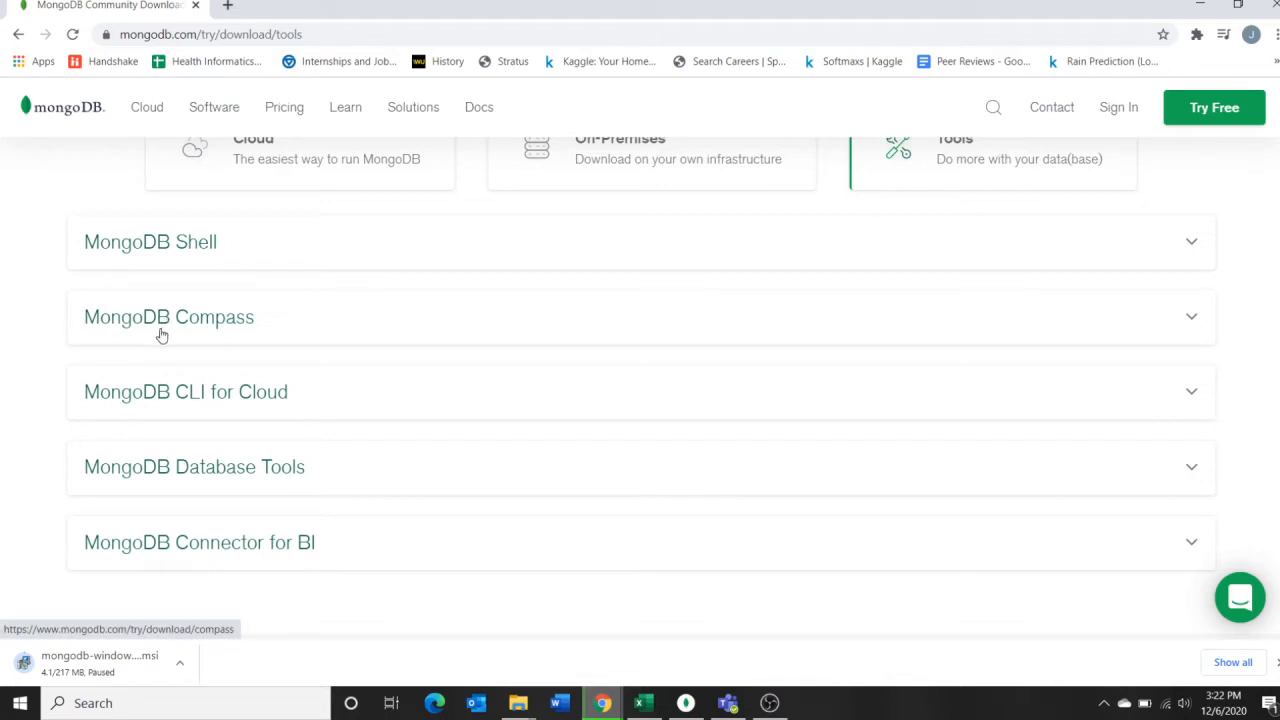
pyautogui.moveTo(248, 333)
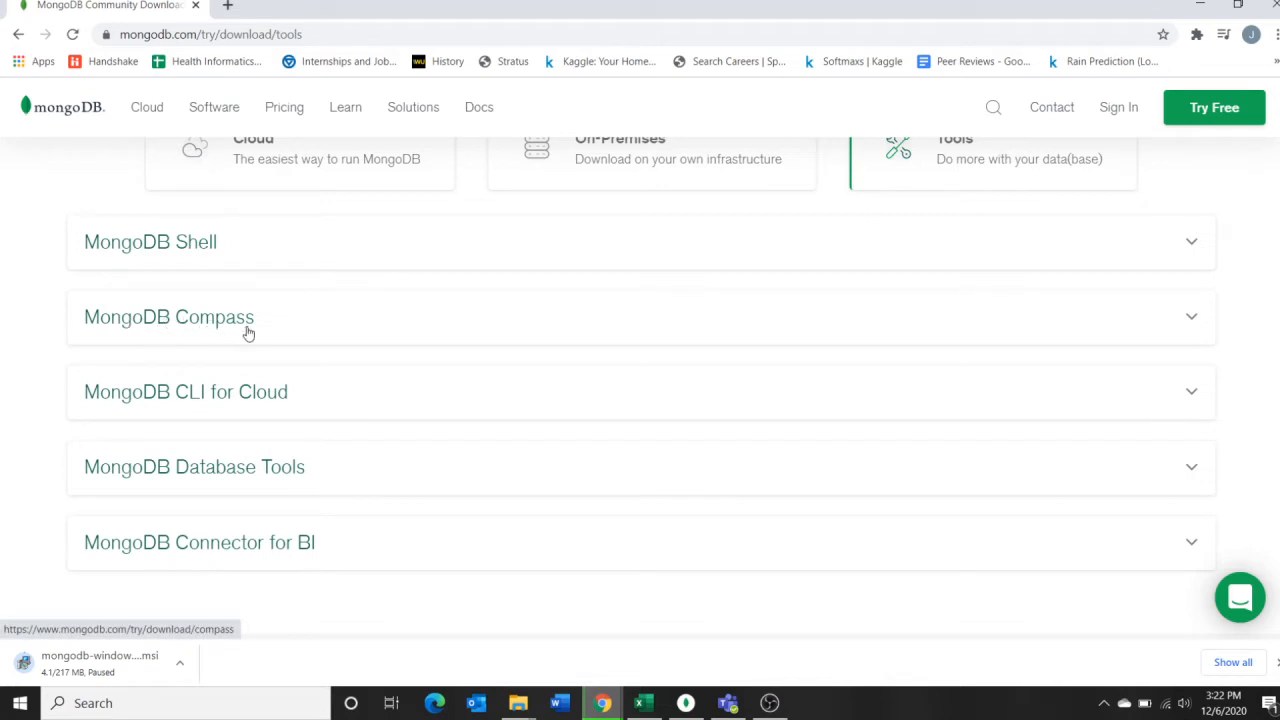
pyautogui.moveTo(263, 433)
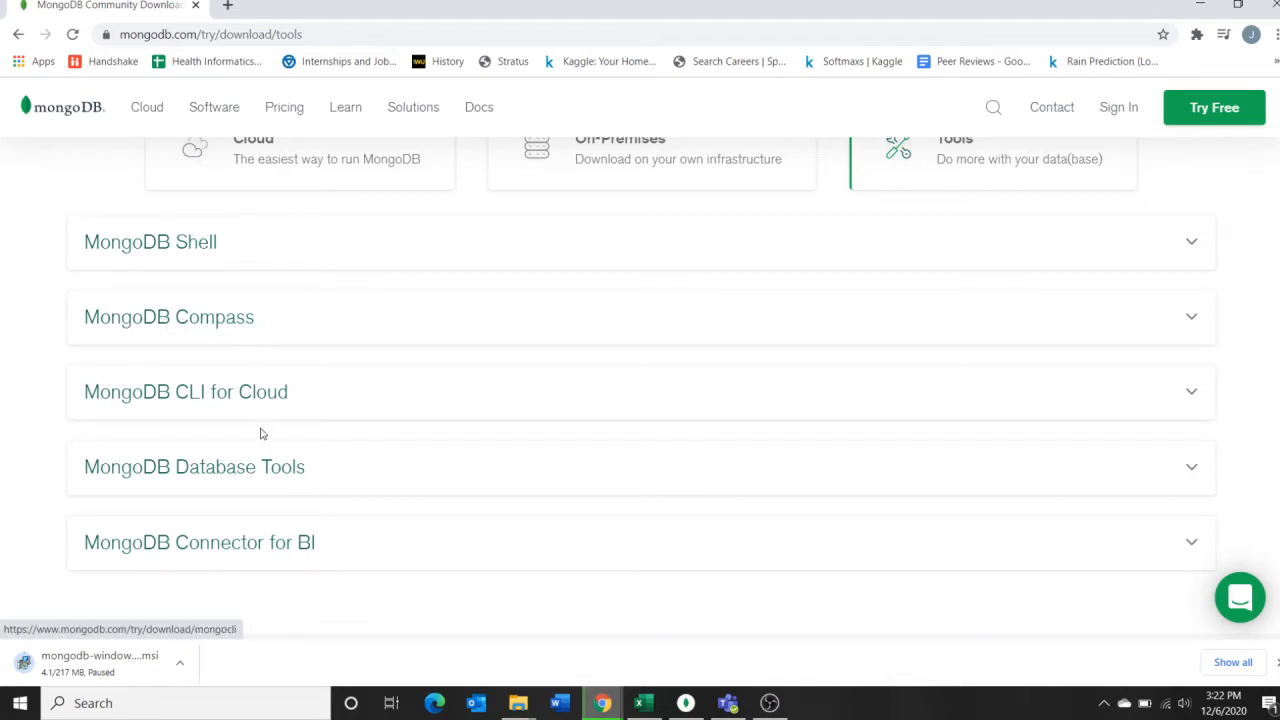
pyautogui.moveTo(169, 405)
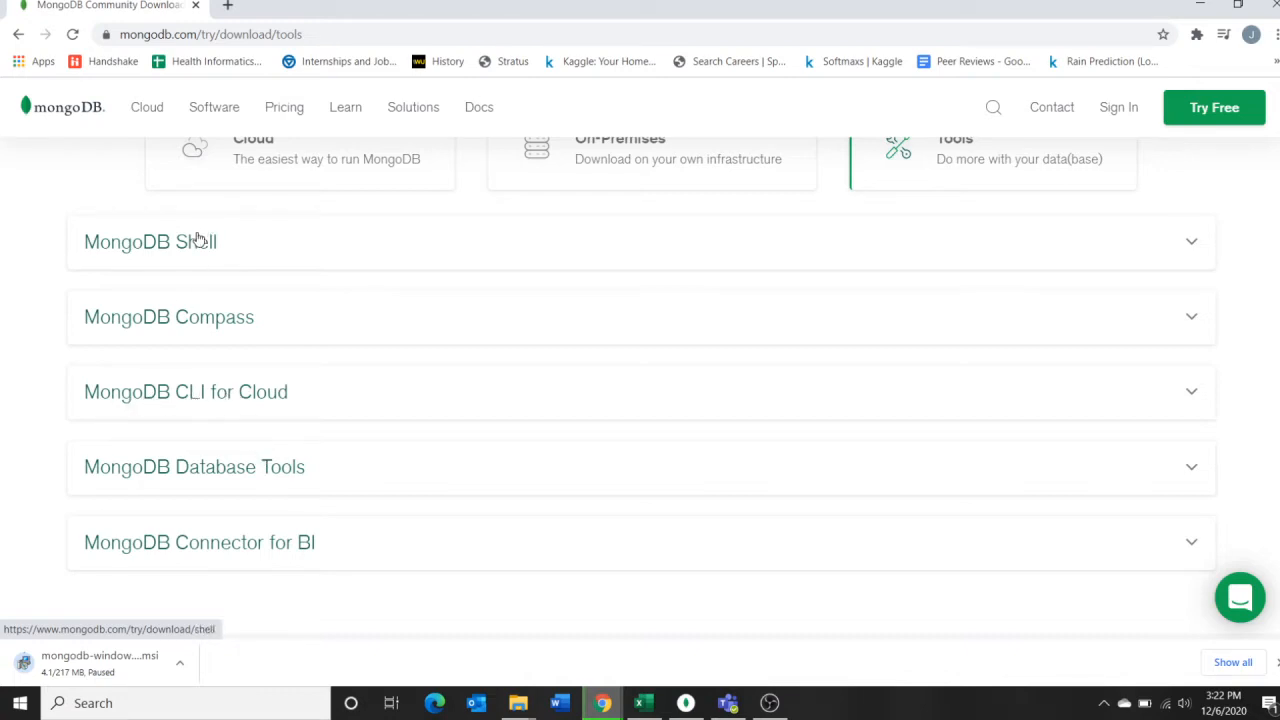
pyautogui.moveTo(224, 401)
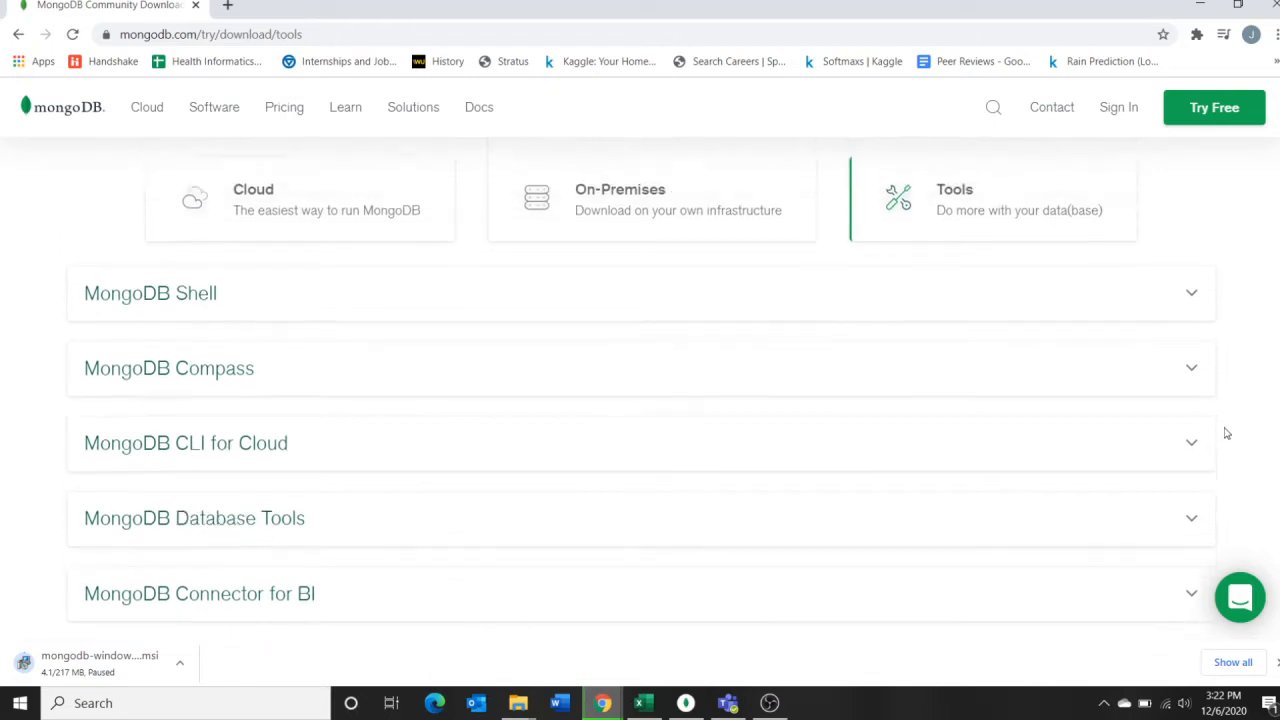
pyautogui.scroll(-3)
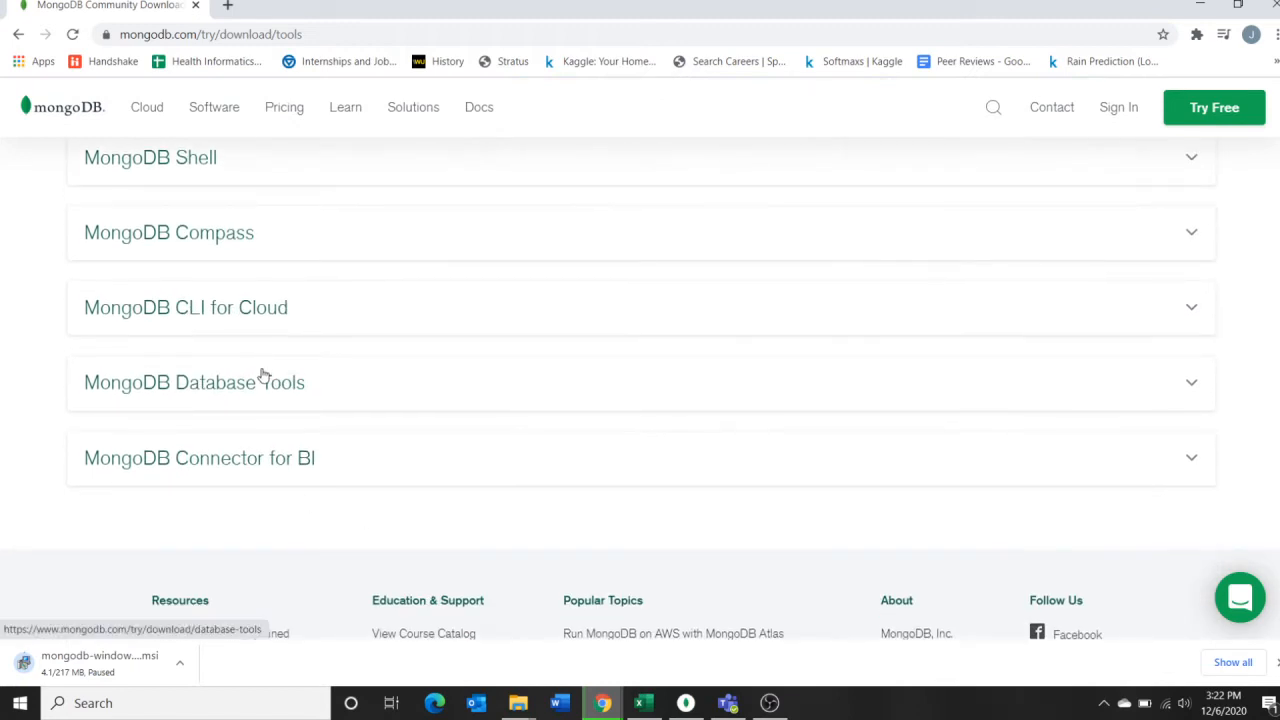
# Expand MongoDB Database Tools to show the 100.2.1 Windows x86_64 zip download
pyautogui.click(194, 382)
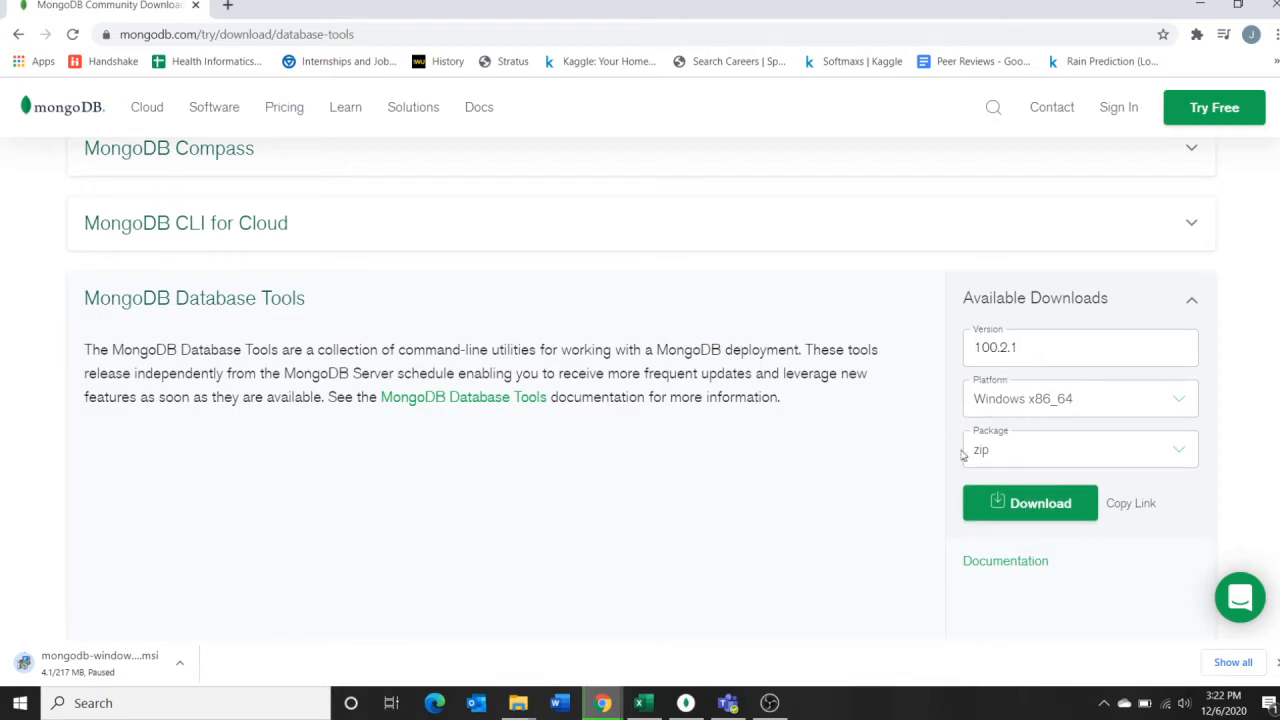
pyautogui.moveTo(1000, 455)
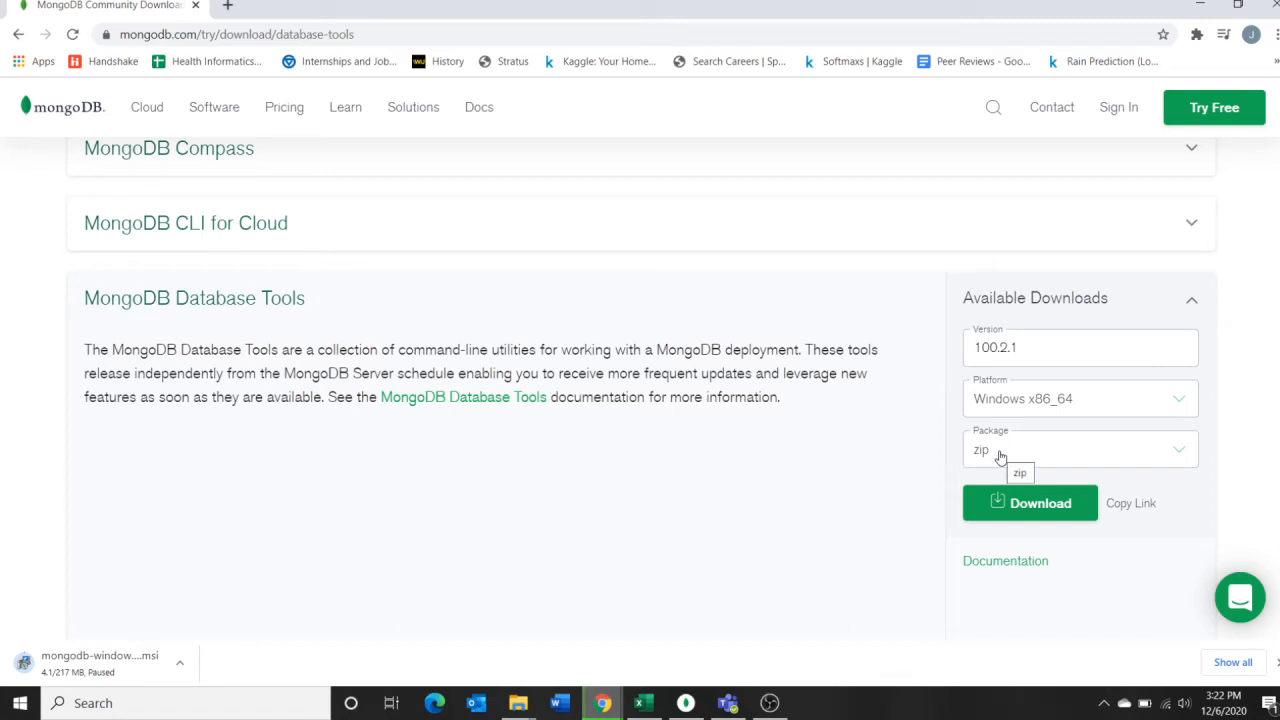
pyautogui.moveTo(1030, 502)
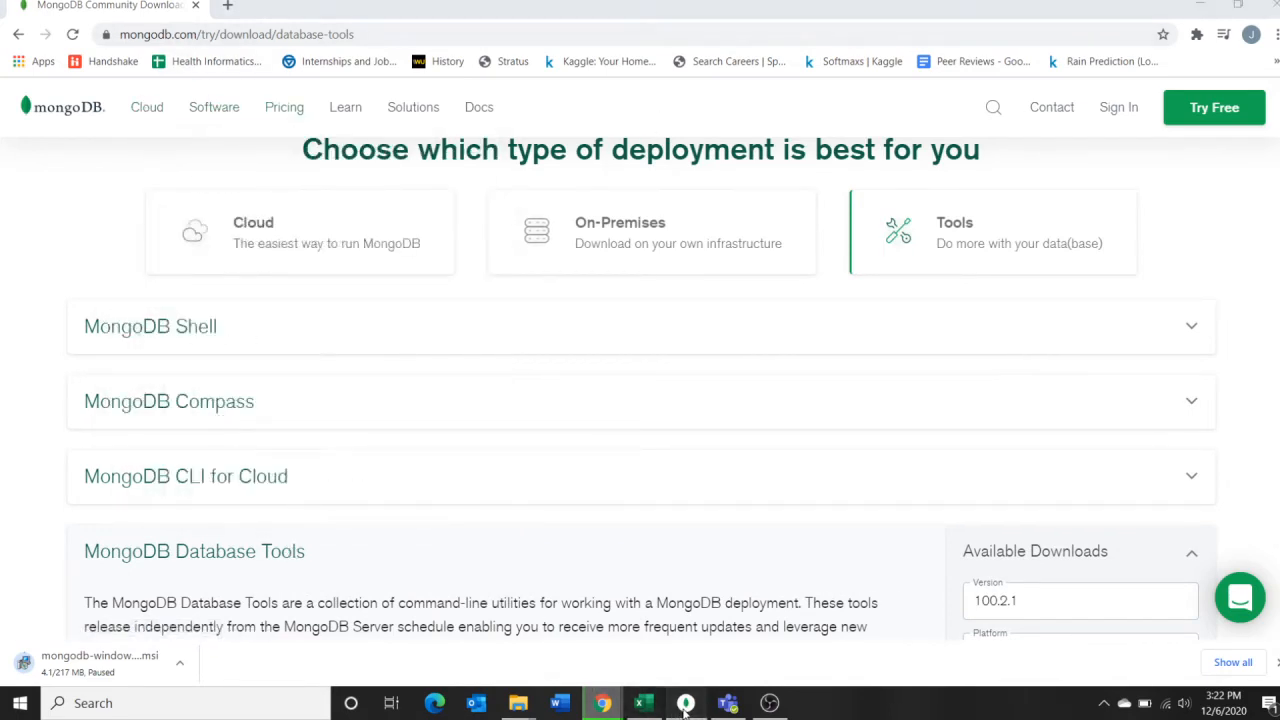
# Switch to Compass, list the Local server's databases, and bring up Create Database
pyautogui.click(686, 703)
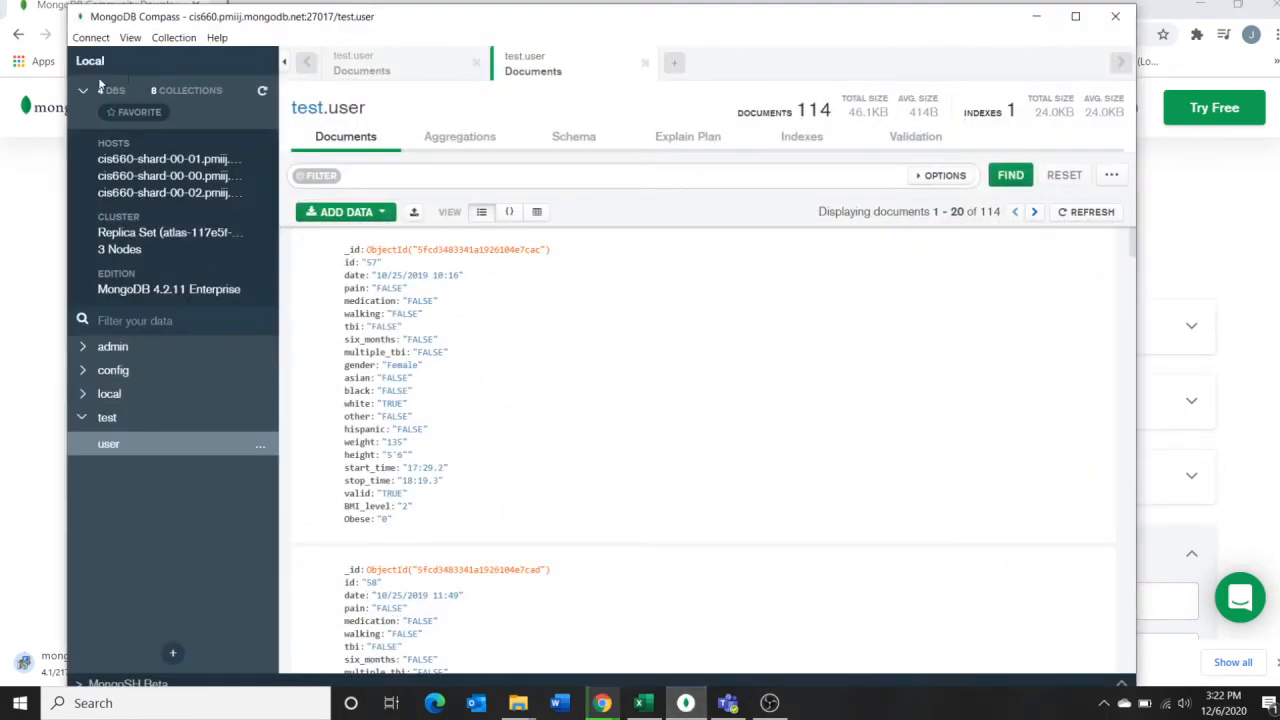
pyautogui.click(84, 90)
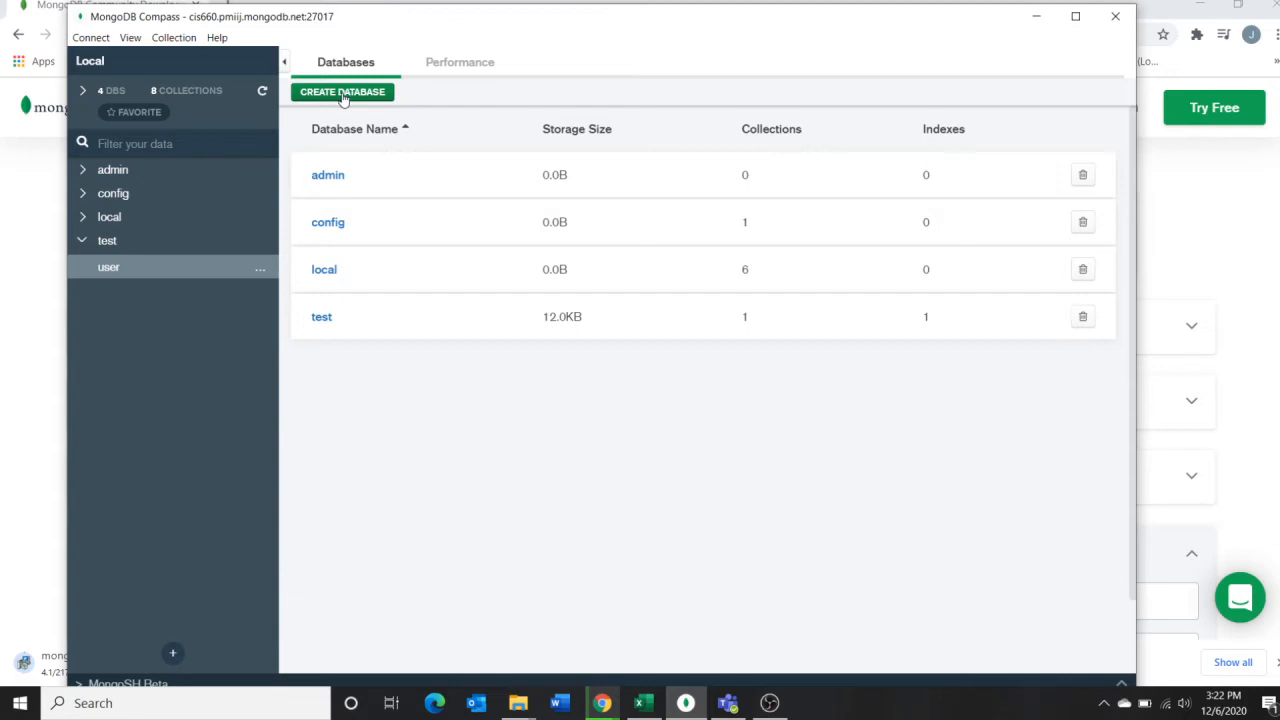
pyautogui.click(342, 91)
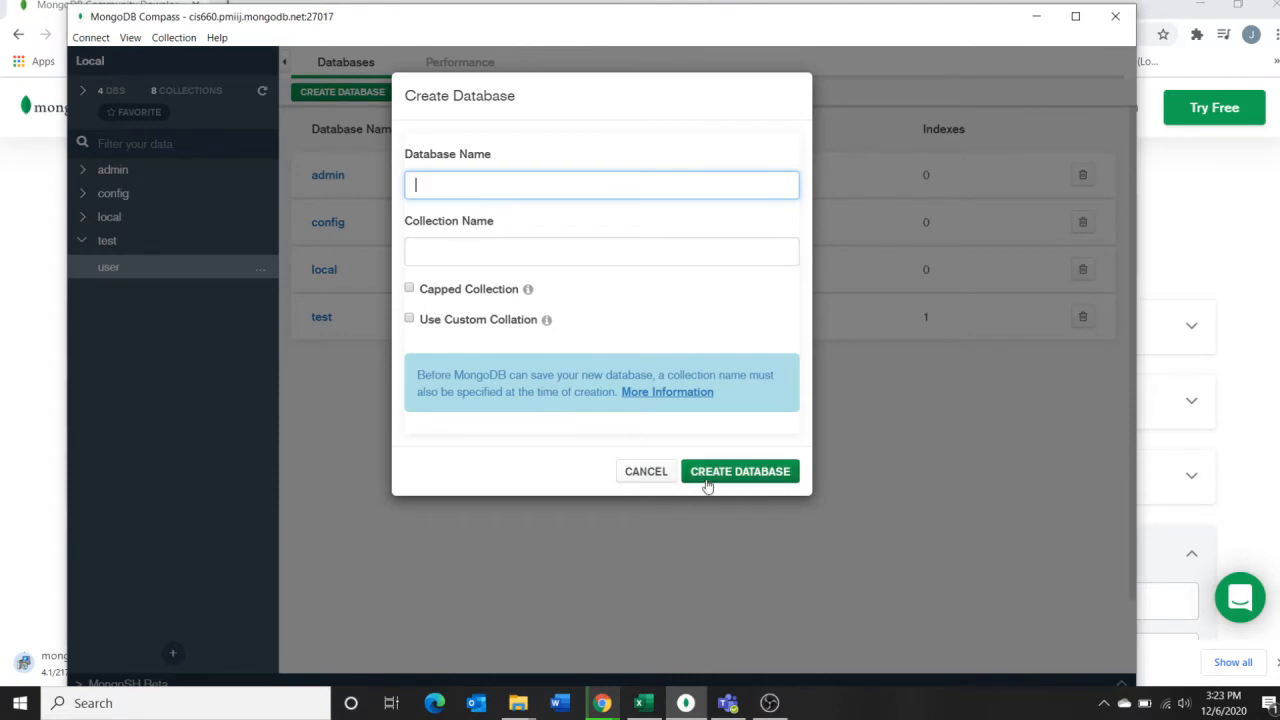
# Cancel database creation, open test.user with 114 documents, and begin a file import
pyautogui.click(645, 471)
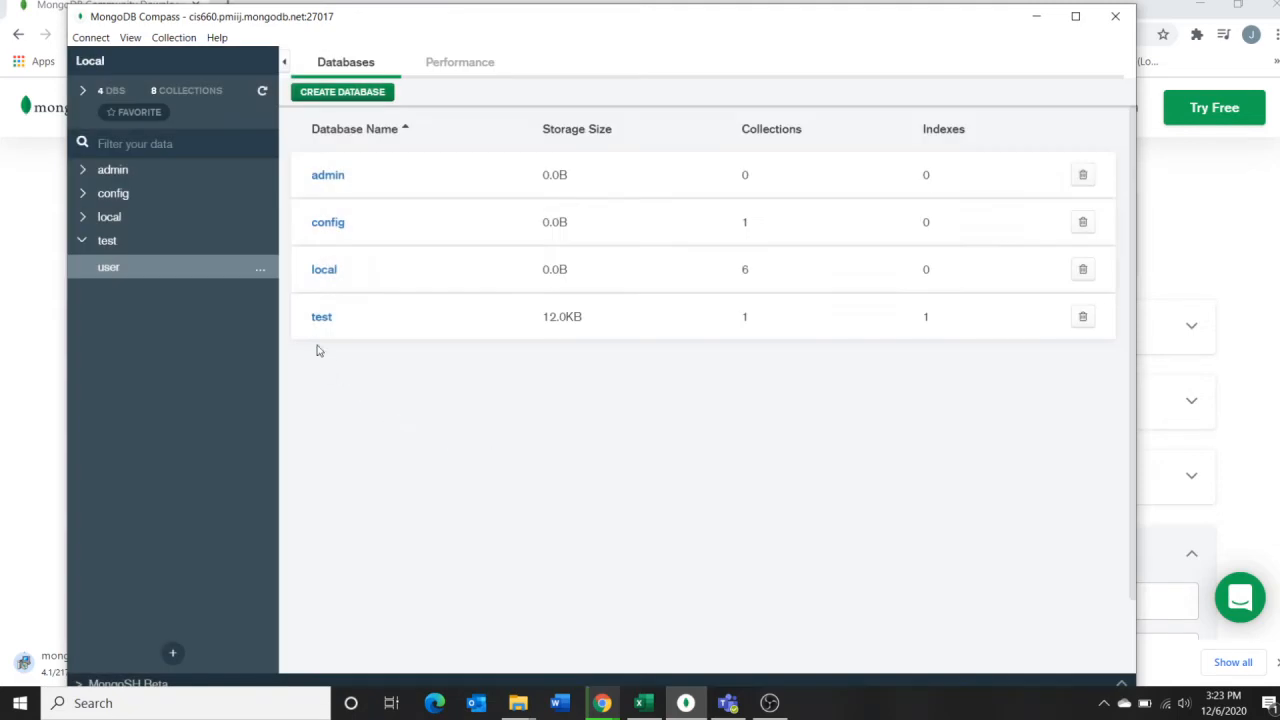
pyautogui.moveTo(322, 318)
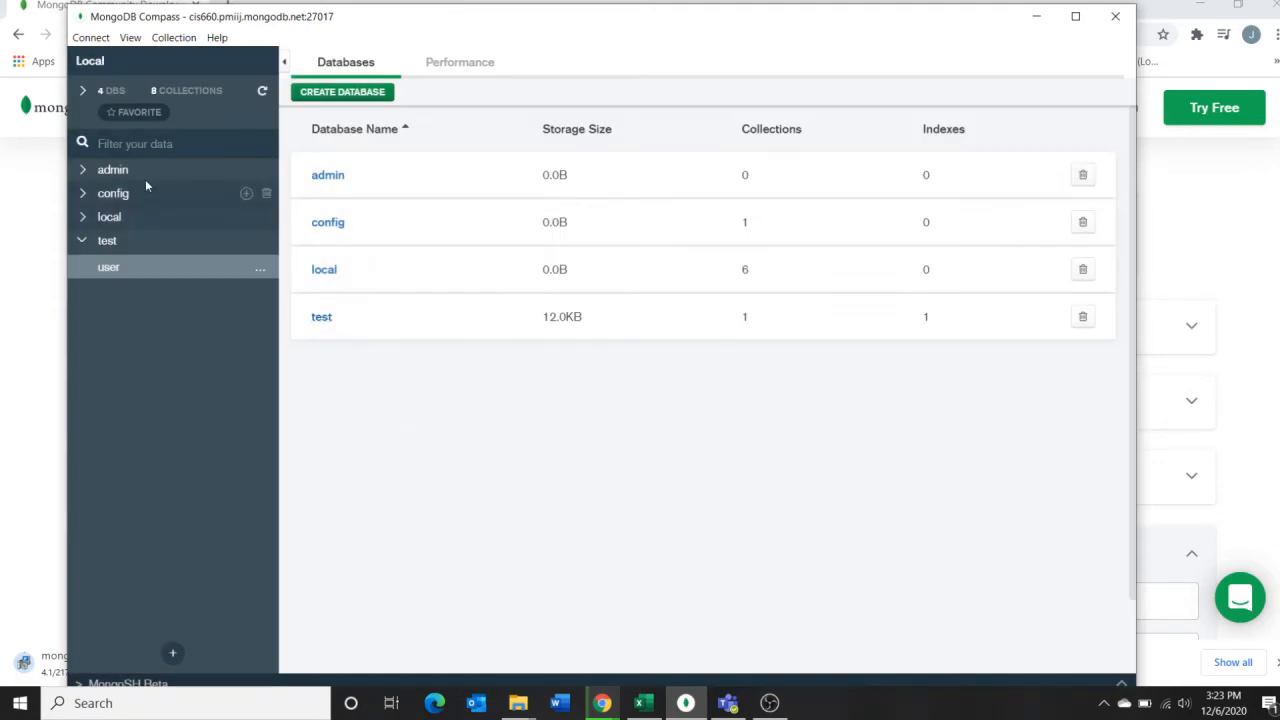
pyautogui.click(113, 193)
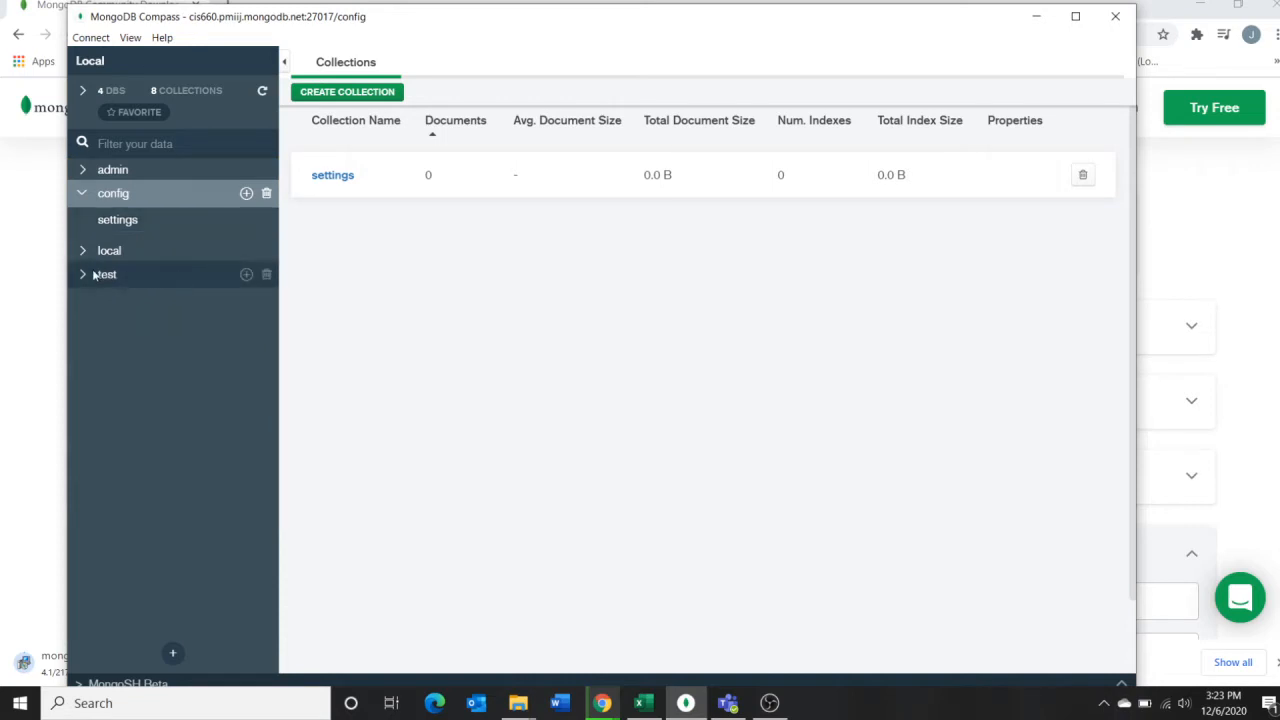
pyautogui.click(105, 274)
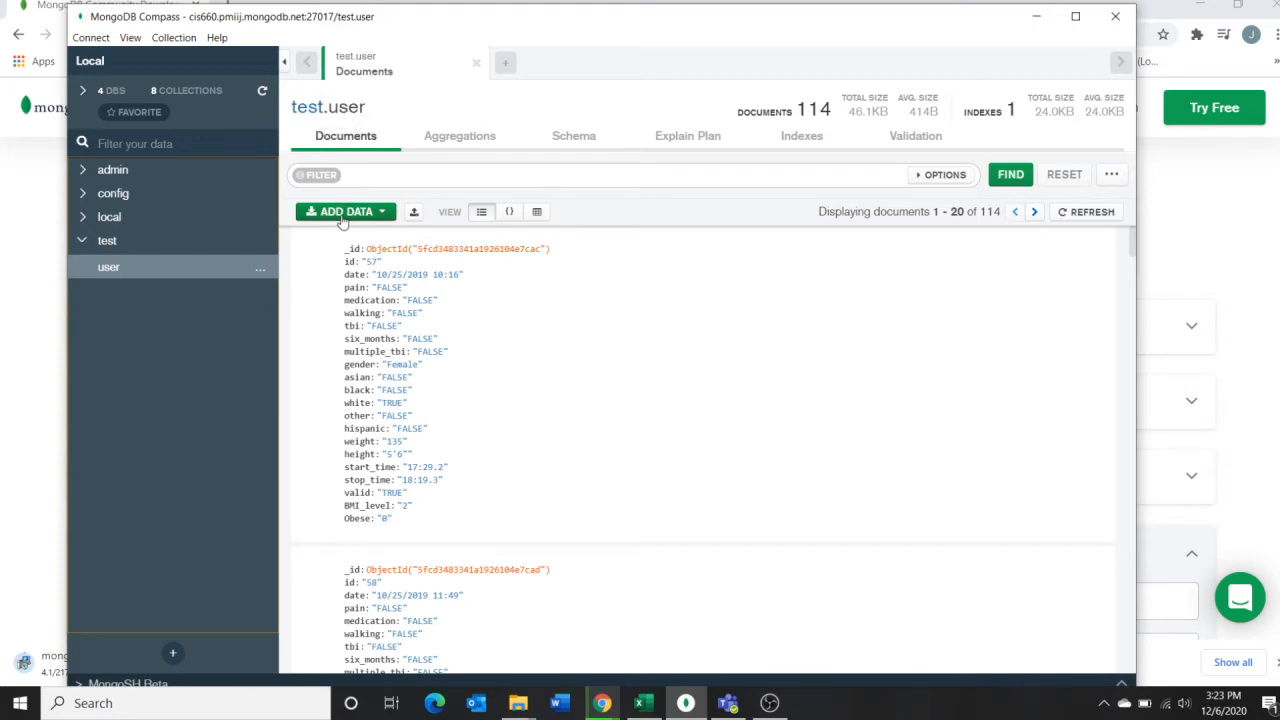
pyautogui.click(345, 211)
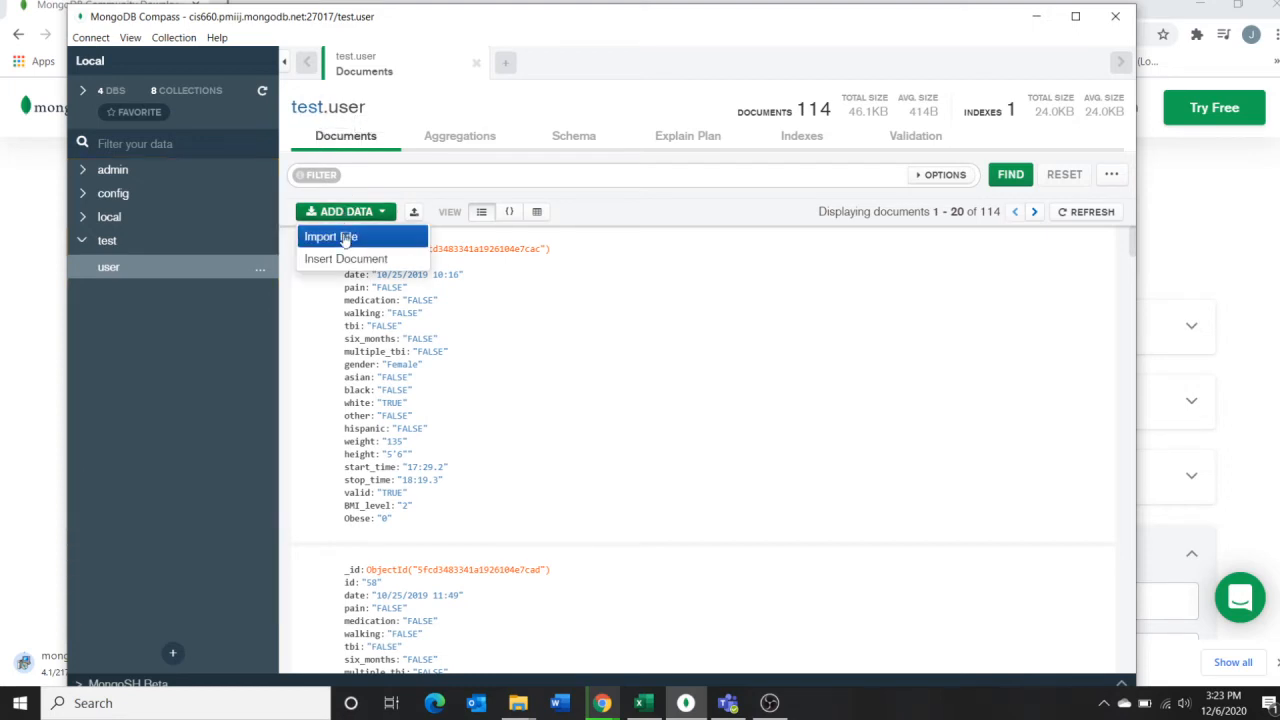
pyautogui.click(330, 236)
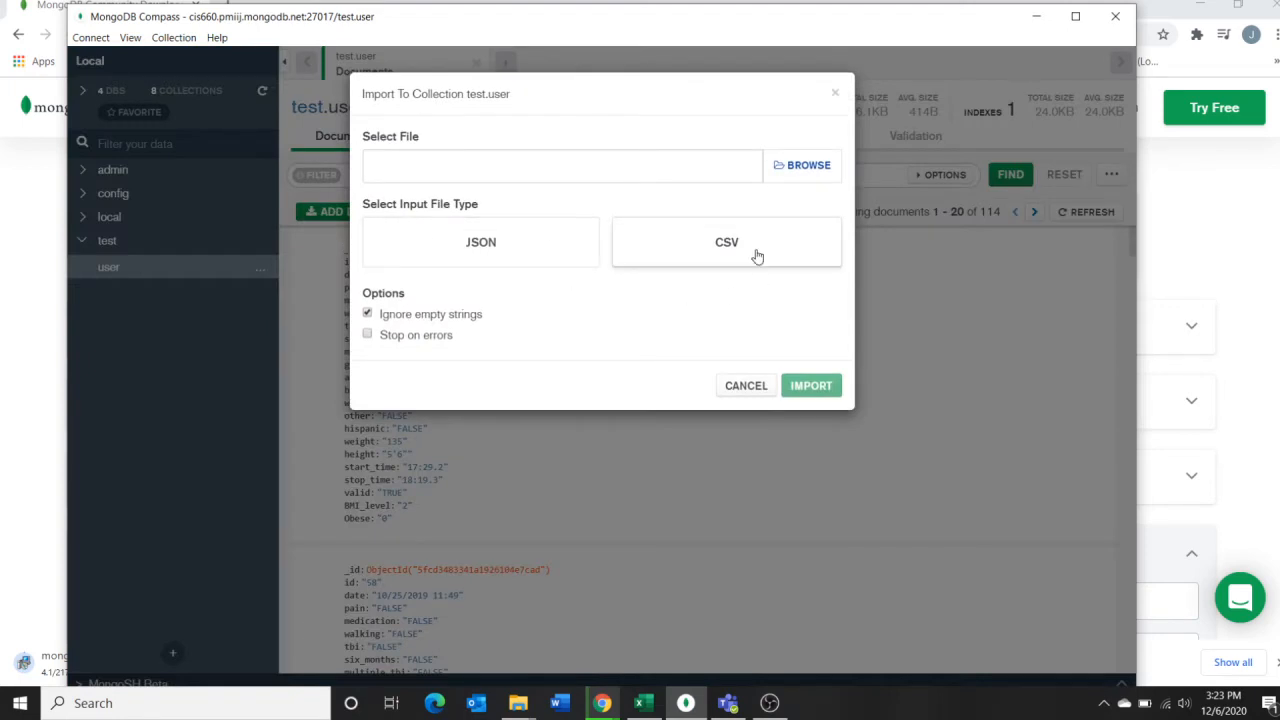
# Select test_participant_data(testset) from Downloads using the CSV file filter
pyautogui.click(801, 165)
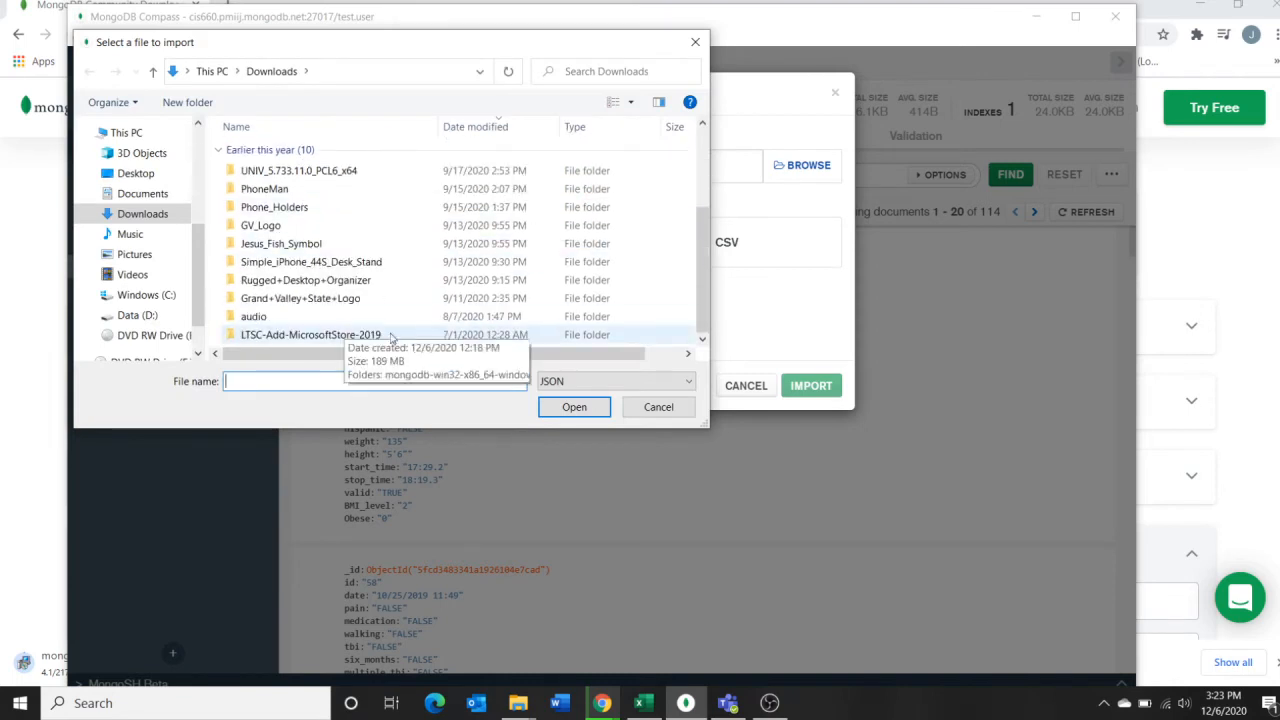
pyautogui.click(613, 381)
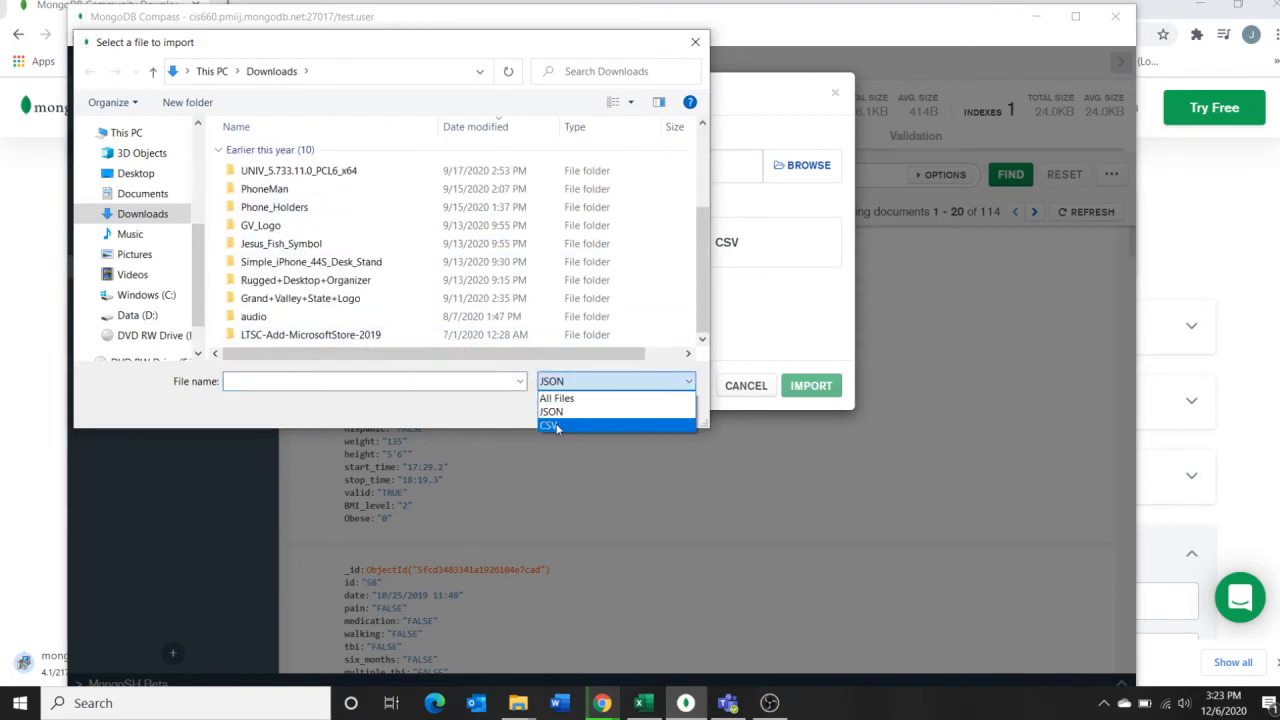
pyautogui.click(549, 425)
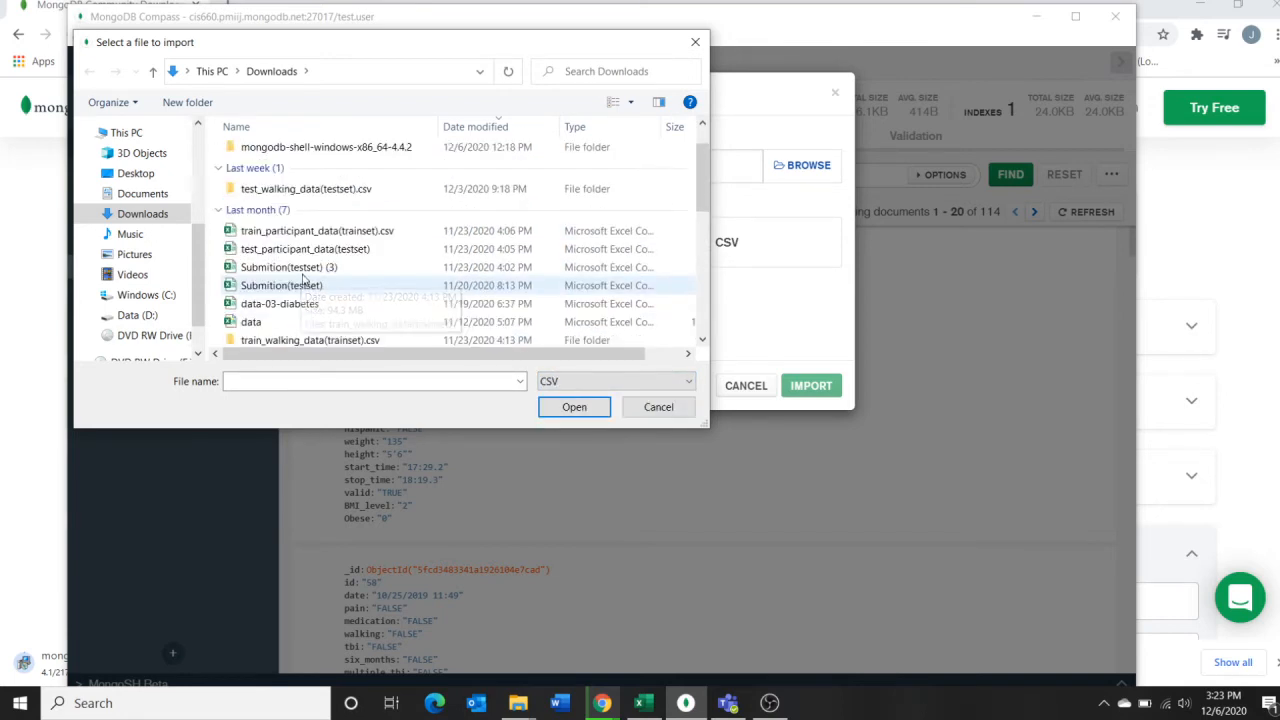
pyautogui.moveTo(281, 285)
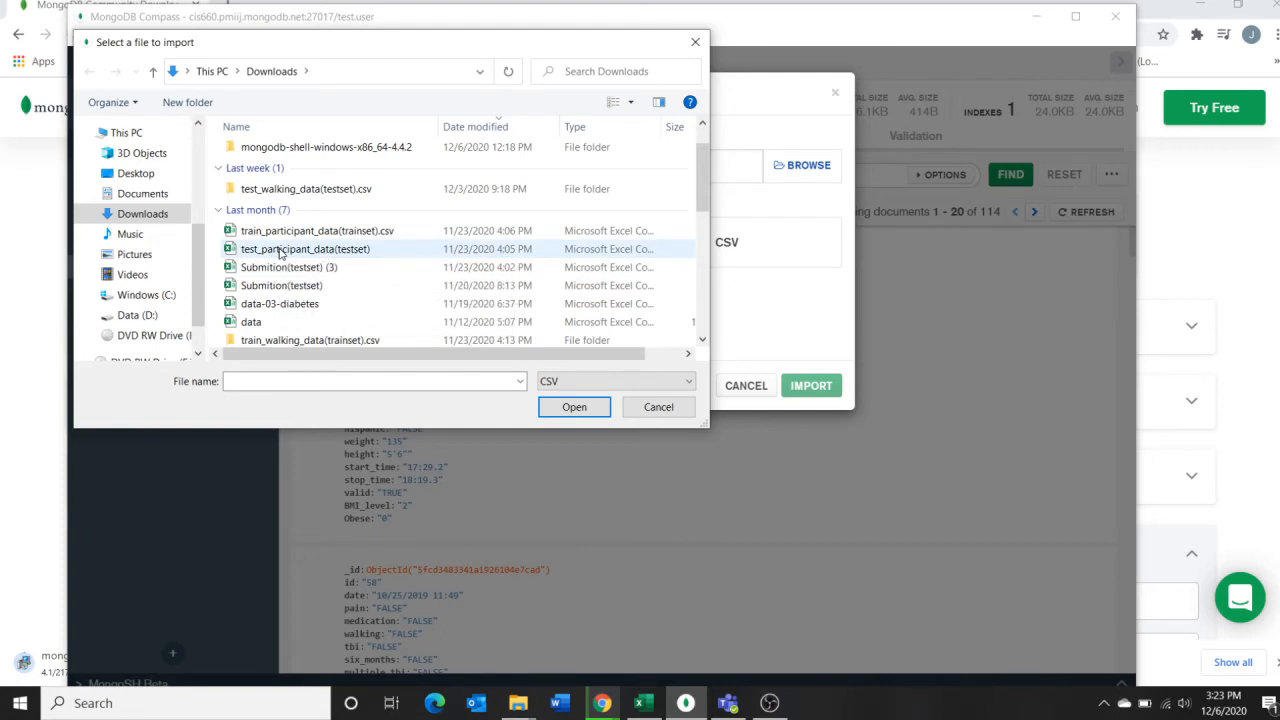
pyautogui.click(304, 249)
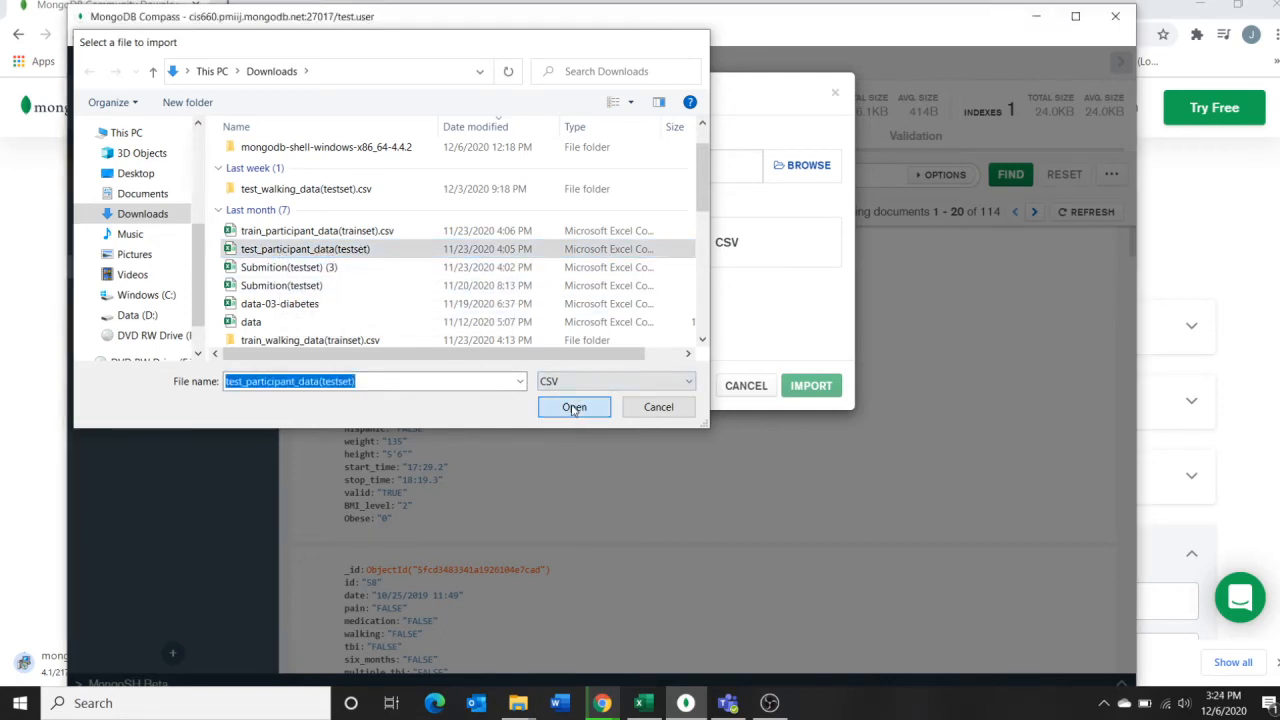
# Import the CSV with id kept as String, adding 56 documents to test.user
pyautogui.click(574, 407)
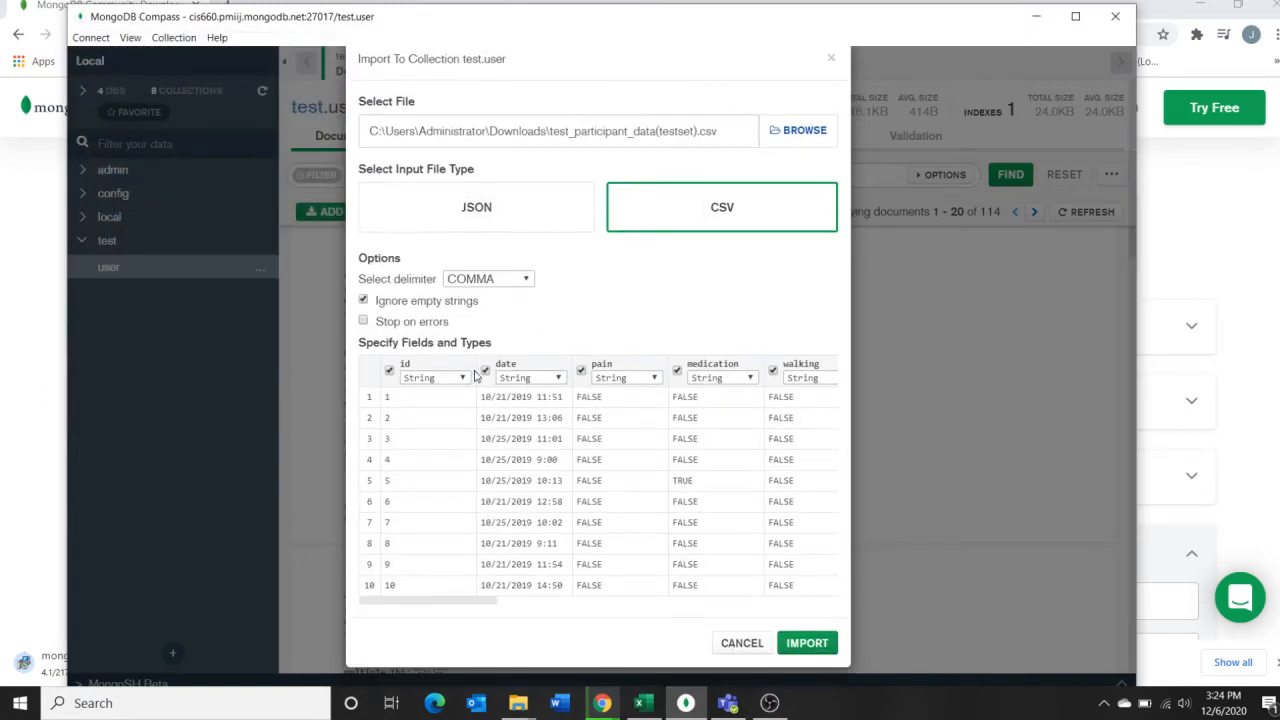
pyautogui.click(434, 377)
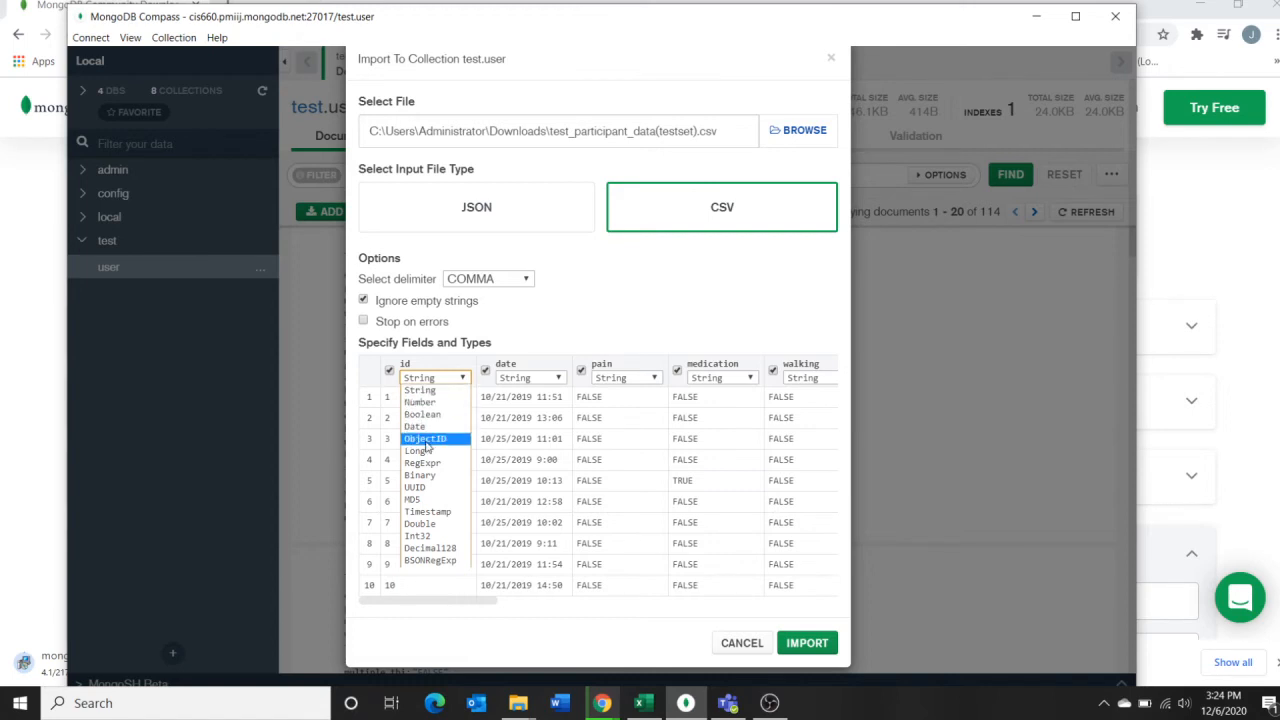
pyautogui.moveTo(420, 401)
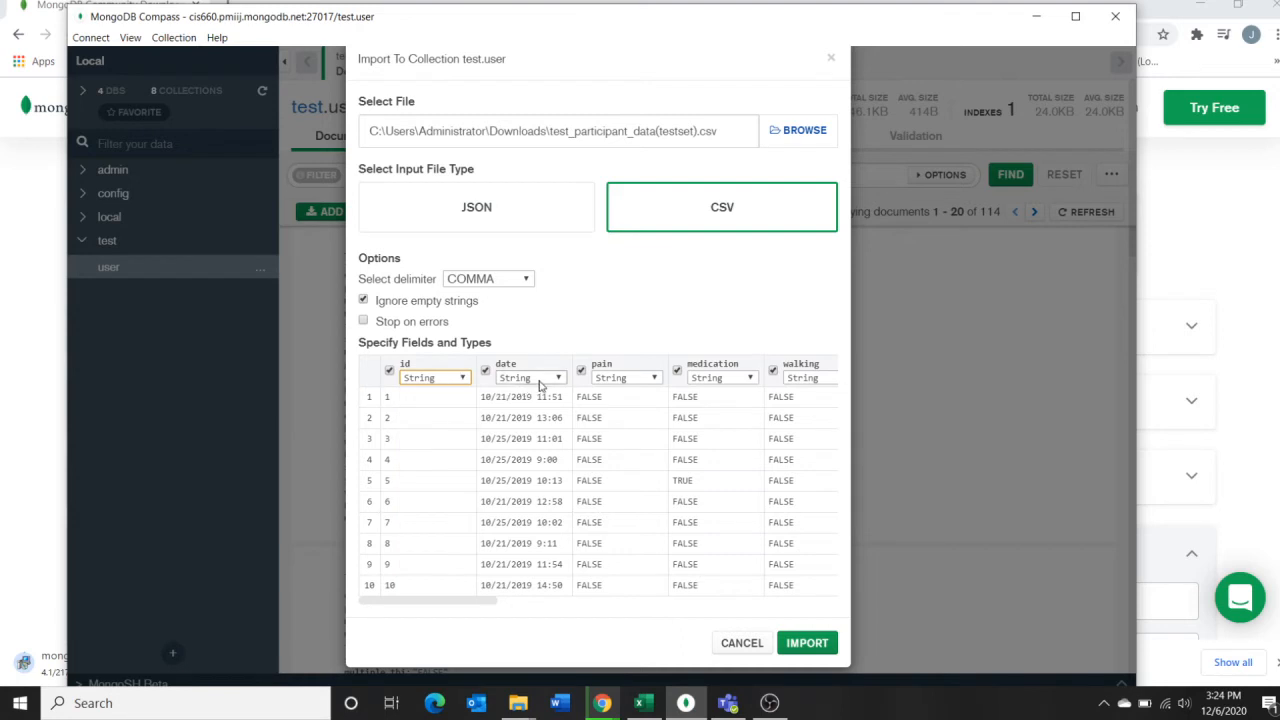
pyautogui.click(530, 378)
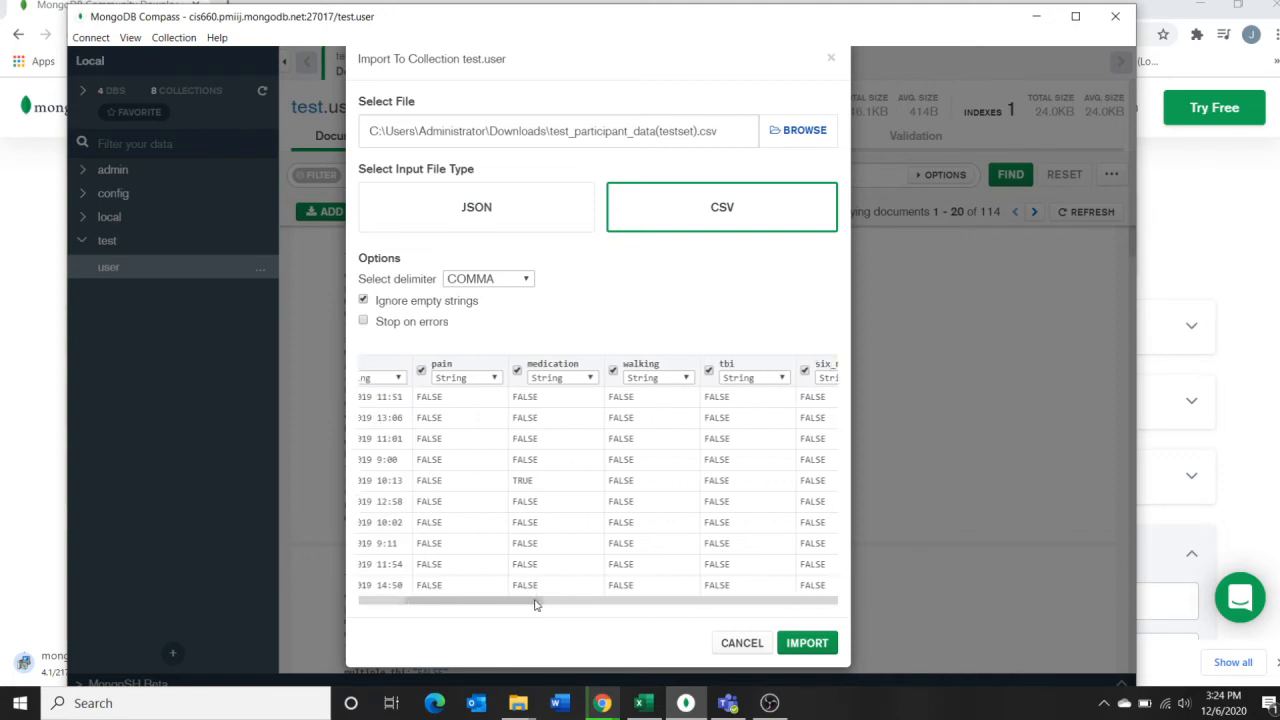
pyautogui.hscroll(3)
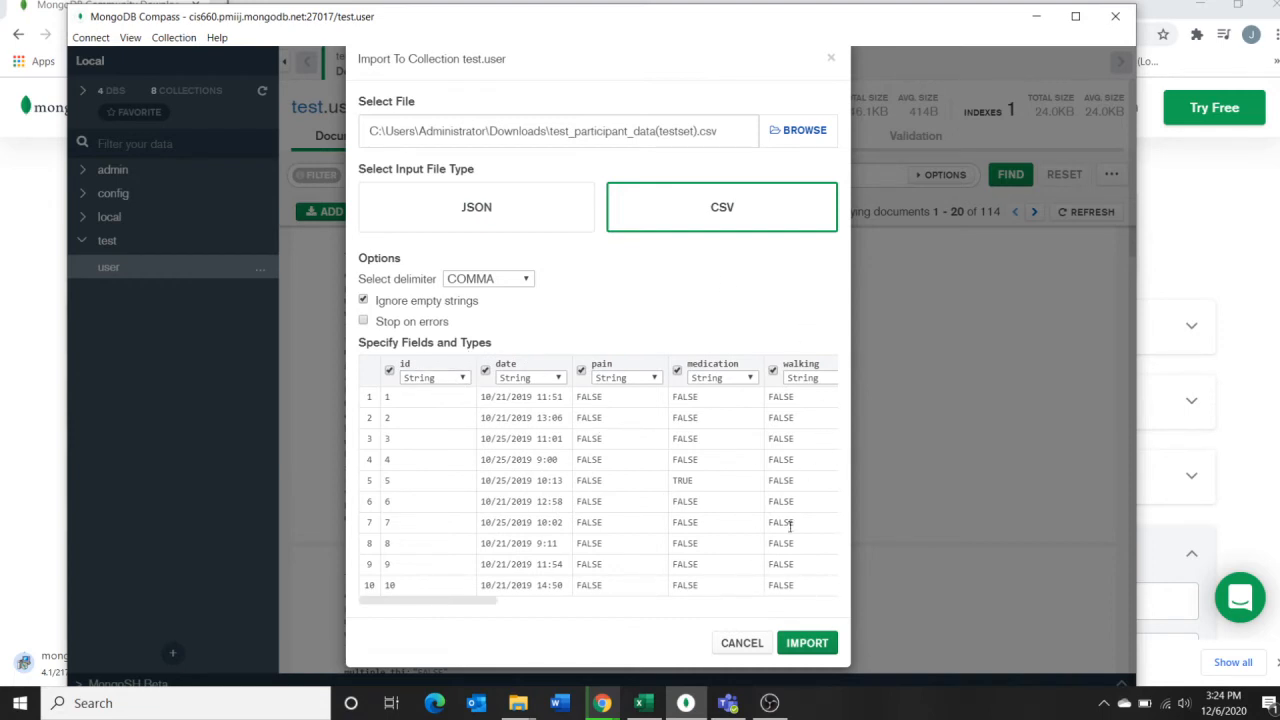
pyautogui.click(806, 642)
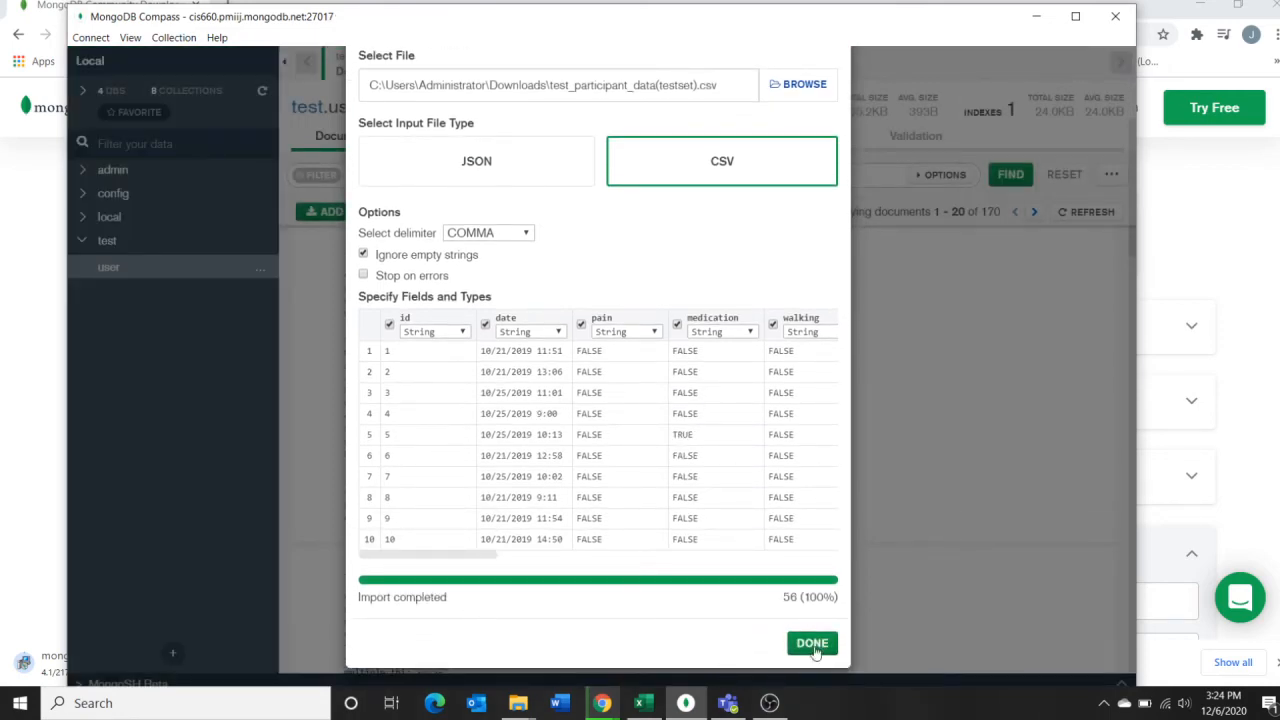
# Close the finished import and browse test.user's 170 documents
pyautogui.click(812, 643)
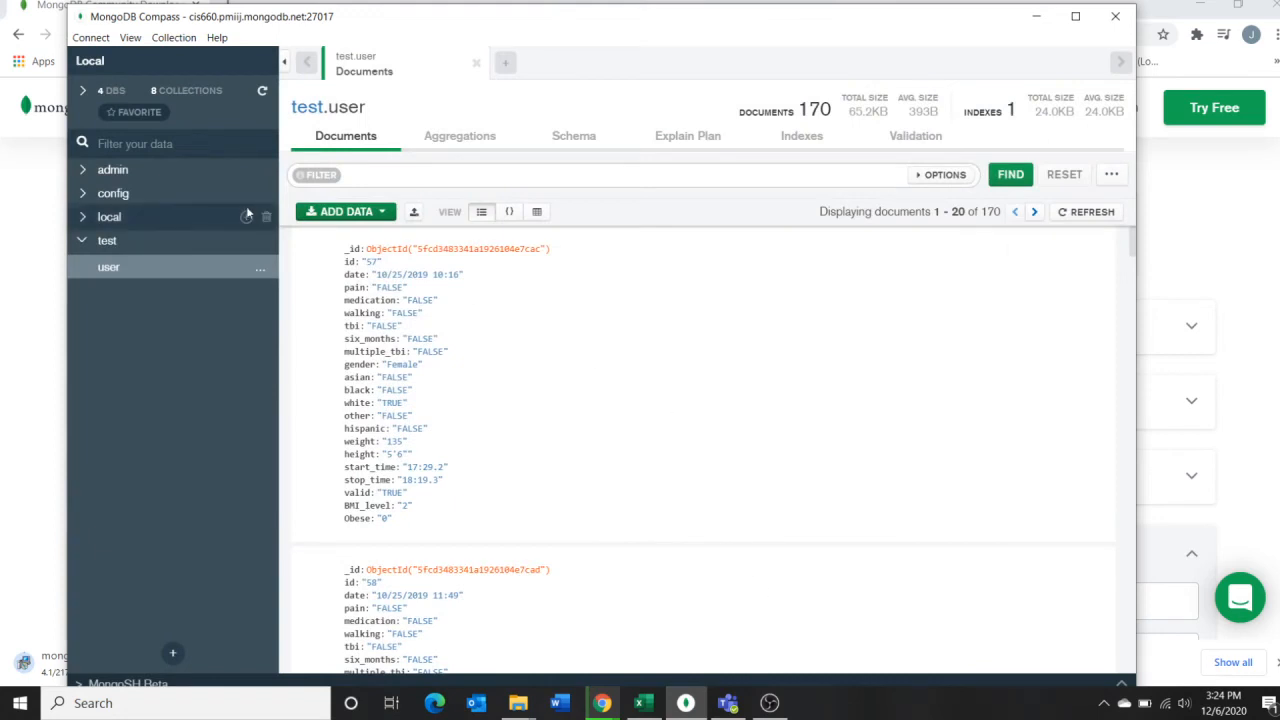
pyautogui.moveTo(158, 232)
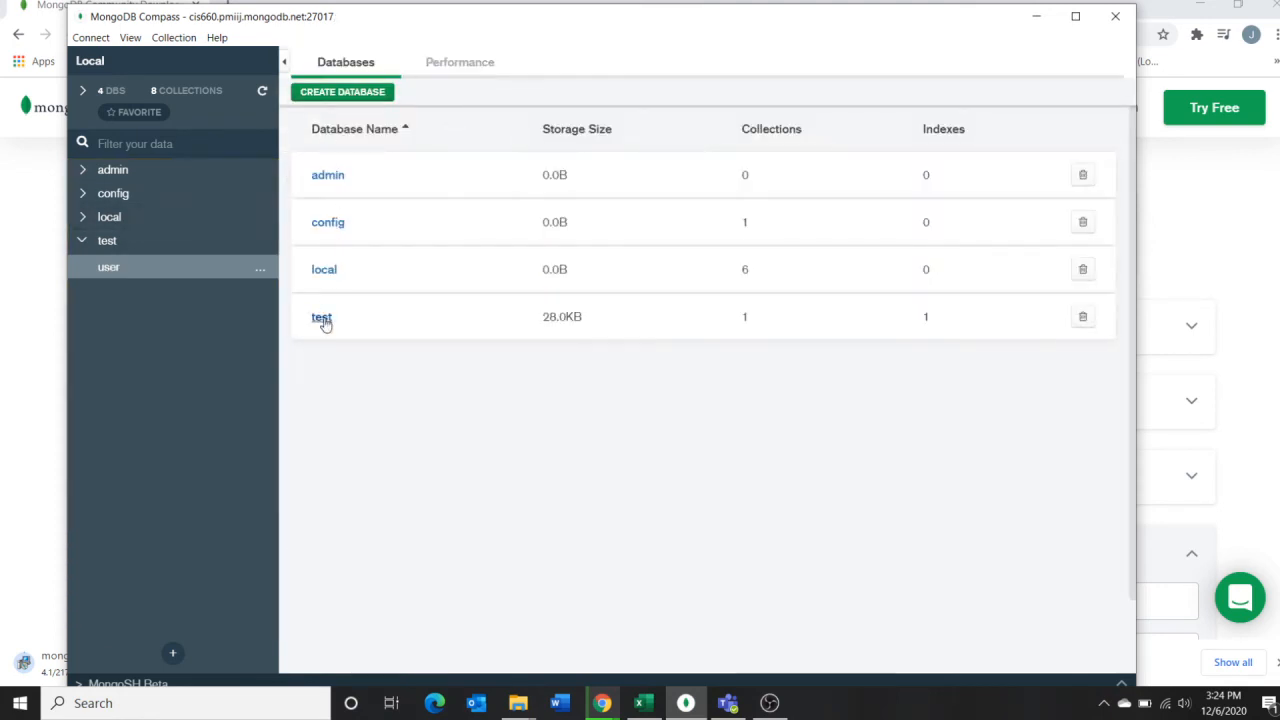
pyautogui.click(321, 317)
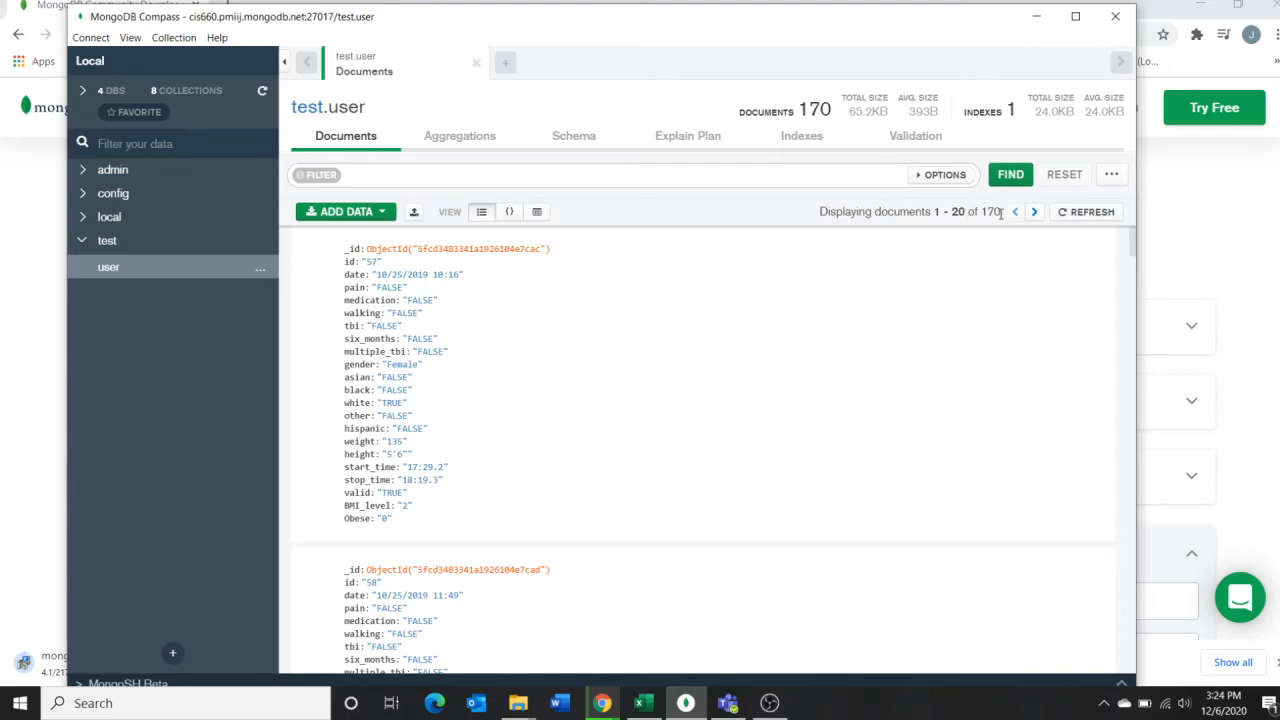
pyautogui.scroll(-3)
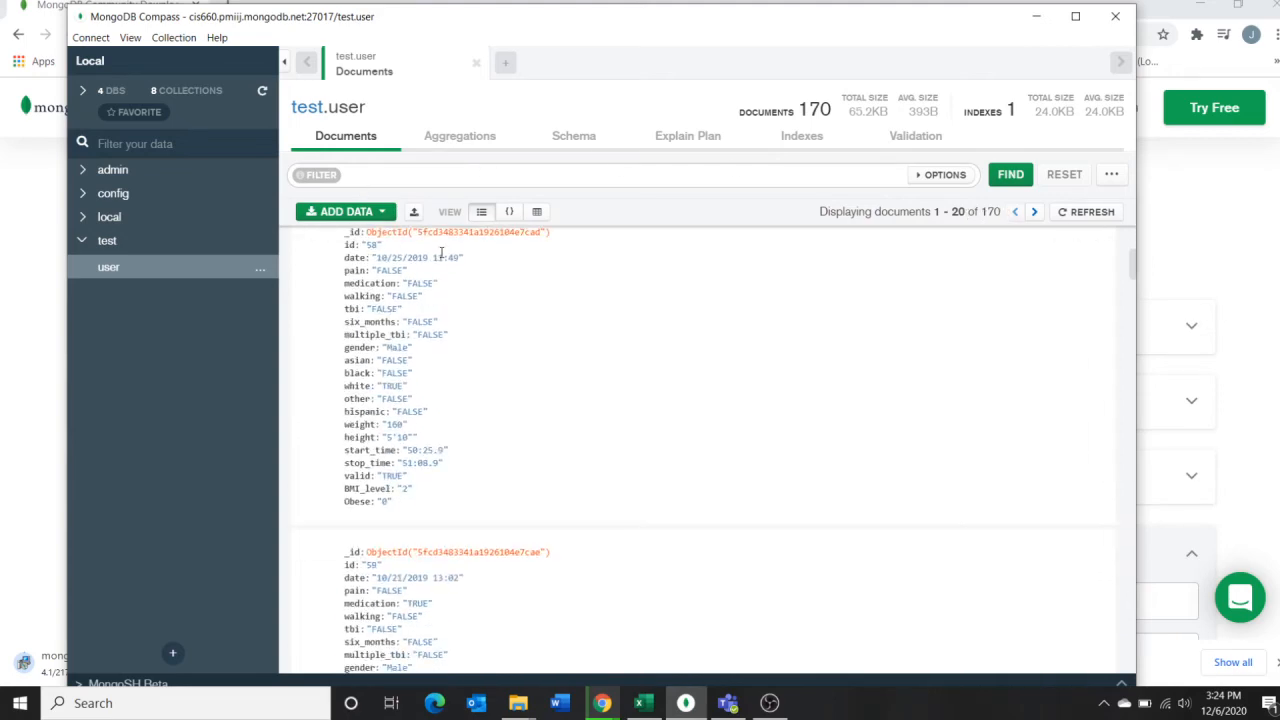
pyautogui.scroll(-3)
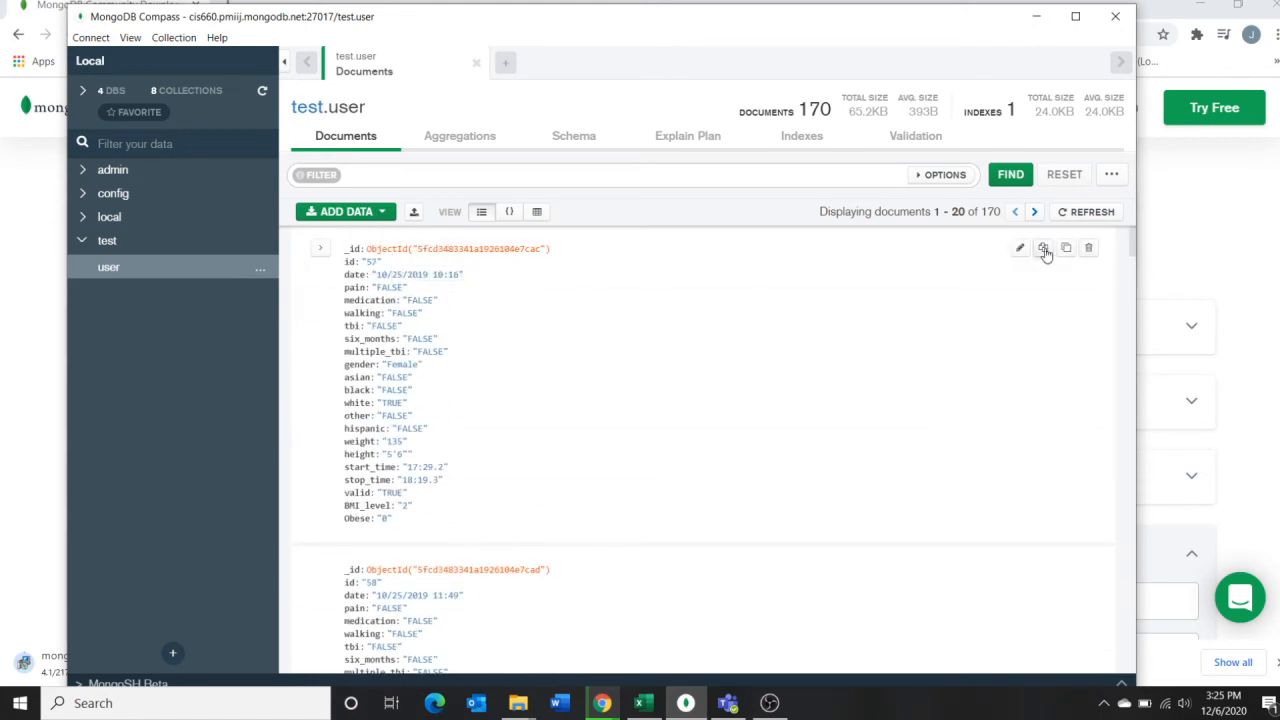
# Expand query options, view Aggregations, then minimize Compass back to Chrome
pyautogui.click(941, 174)
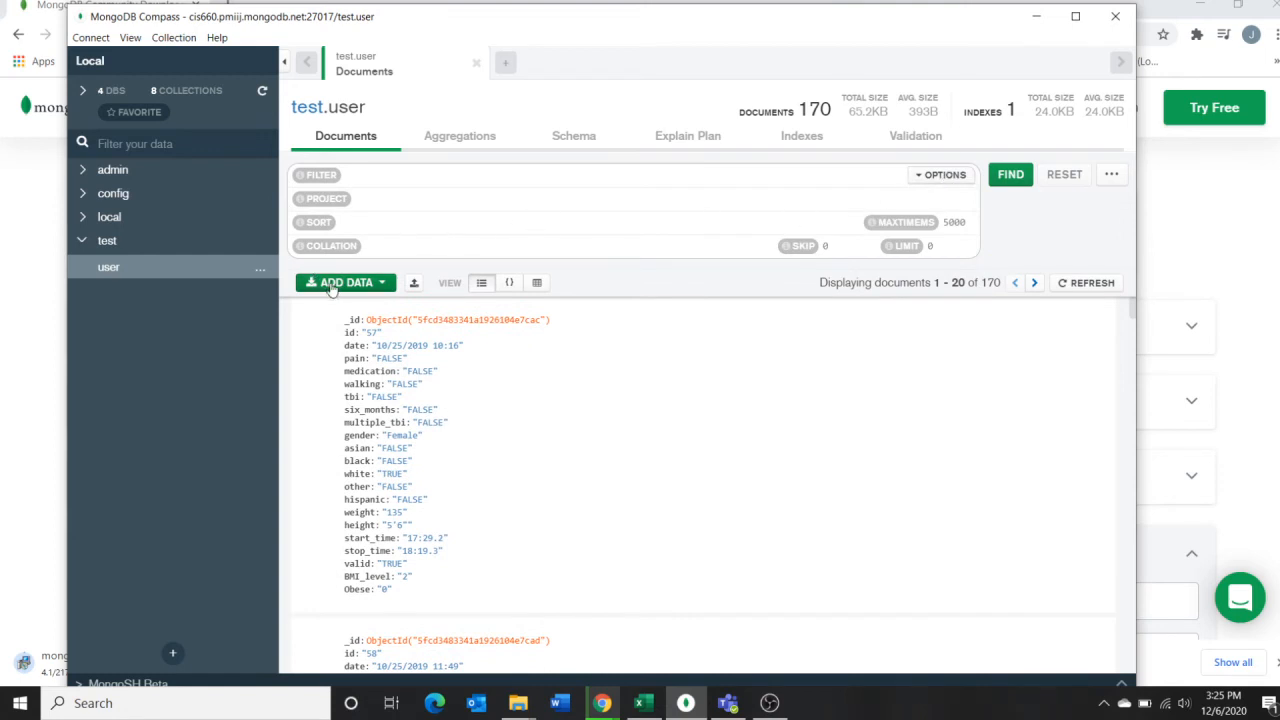
pyautogui.click(459, 135)
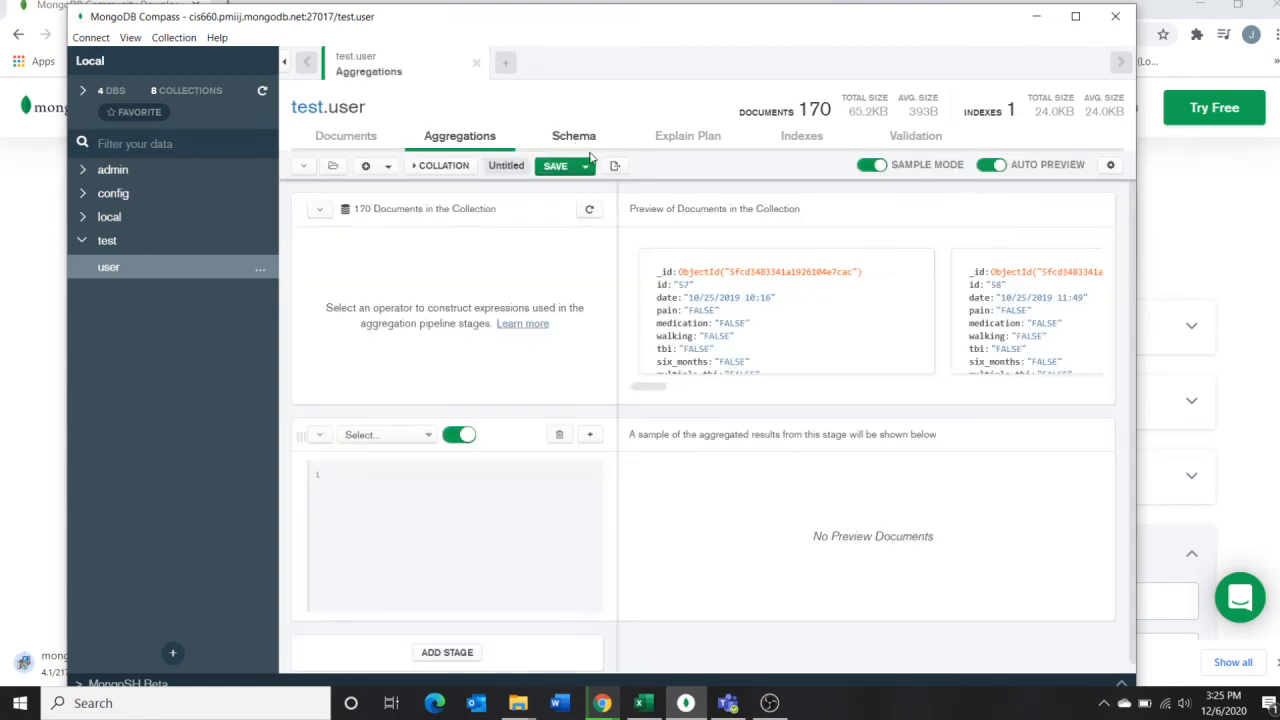
pyautogui.click(345, 135)
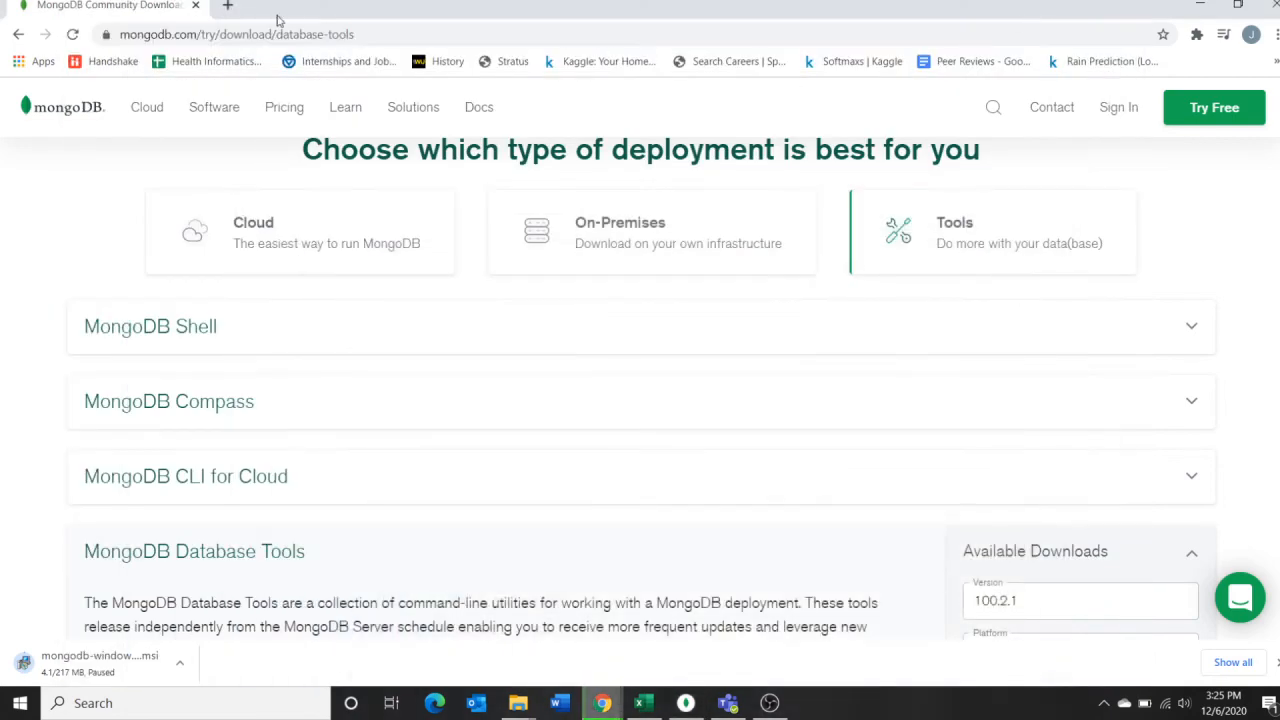
# Open a new tab and scroll Chrome history to the 2:45–2:48 PM cloud.mongodb.com visits
pyautogui.click(228, 7)
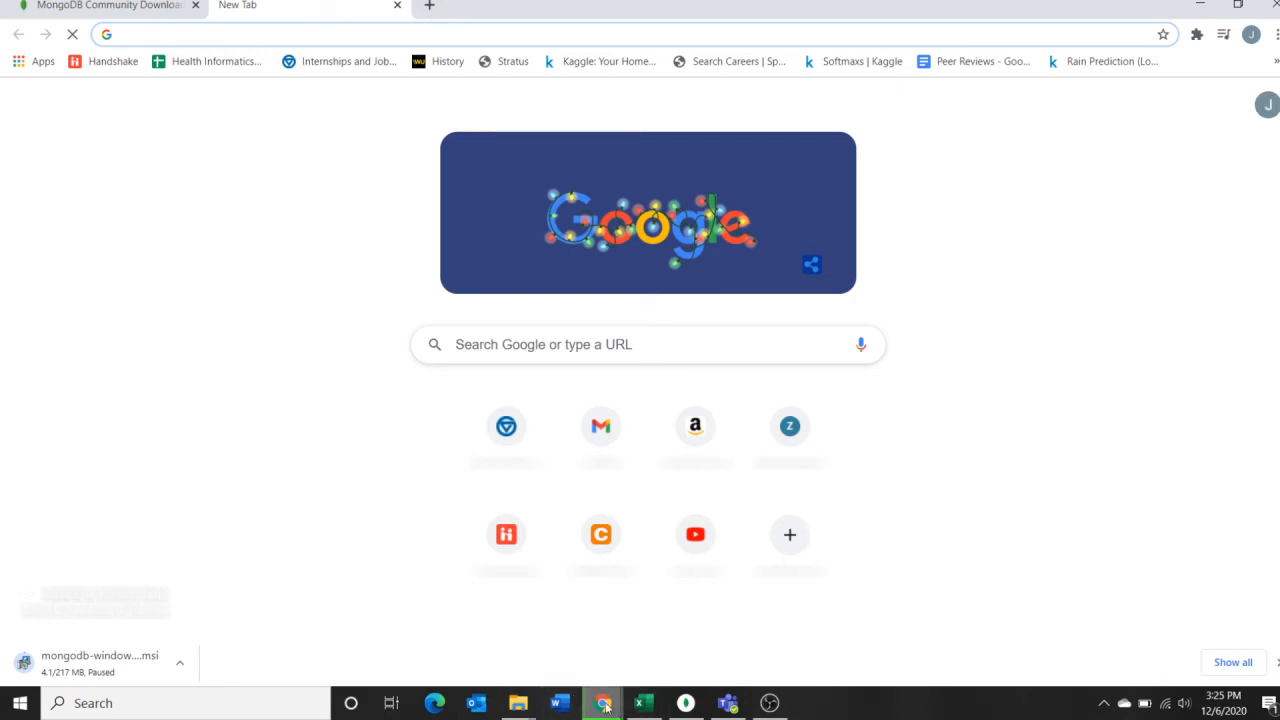
pyautogui.moveTo(603, 703)
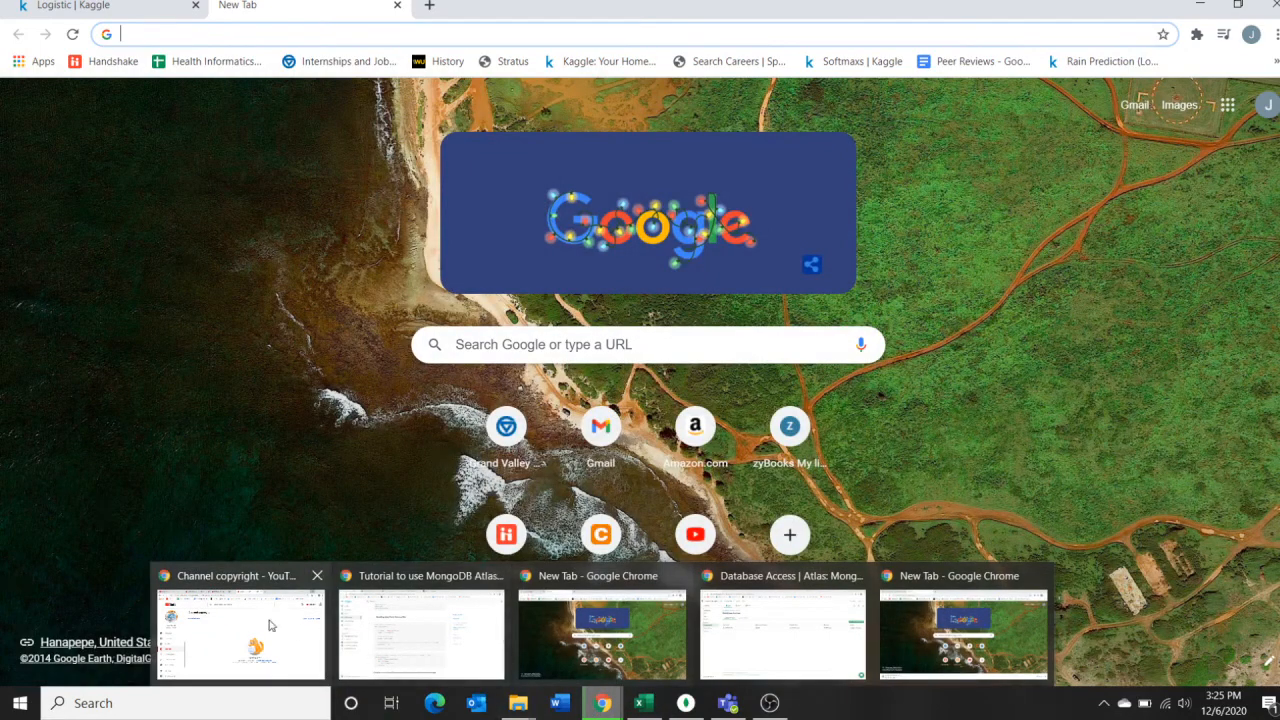
pyautogui.click(240, 635)
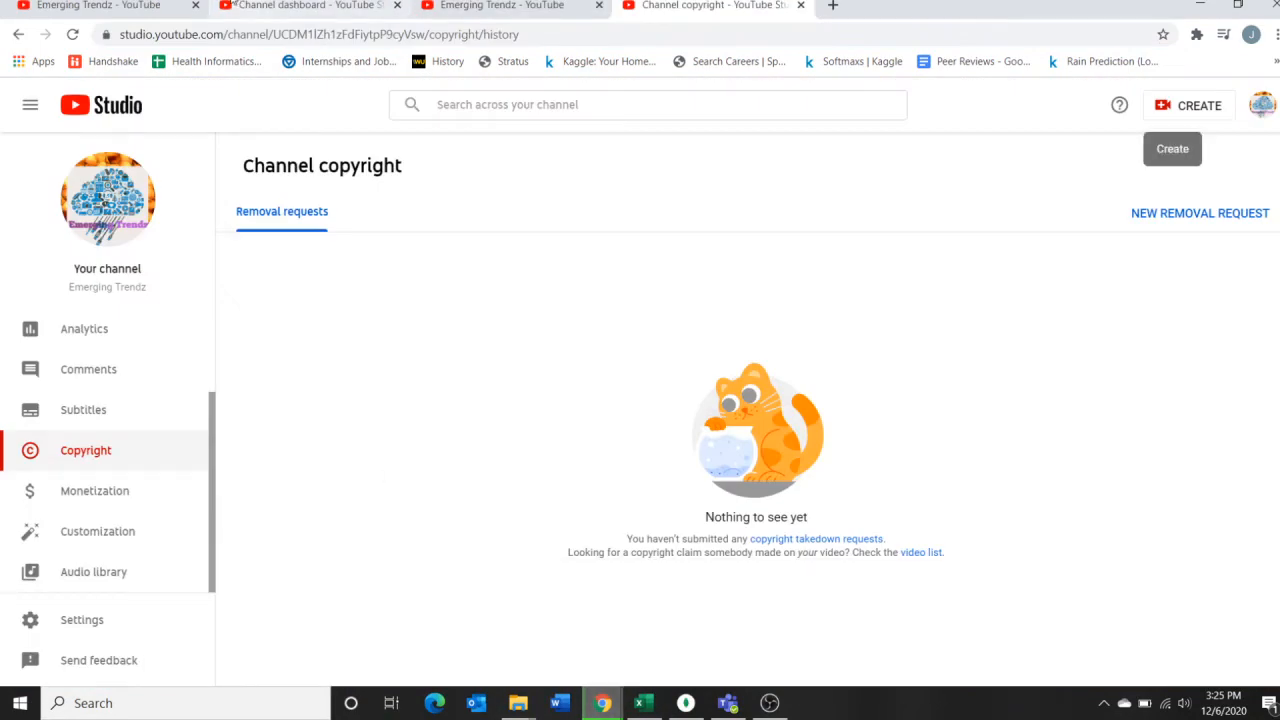
pyautogui.click(833, 6)
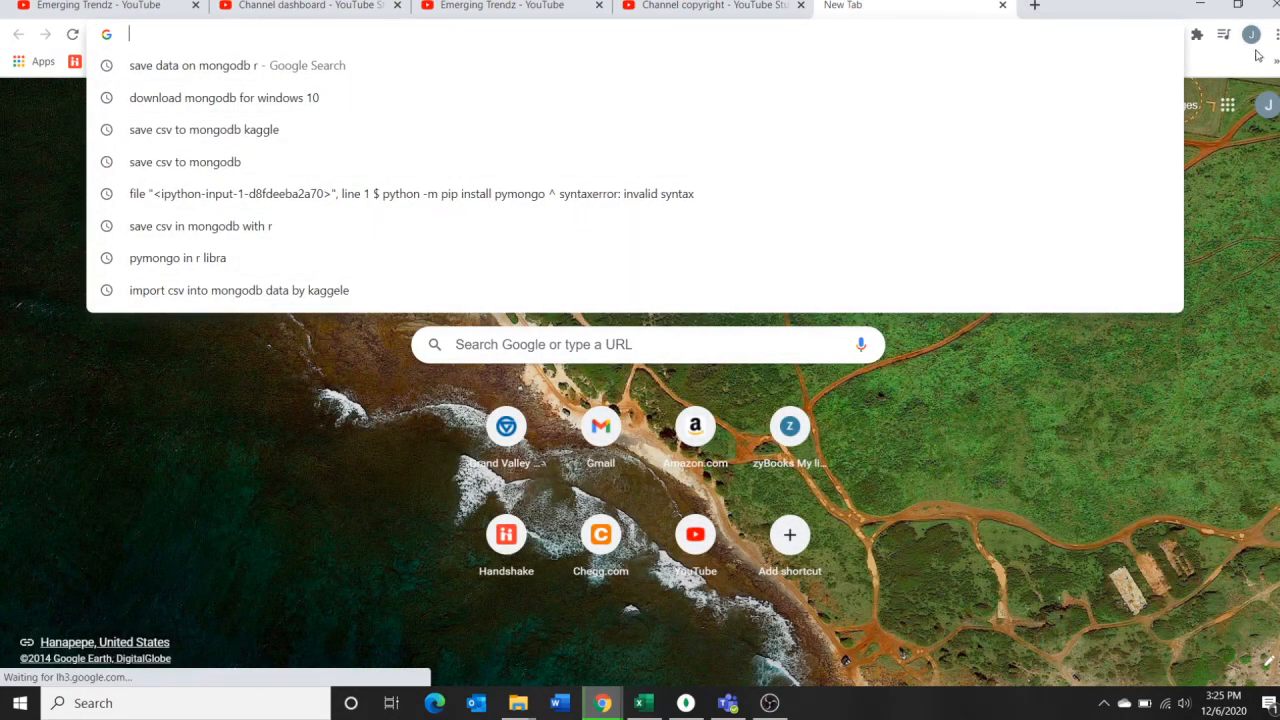
pyautogui.click(1224, 34)
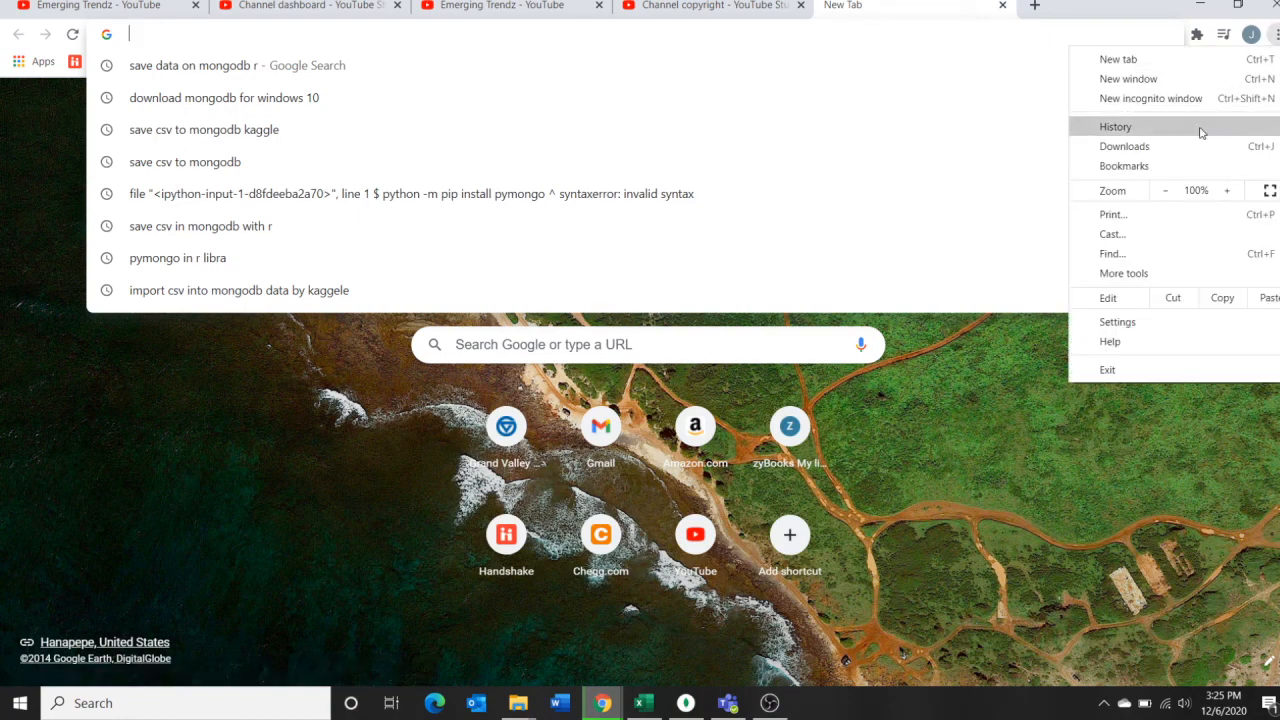
pyautogui.moveTo(1124, 166)
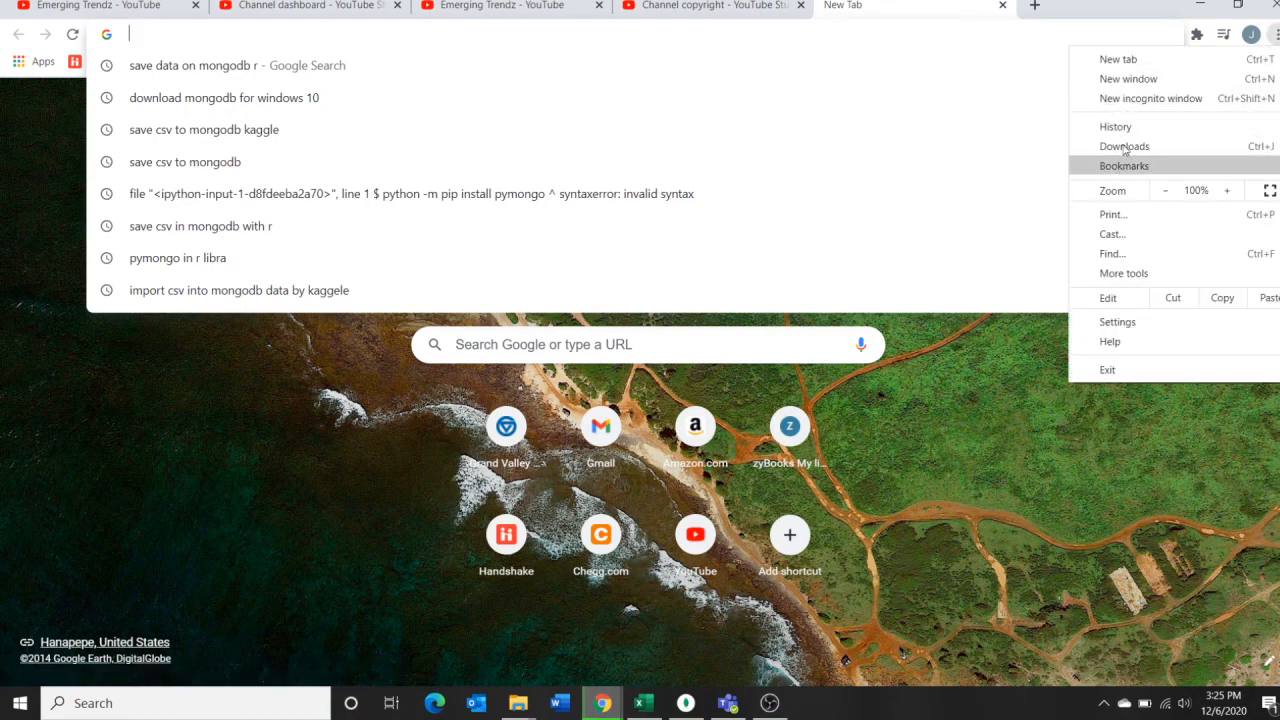
pyautogui.click(1115, 126)
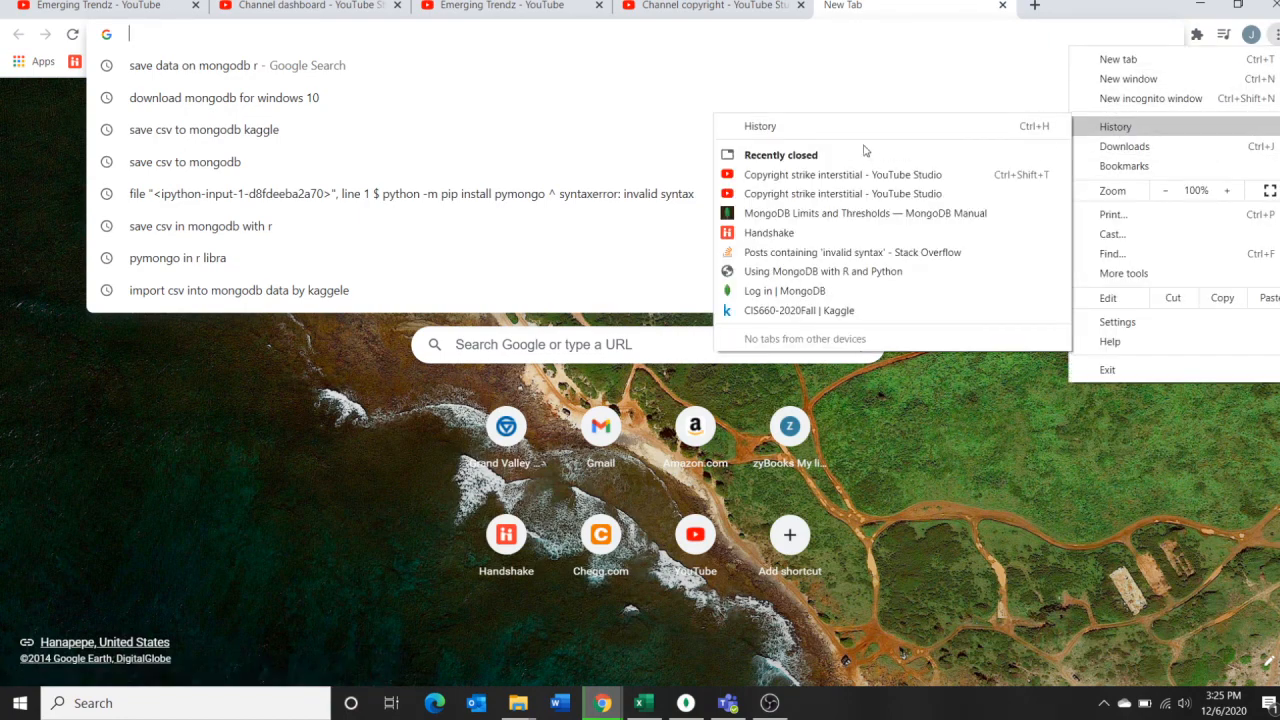
pyautogui.click(1115, 126)
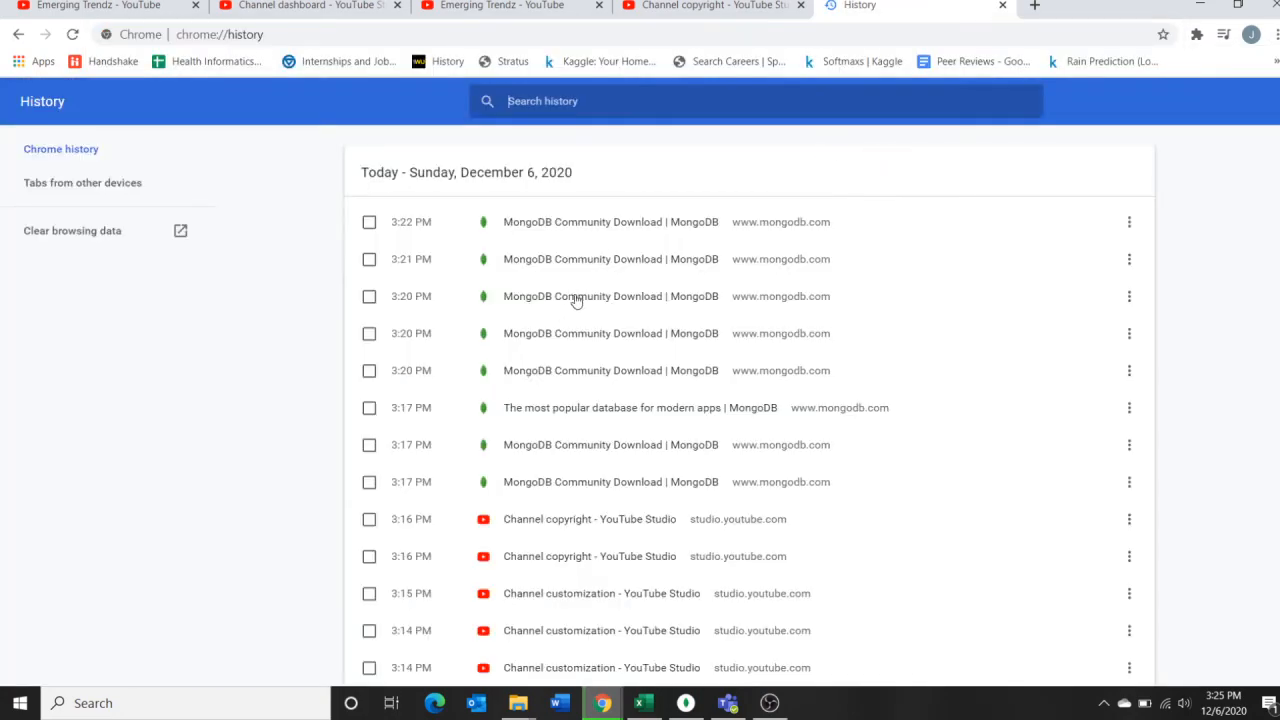
pyautogui.moveTo(594, 407)
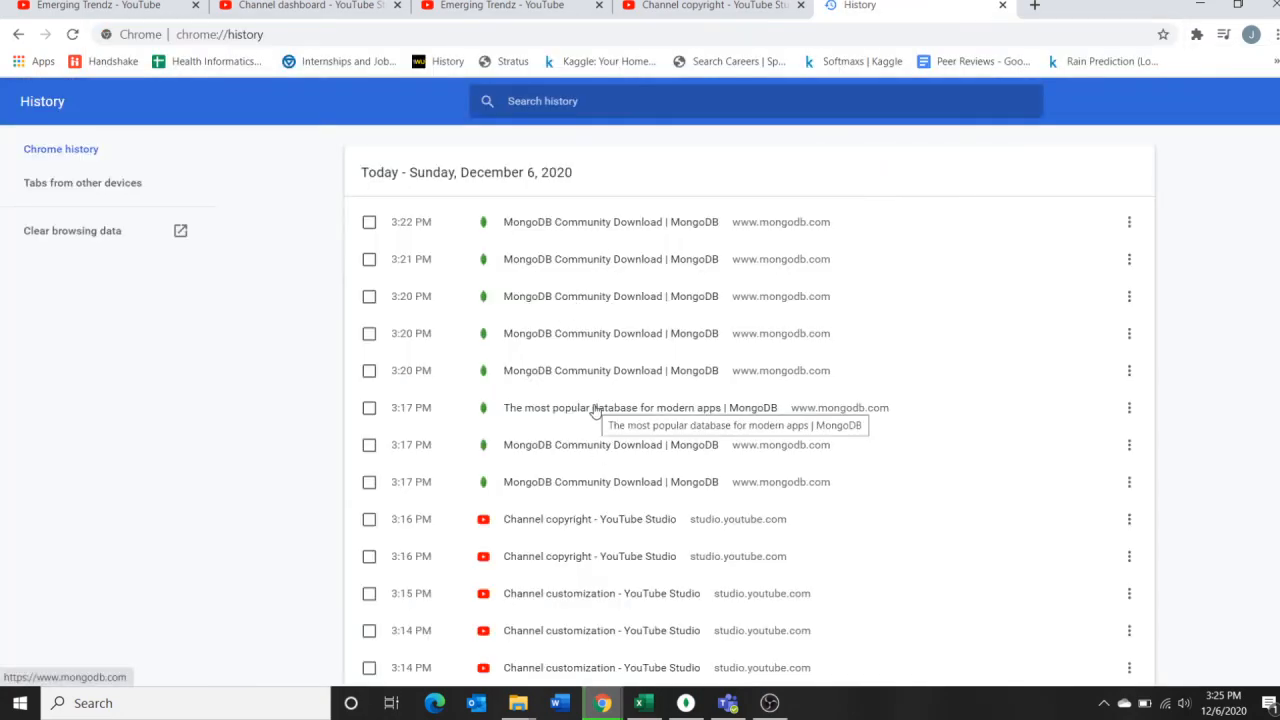
pyautogui.scroll(-3)
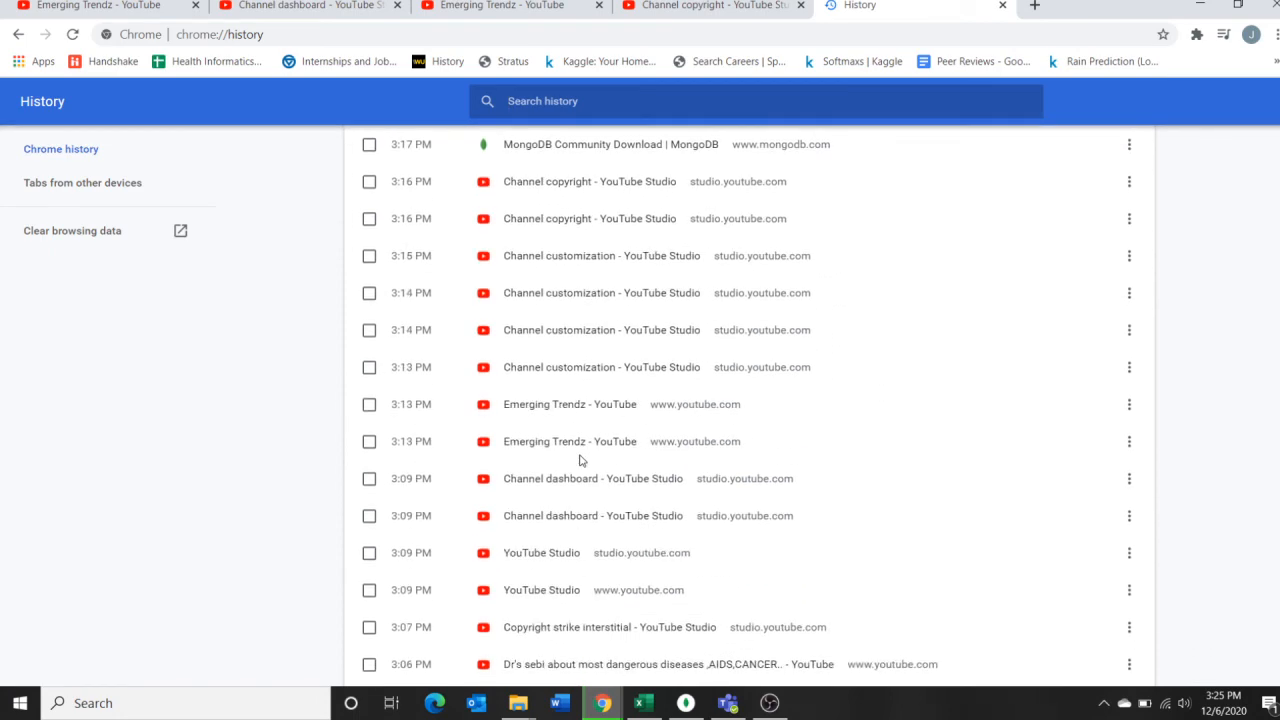
pyautogui.scroll(-3)
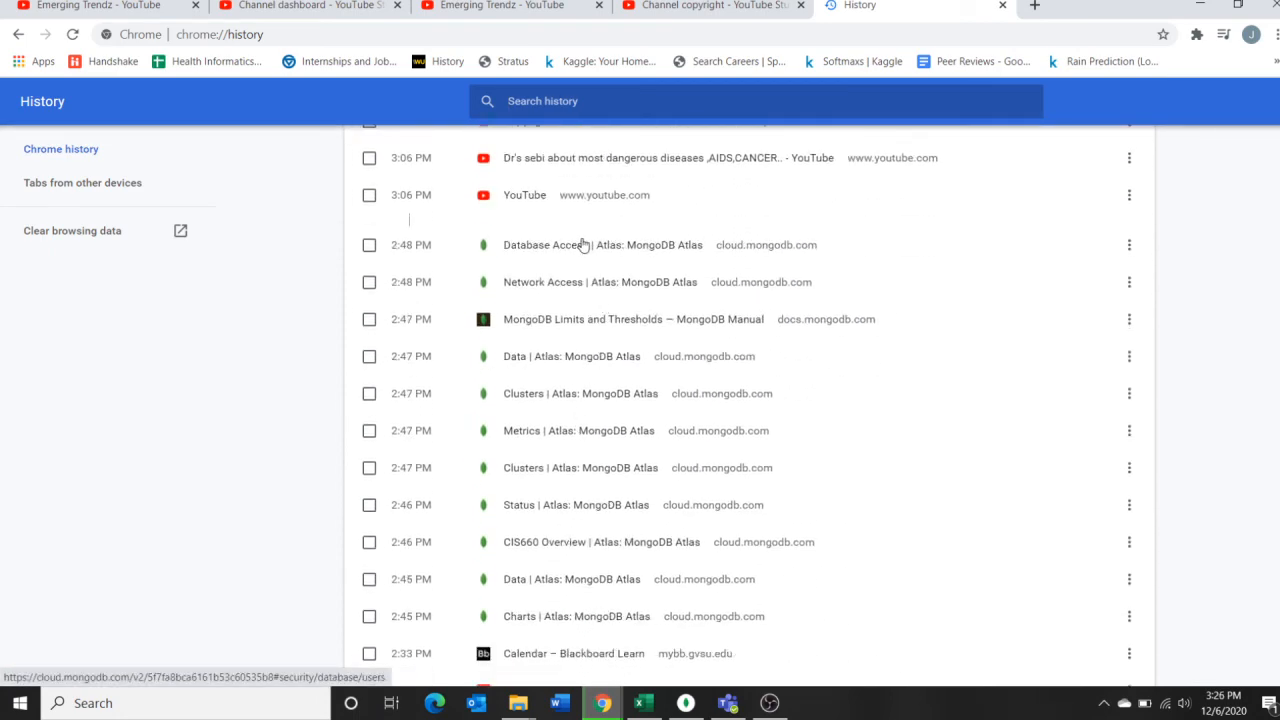
# Reopen Atlas and view CIS660's collections, where test.user shows 170 documents
pyautogui.click(602, 244)
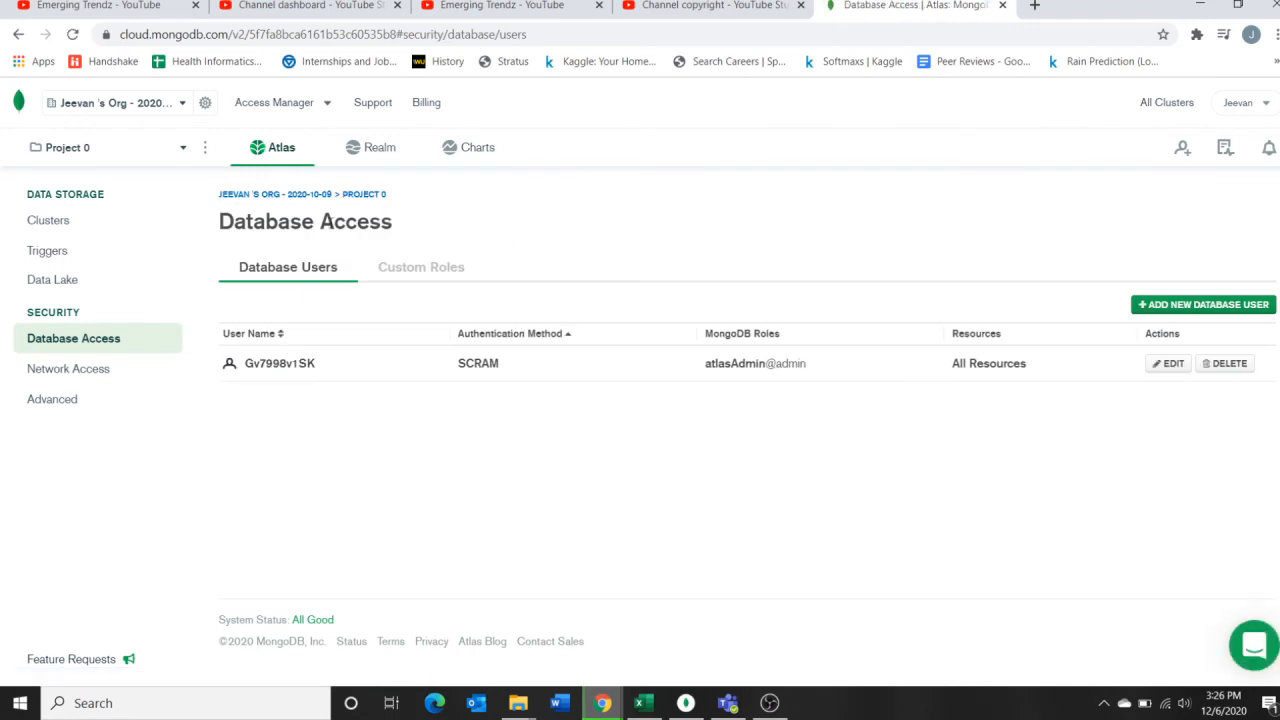
pyautogui.moveTo(110, 278)
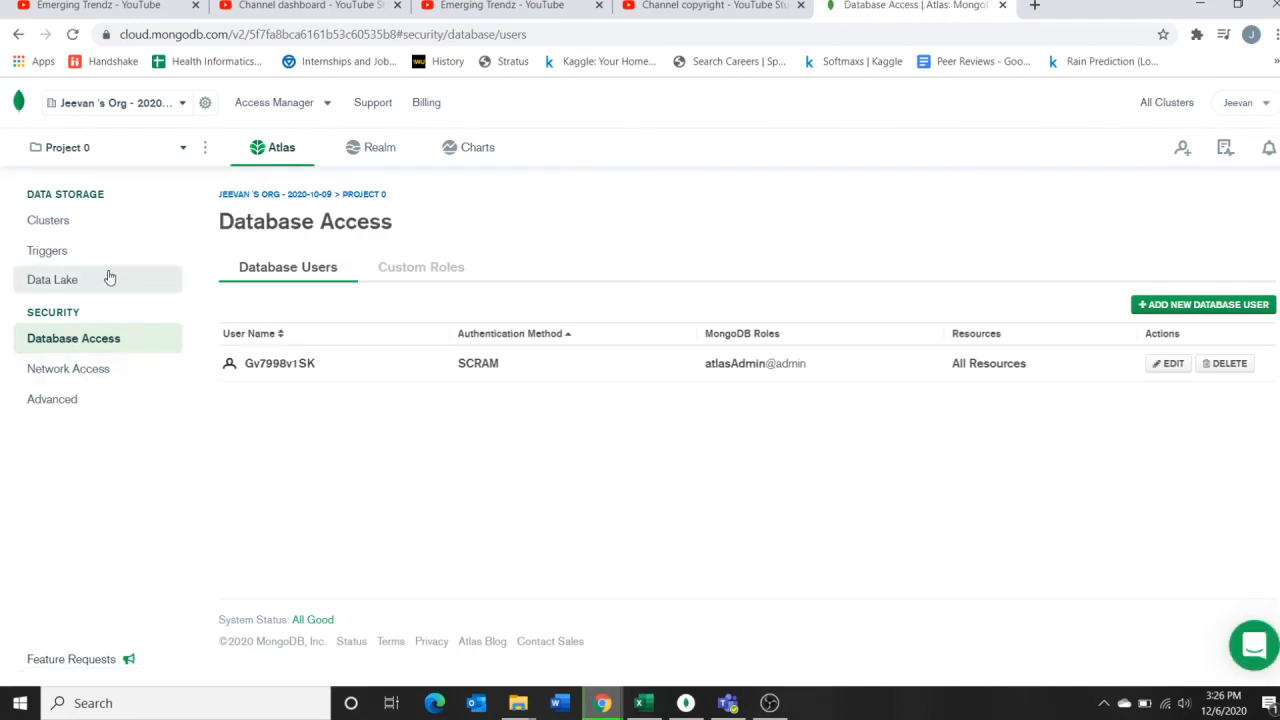
pyautogui.click(49, 220)
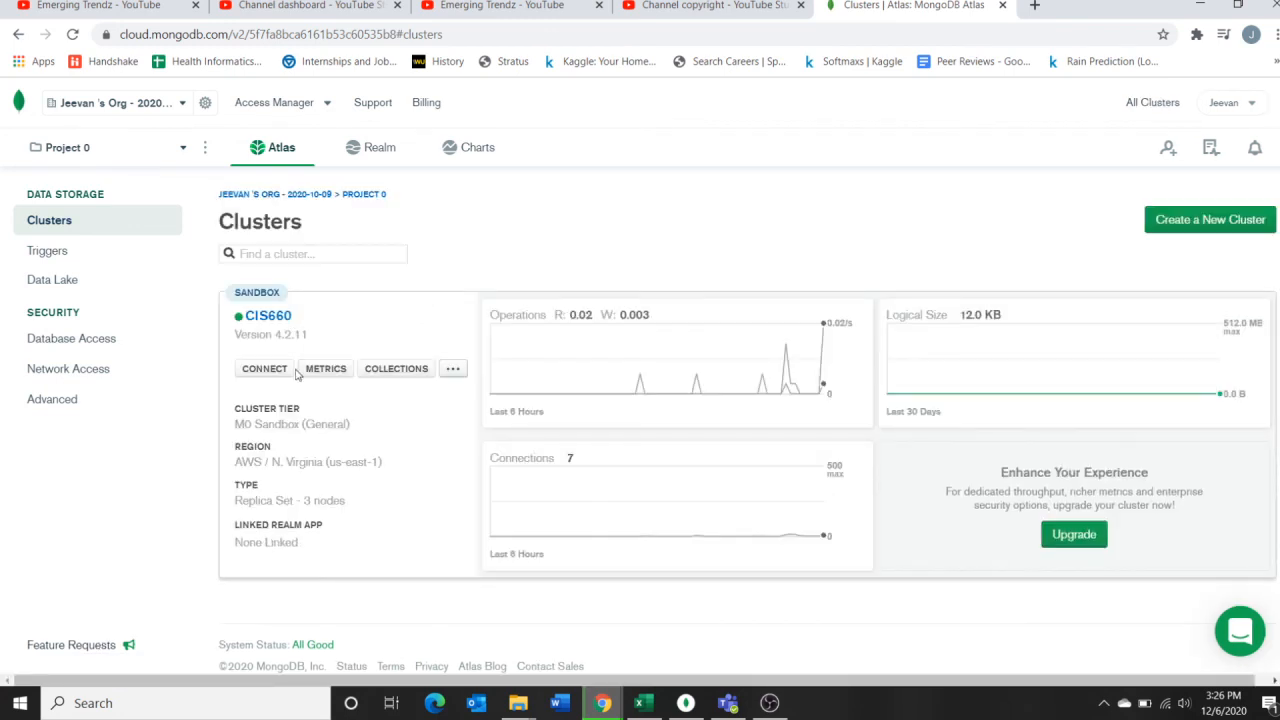
pyautogui.click(396, 368)
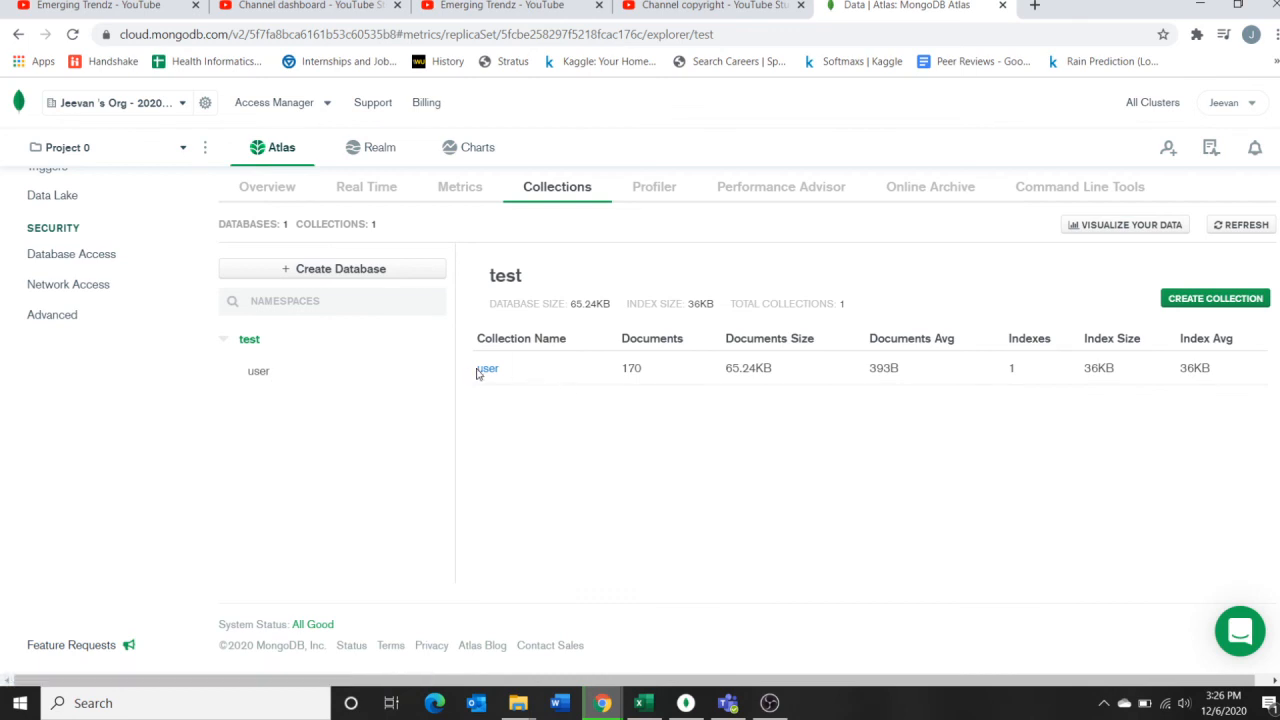
# Open the test.user collection and scroll through the first 20 participant documents
pyautogui.click(488, 368)
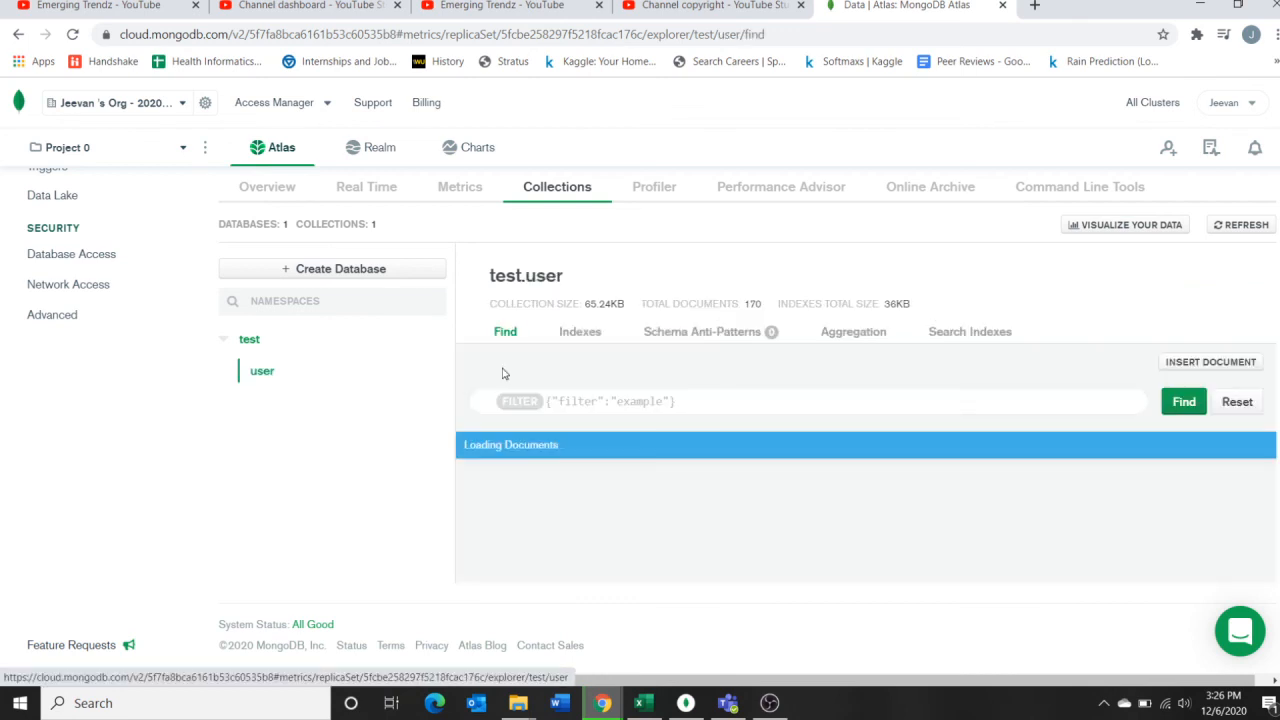
pyautogui.click(1183, 401)
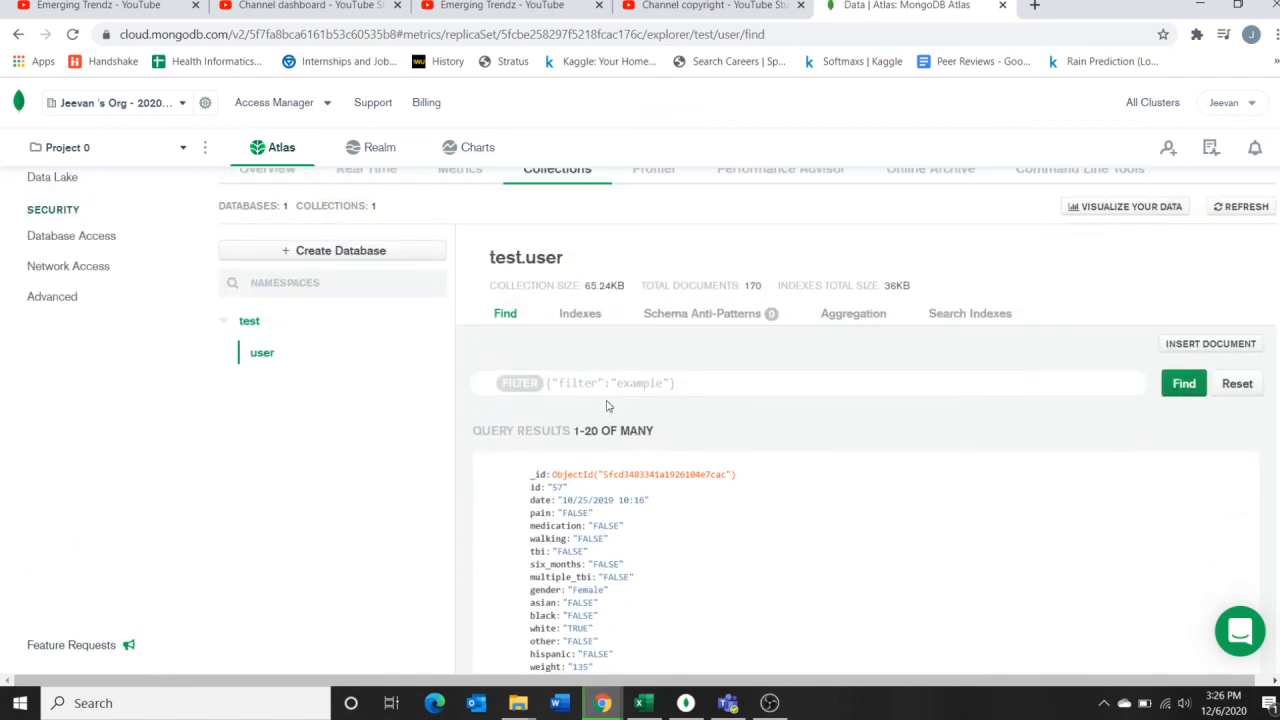
pyautogui.scroll(-3)
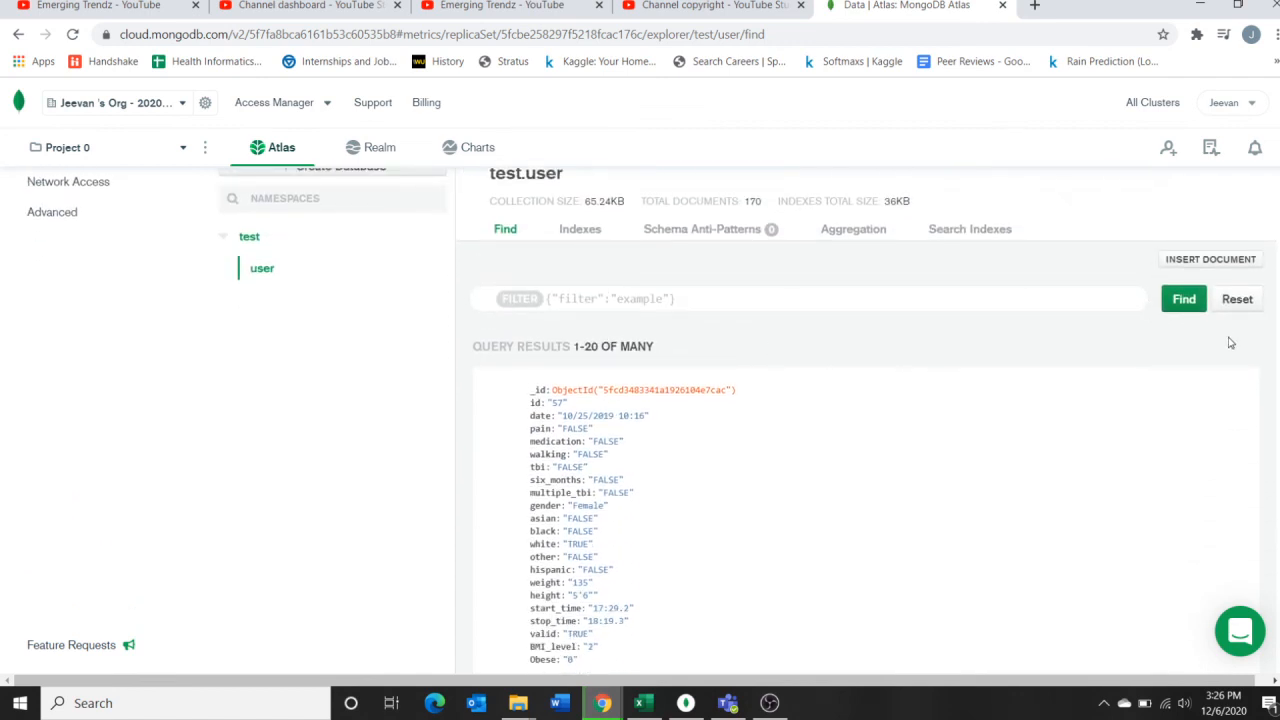
pyautogui.scroll(-3)
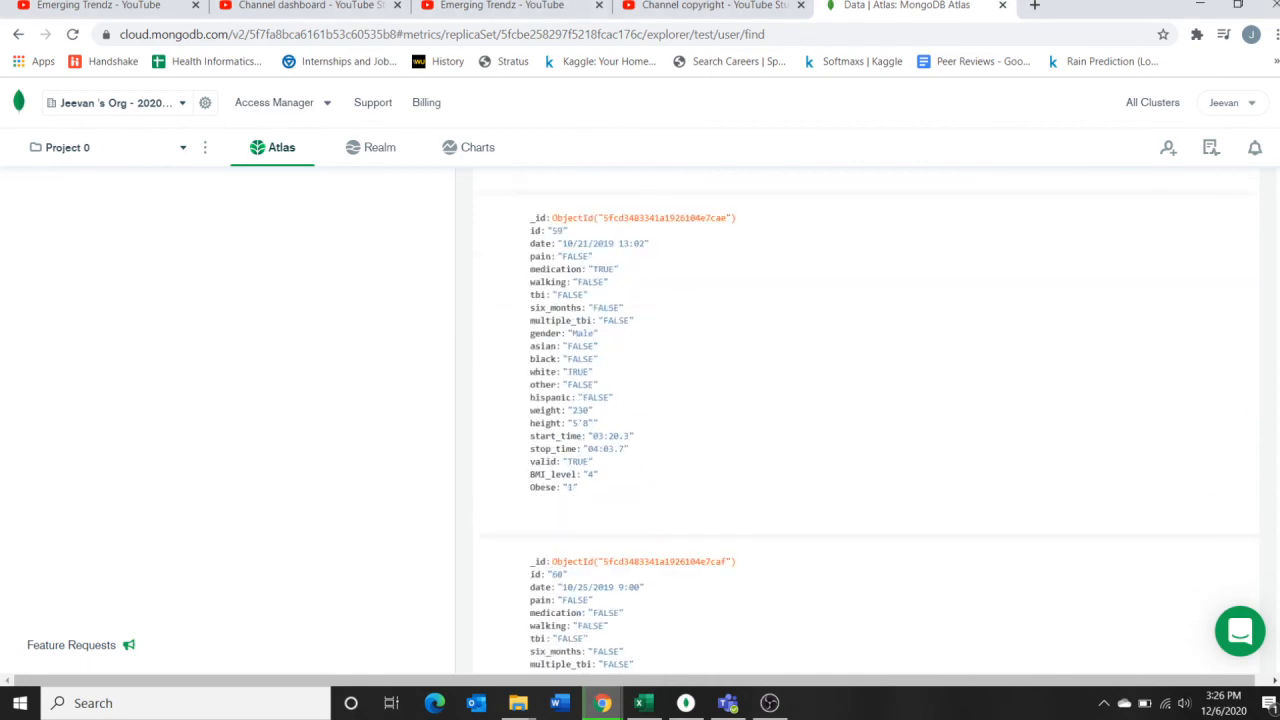
pyautogui.scroll(-3)
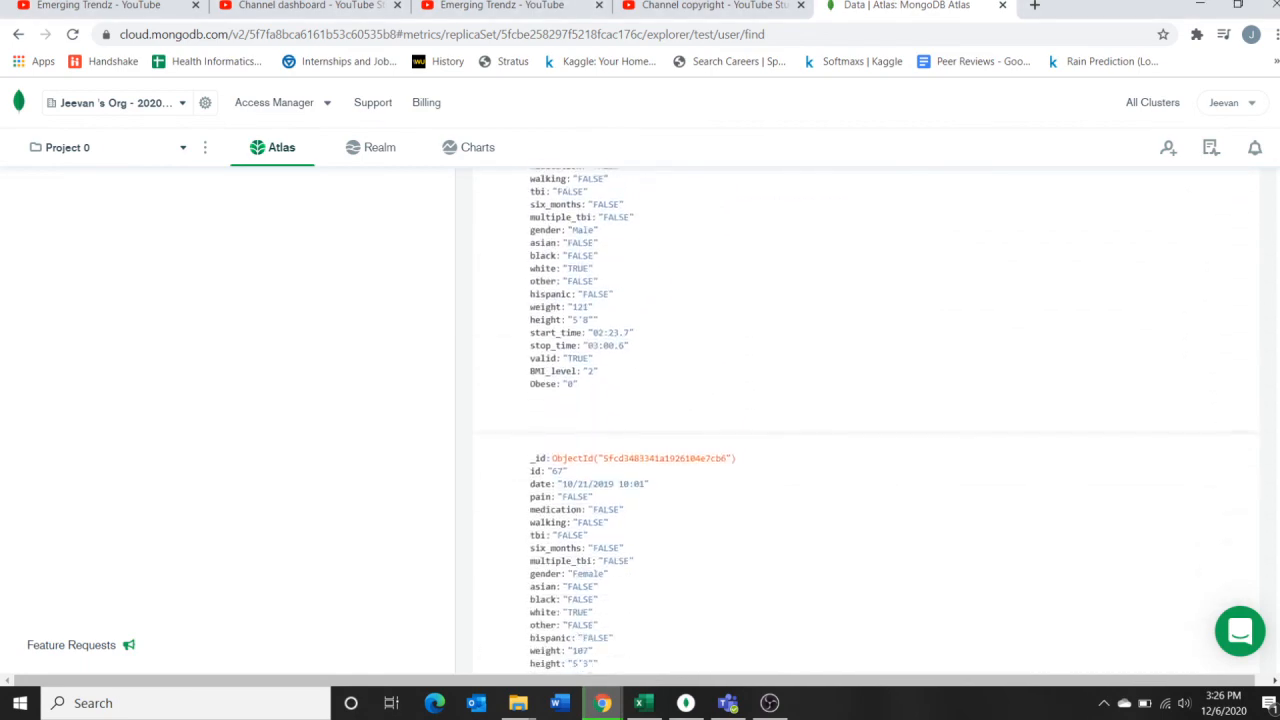
pyautogui.scroll(-3)
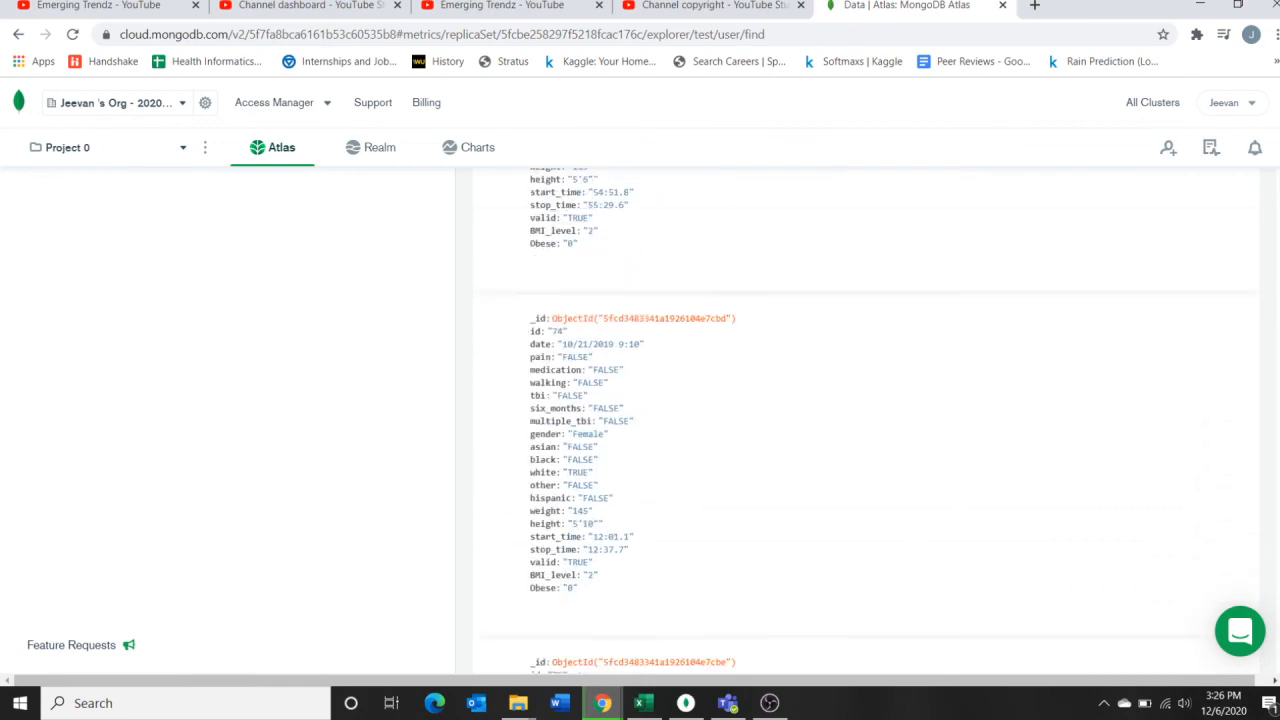
pyautogui.scroll(-3)
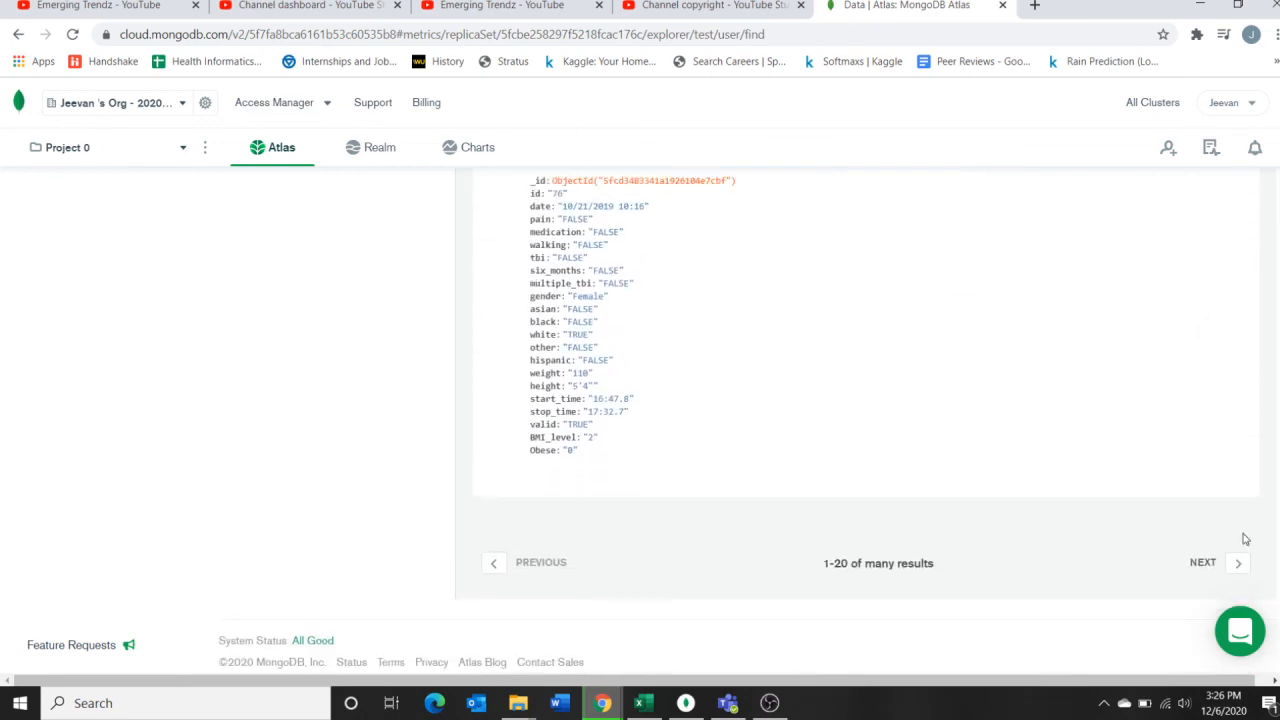
# Page forward through results 21–40, 41–60 and 61–80 to reach 81–100
pyautogui.click(1238, 562)
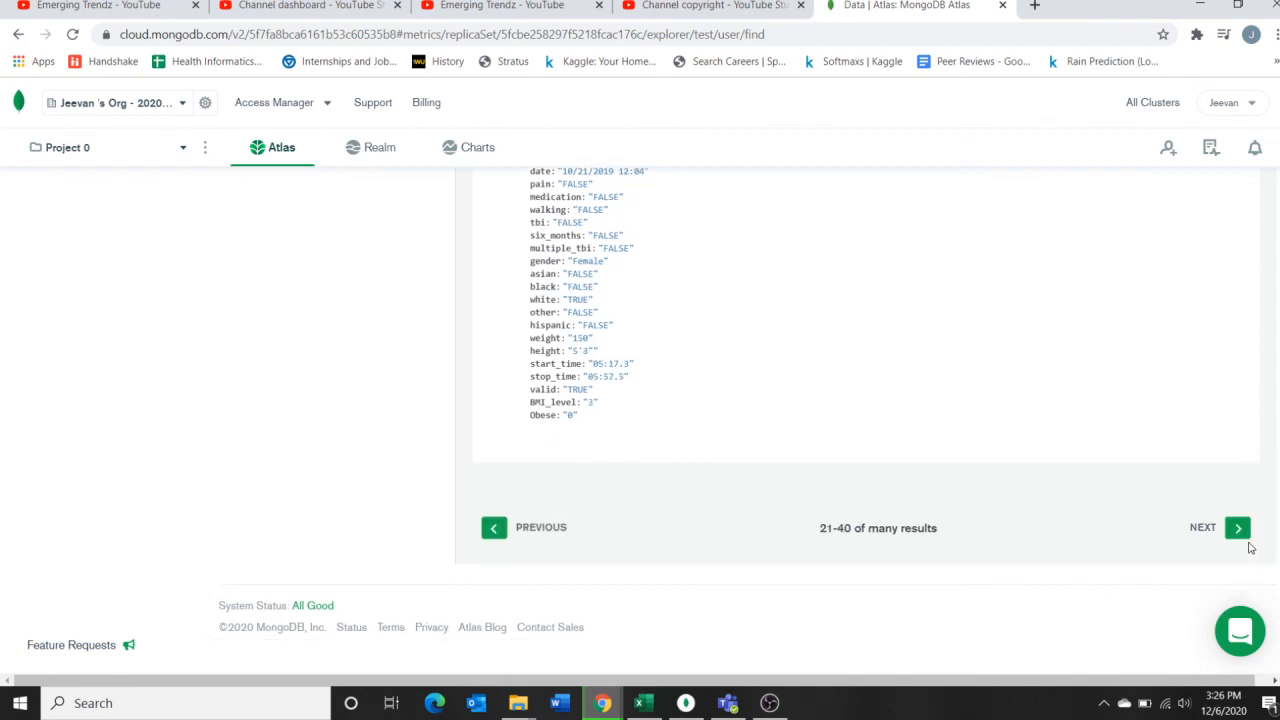
pyautogui.click(1237, 527)
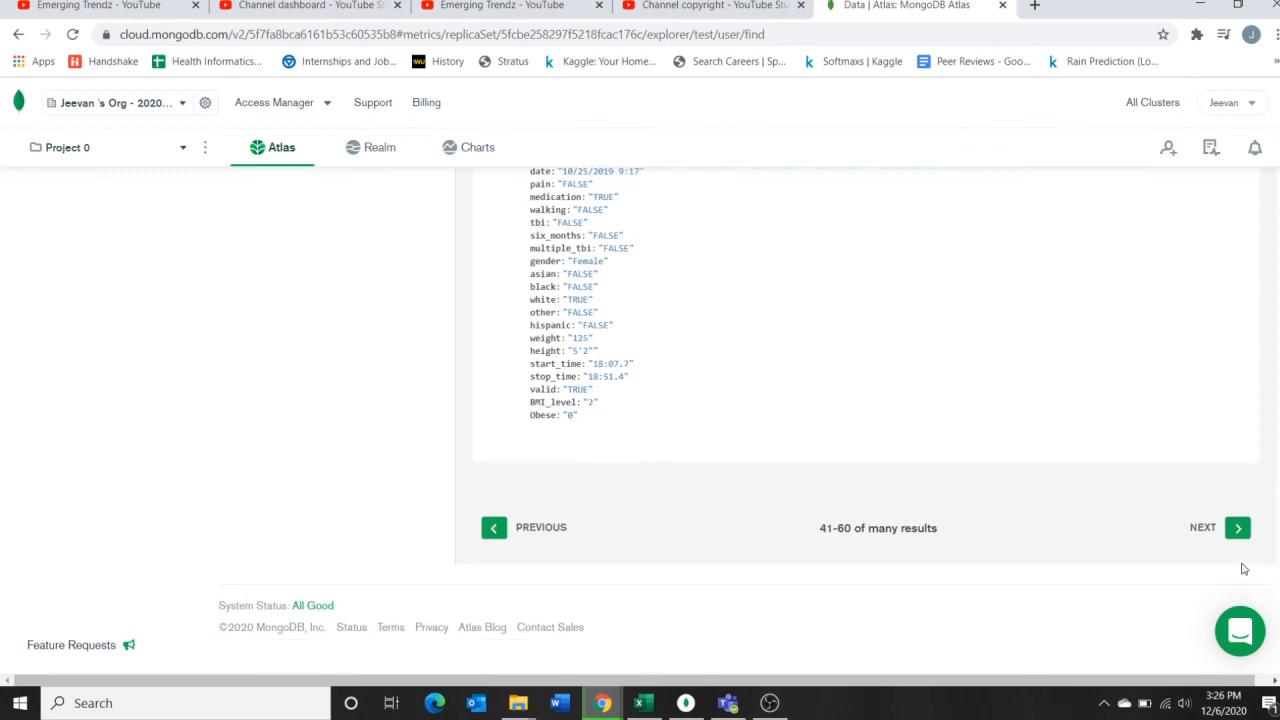
pyautogui.click(1237, 527)
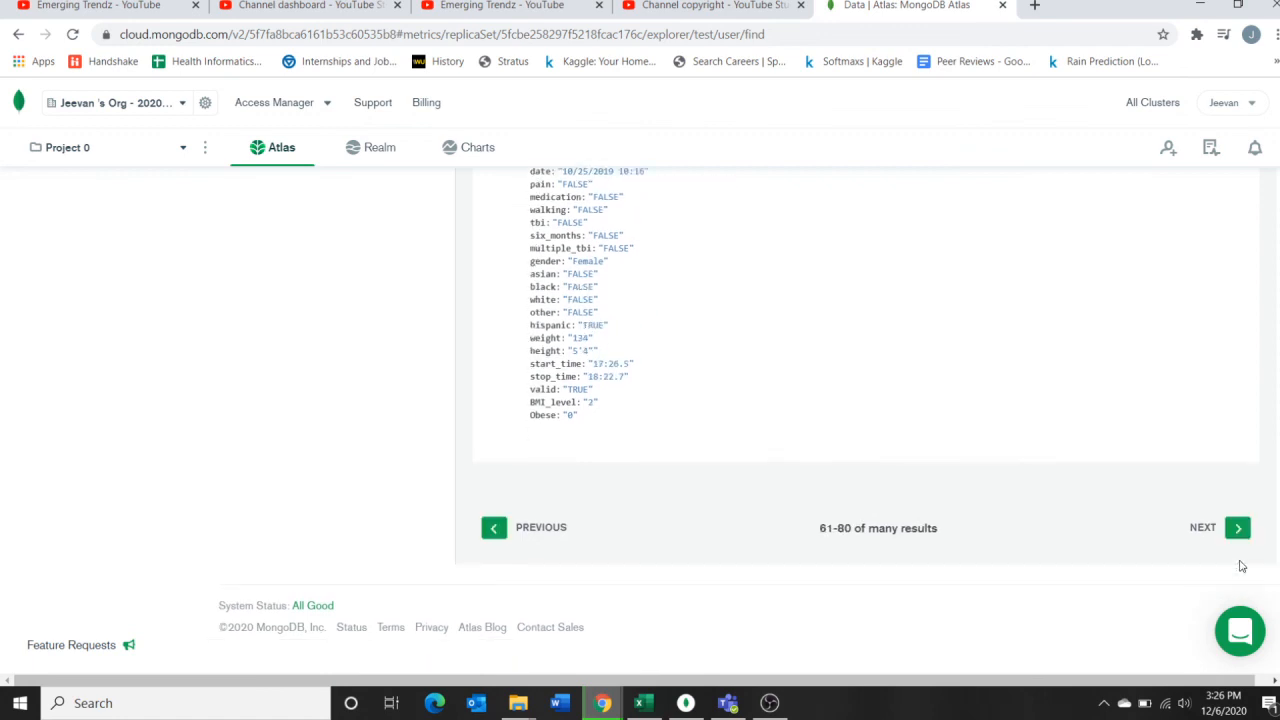
pyautogui.click(1237, 527)
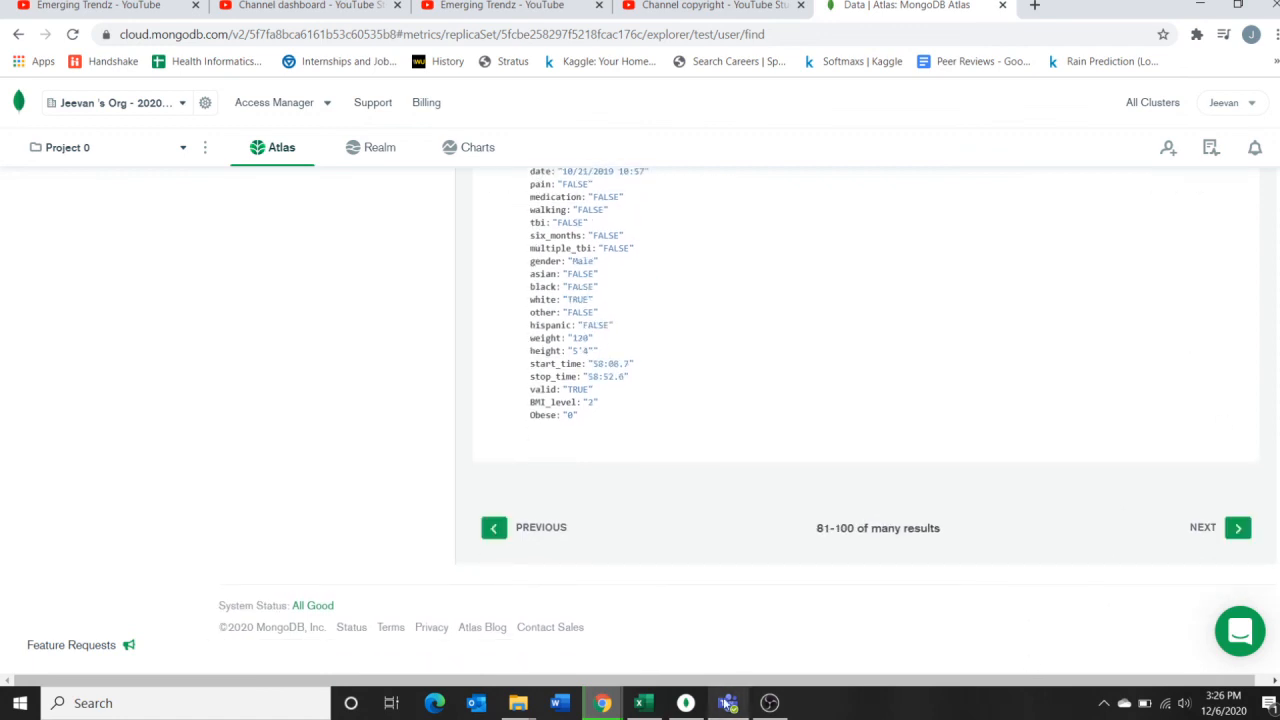